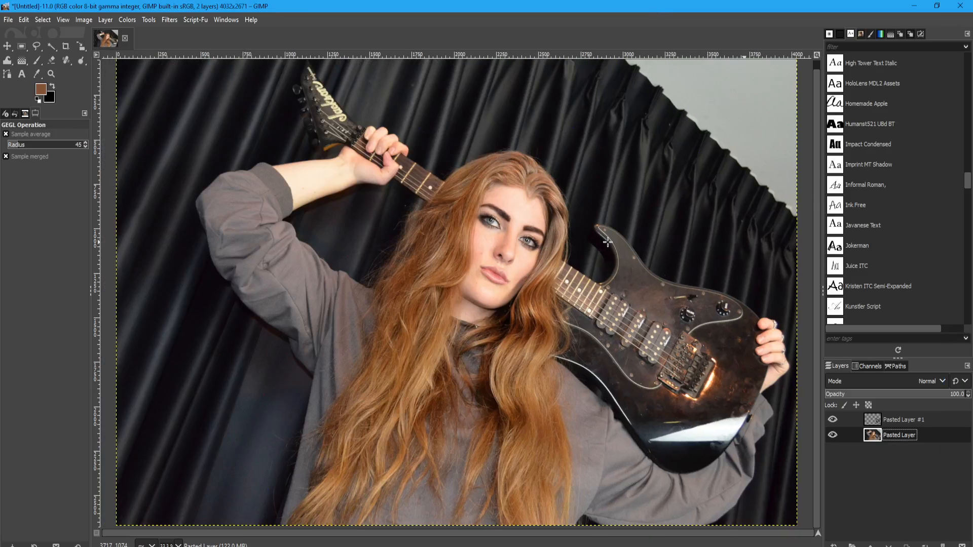
mouse_move(30, 37)
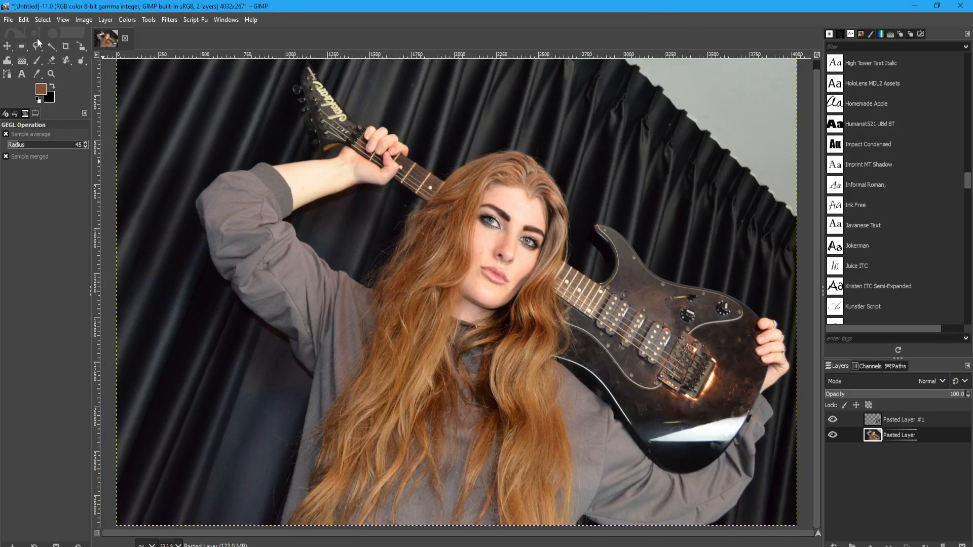
Step: Choose the Free Select tool to prepare freehand selections on the portrait
click(40, 45)
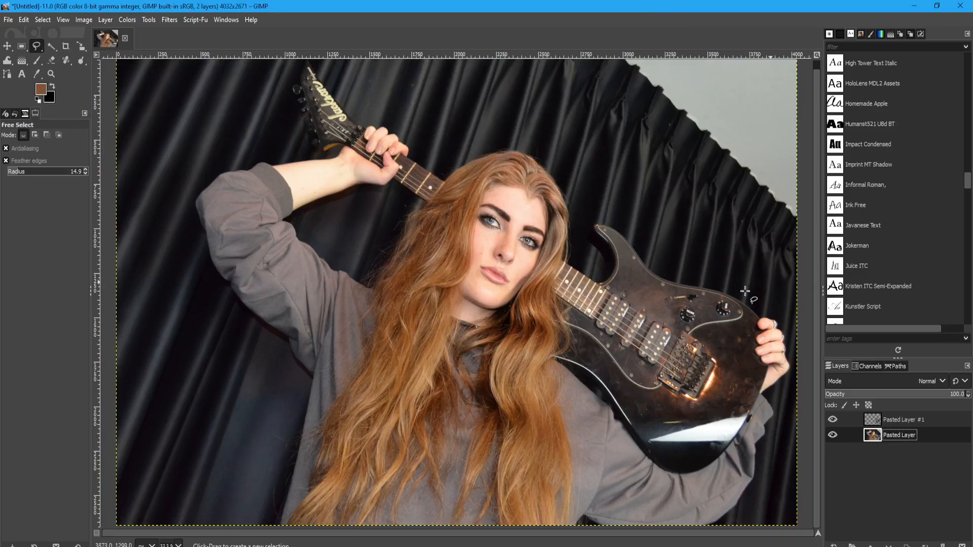
mouse_move(780, 294)
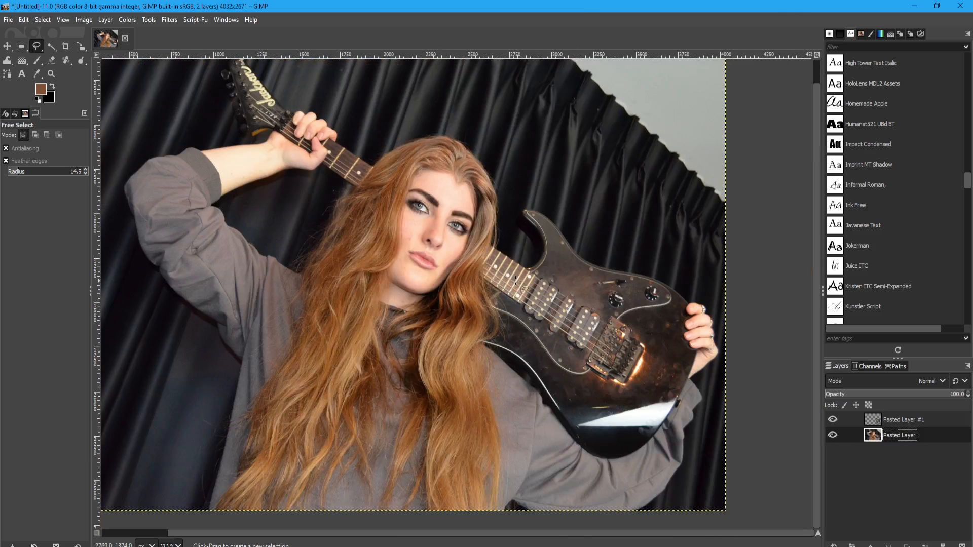
mouse_move(682, 288)
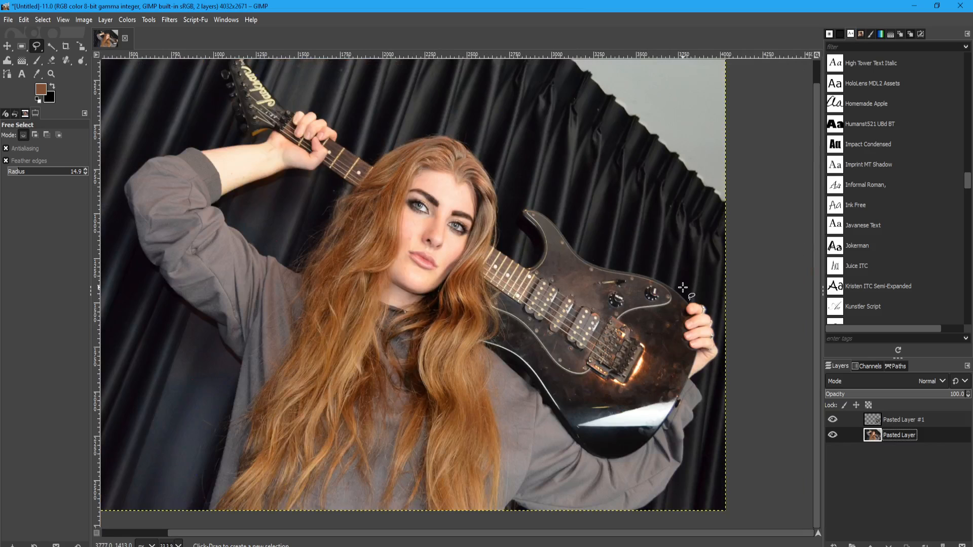
mouse_move(534, 251)
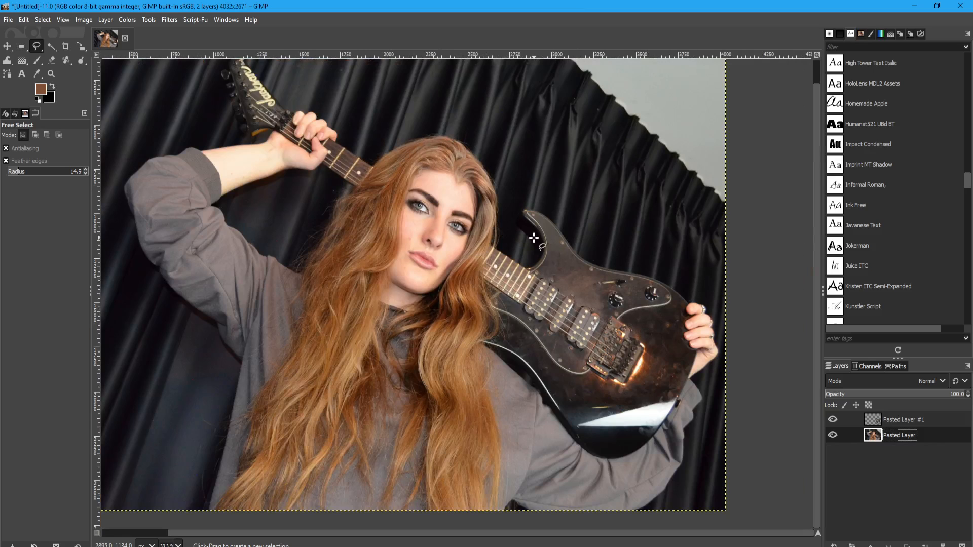
mouse_move(678, 286)
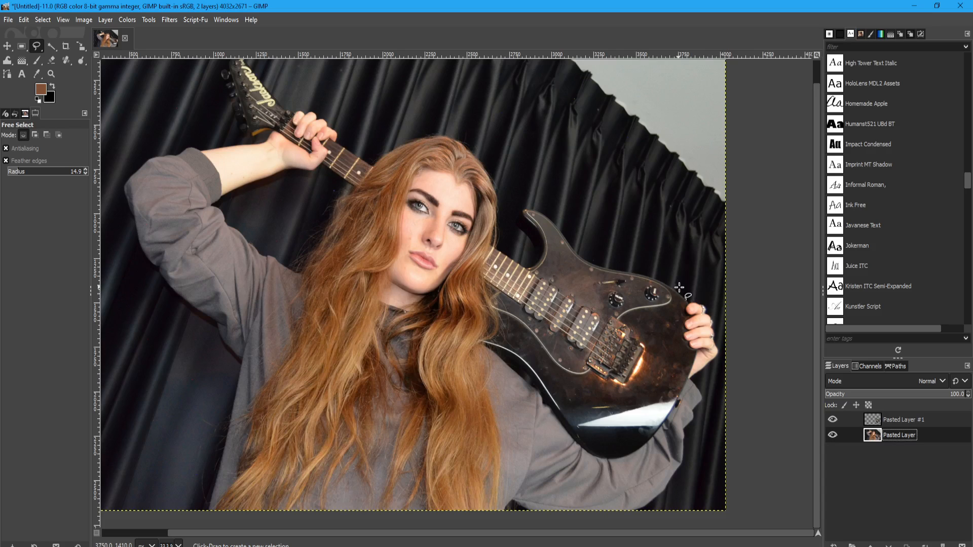
mouse_move(734, 291)
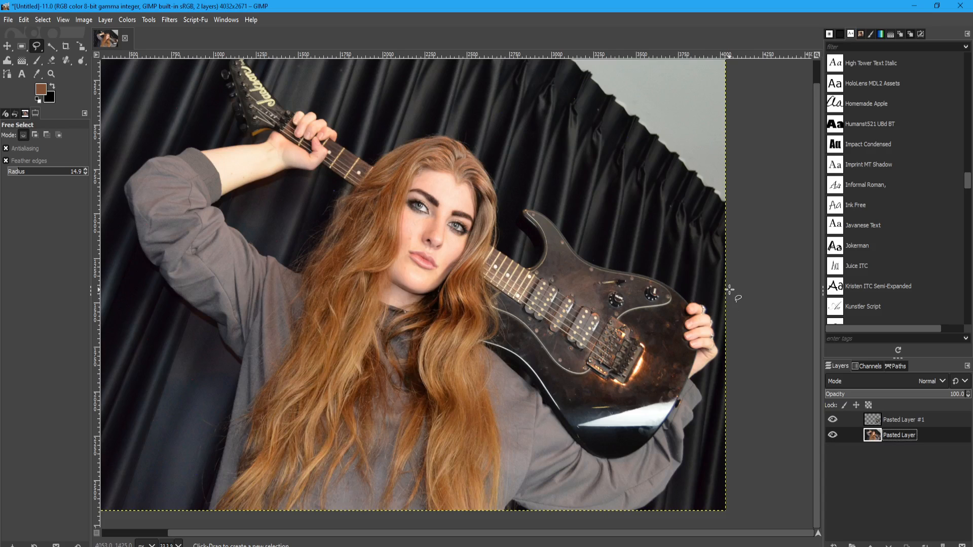
mouse_move(712, 384)
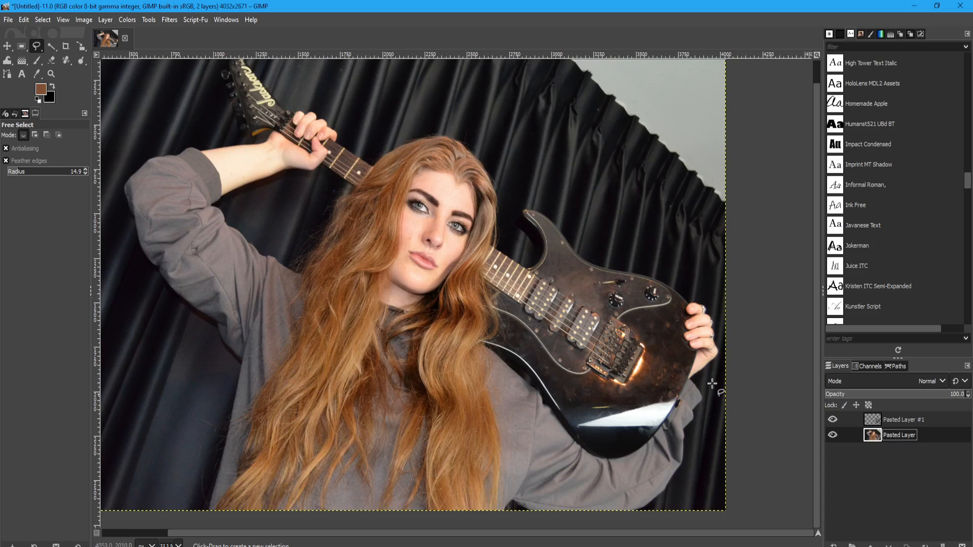
mouse_move(35, 44)
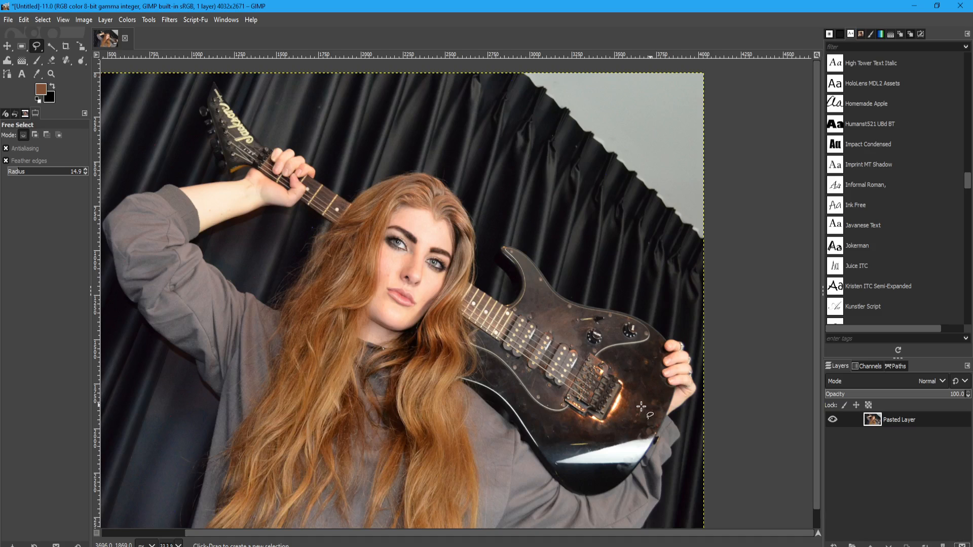
mouse_move(639, 383)
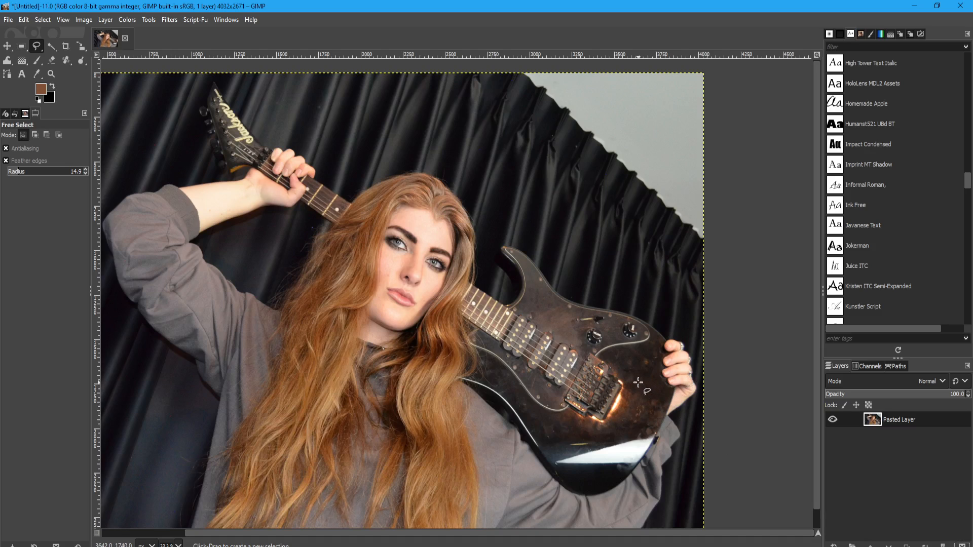
mouse_move(640, 380)
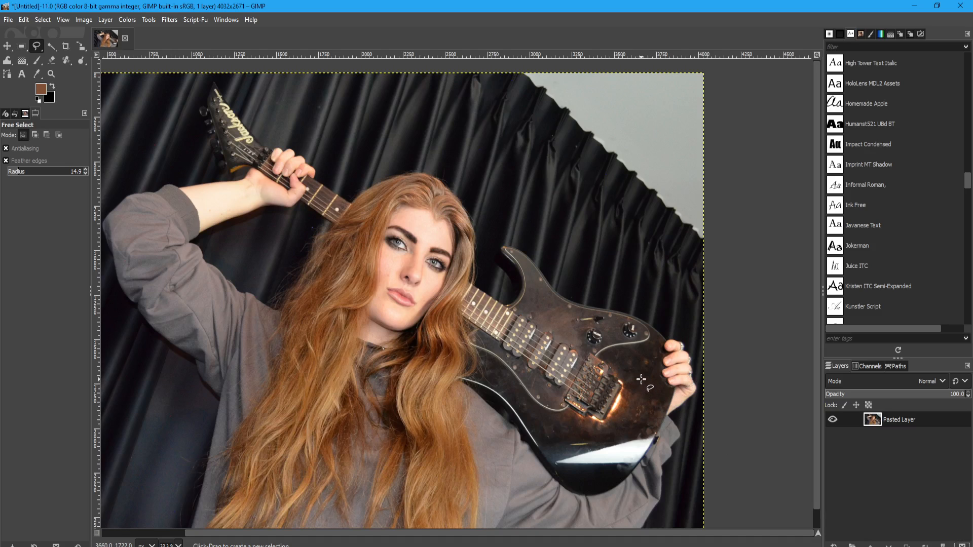
mouse_move(641, 380)
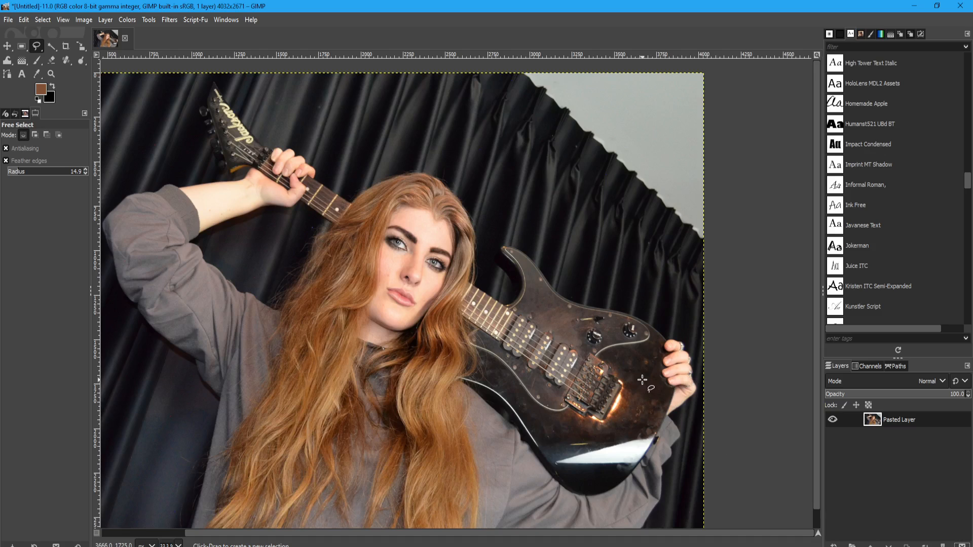
mouse_move(638, 371)
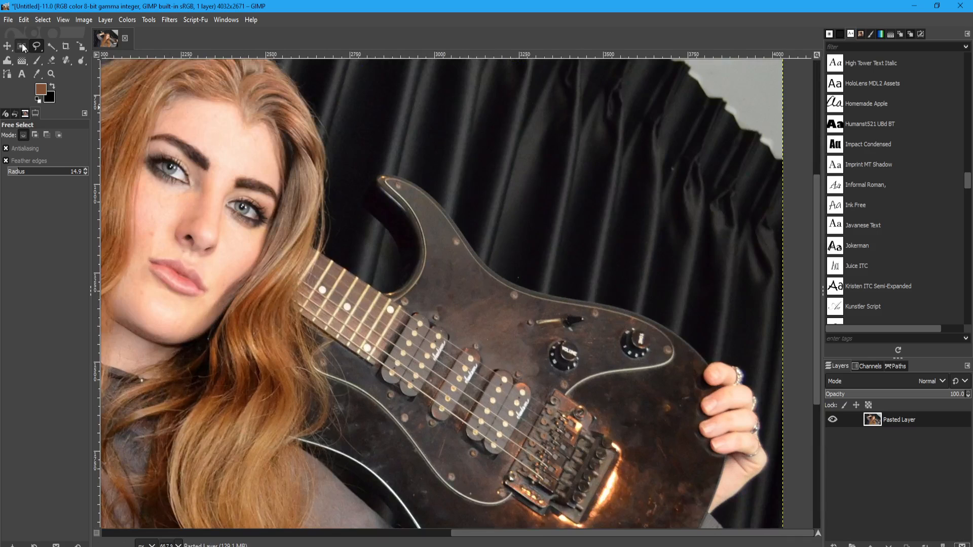
Step: Begin tracing a freehand selection around the guitar body, zooming for accuracy
click(38, 44)
text(25)
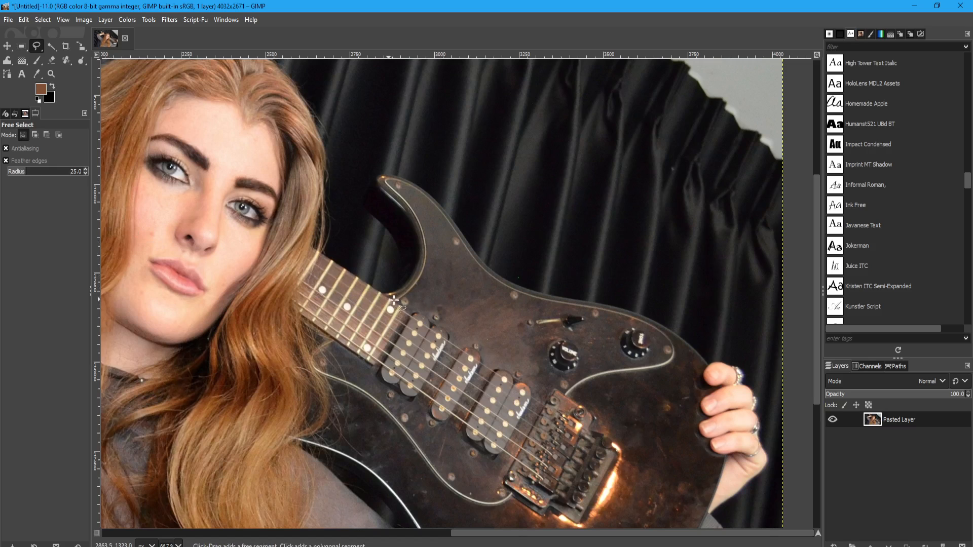
click(424, 317)
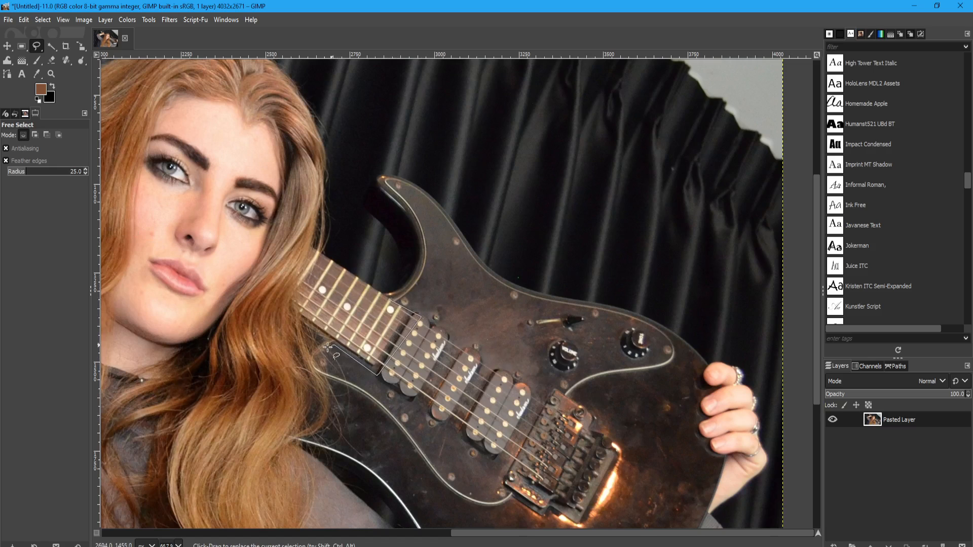
scroll(down, 3)
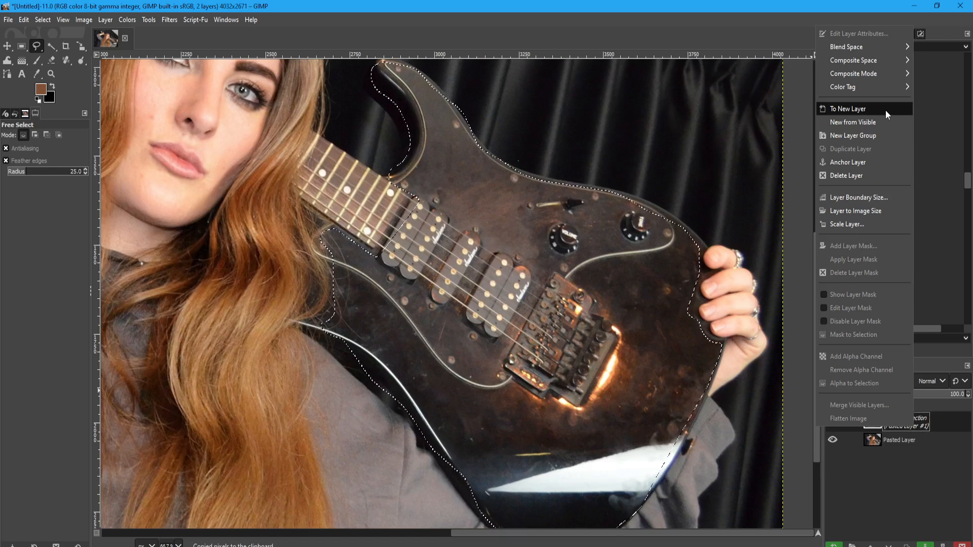
Step: Turn the floating guitar paste into its own layer and re-show the portrait layer
click(847, 109)
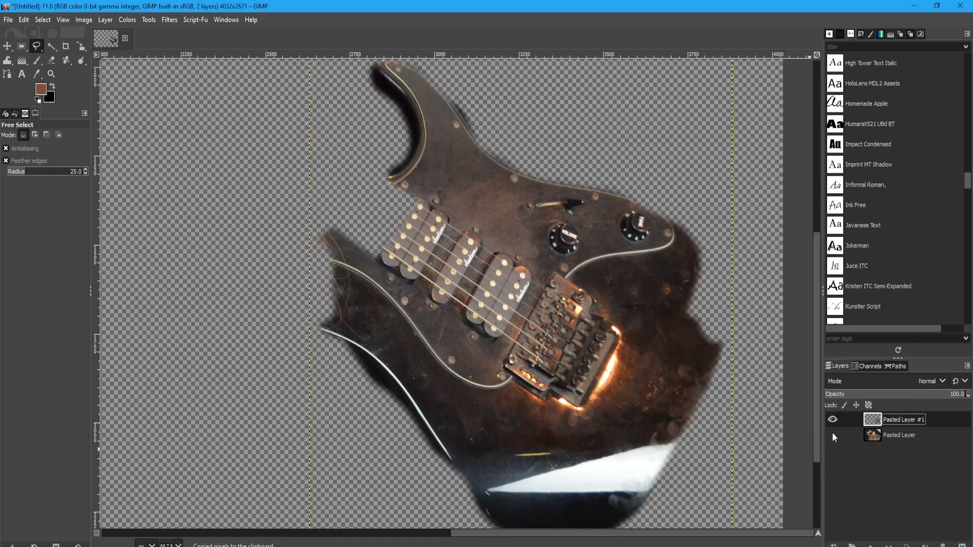
click(832, 435)
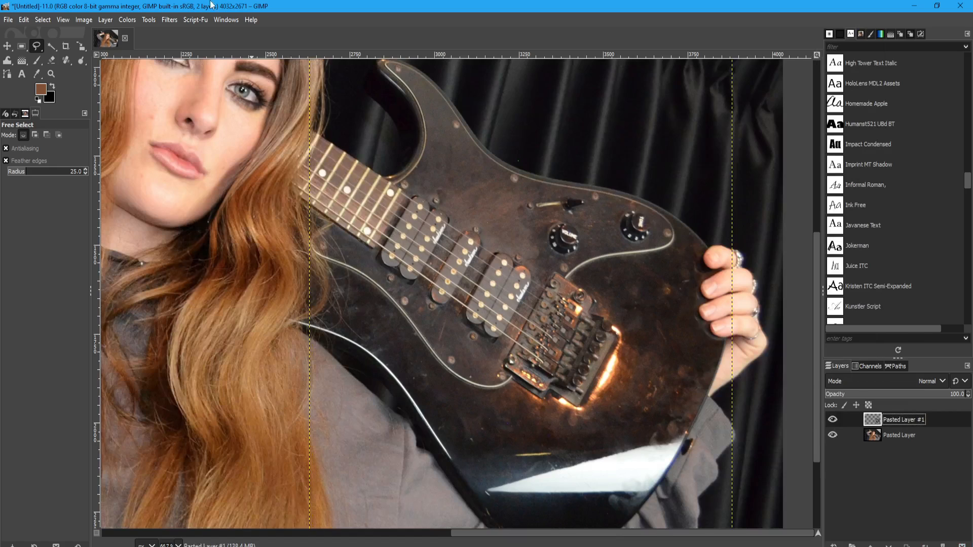
mouse_move(525, 327)
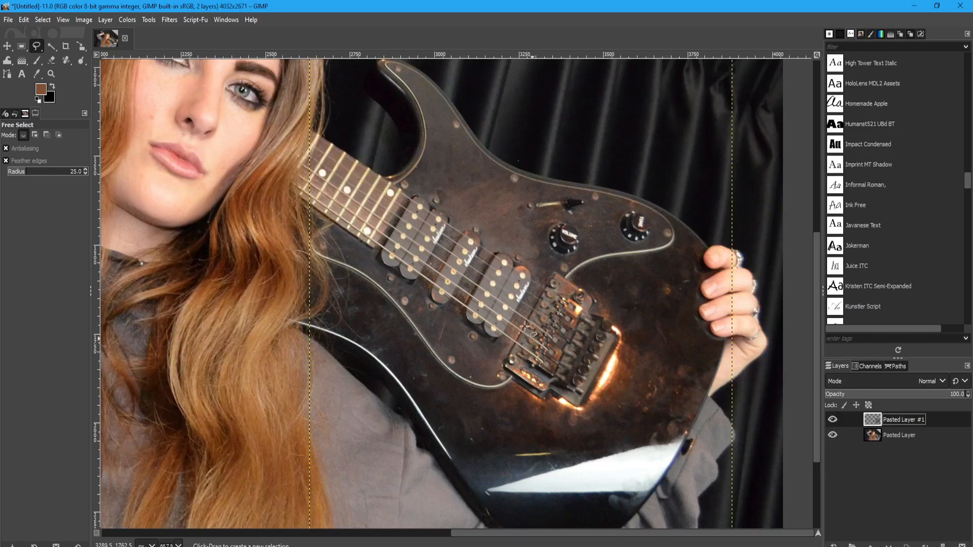
mouse_move(481, 242)
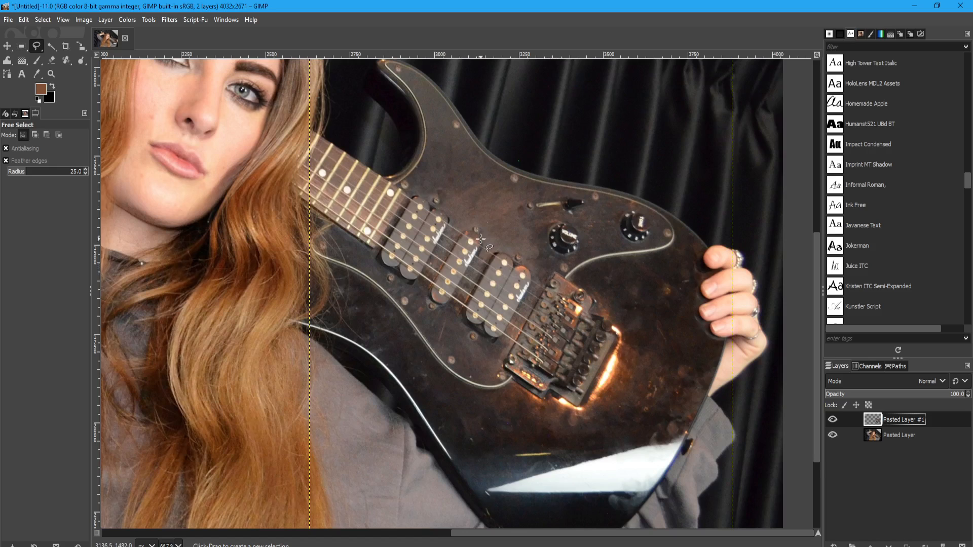
Step: Reduce the guitar layer's saturation to about -76 with Hue-Saturation so it looks nearly grey
click(127, 20)
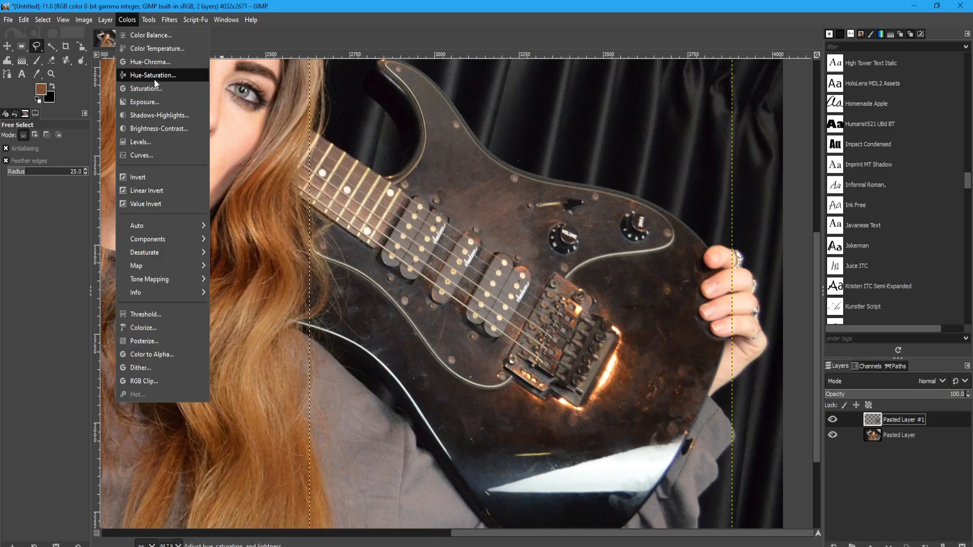
click(153, 75)
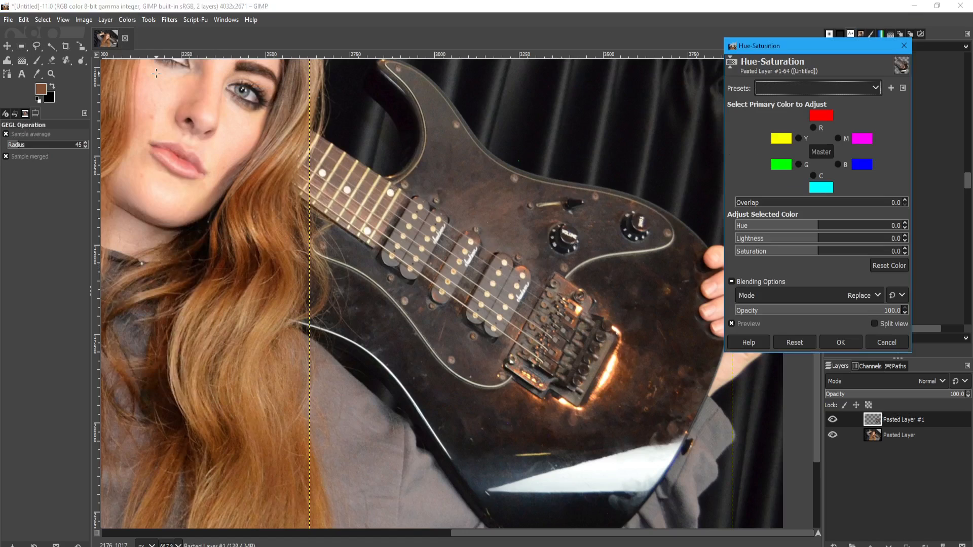
mouse_move(478, 223)
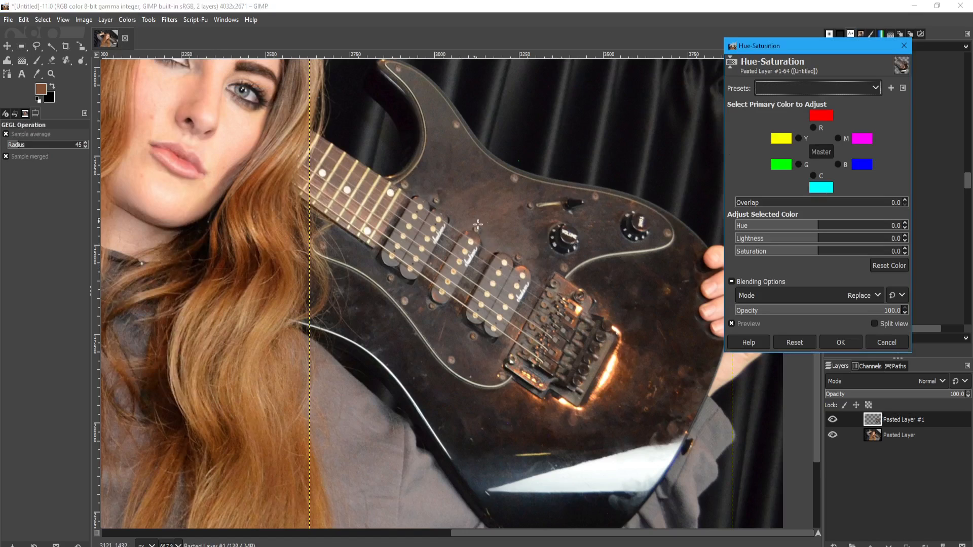
mouse_move(824, 256)
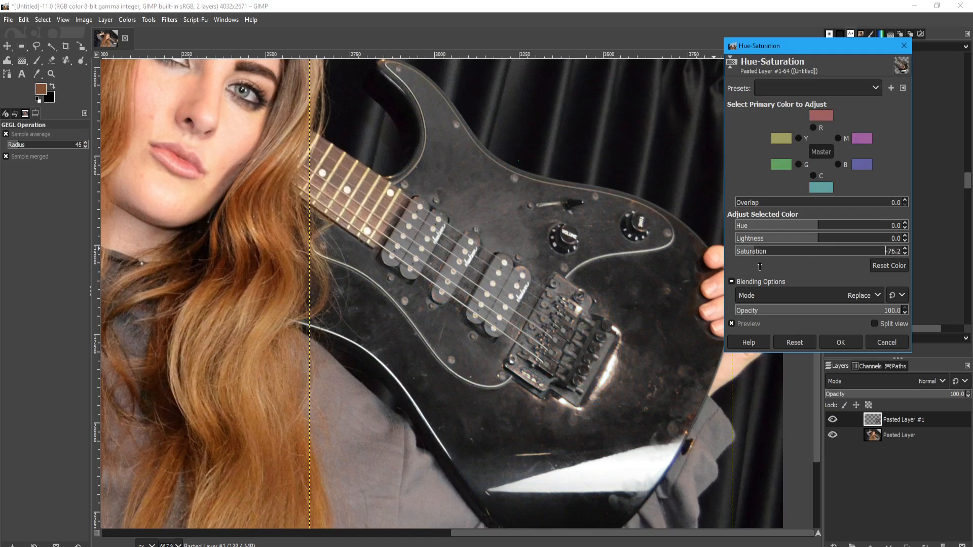
click(841, 342)
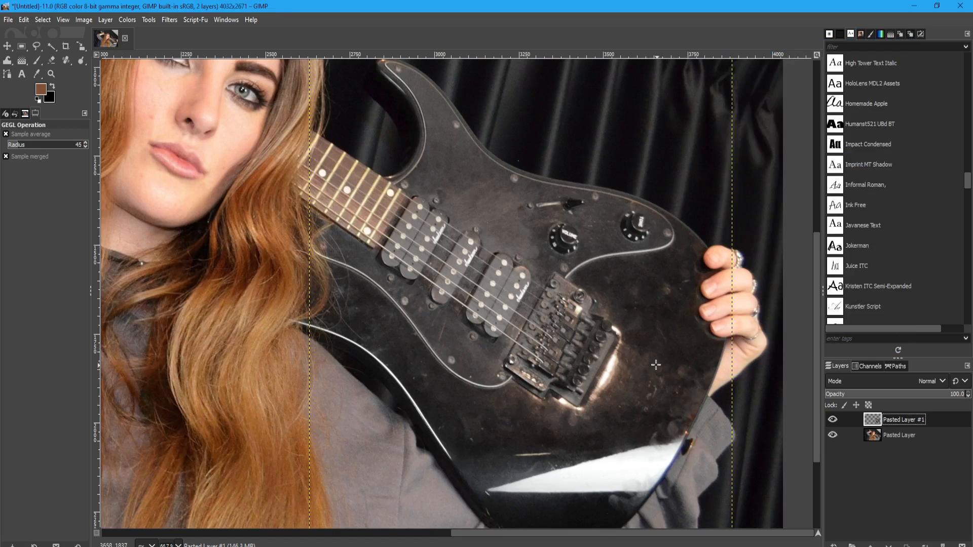
Step: Merge the guitar layer down and trace a freehand selection around the lower guitar body along the bridge and hand
click(38, 45)
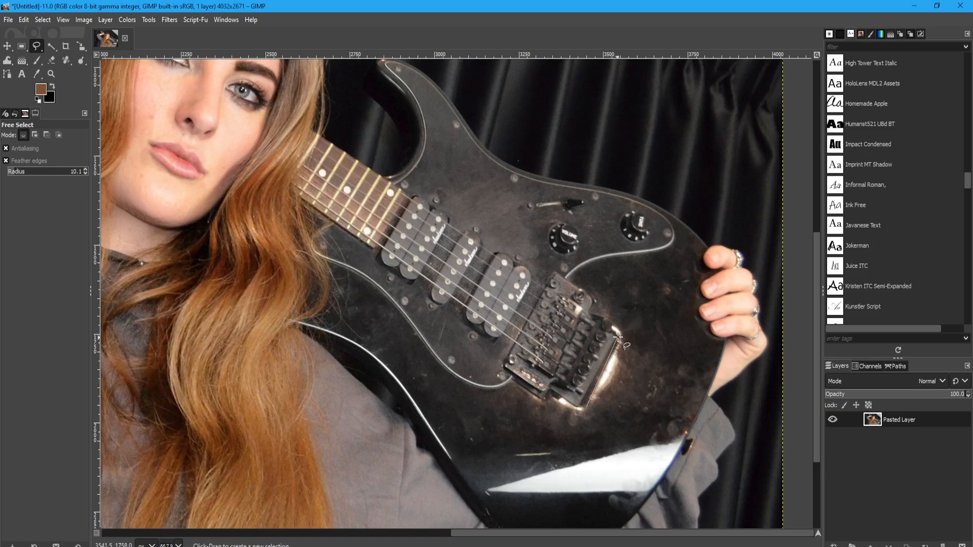
drag(621, 344, 580, 288)
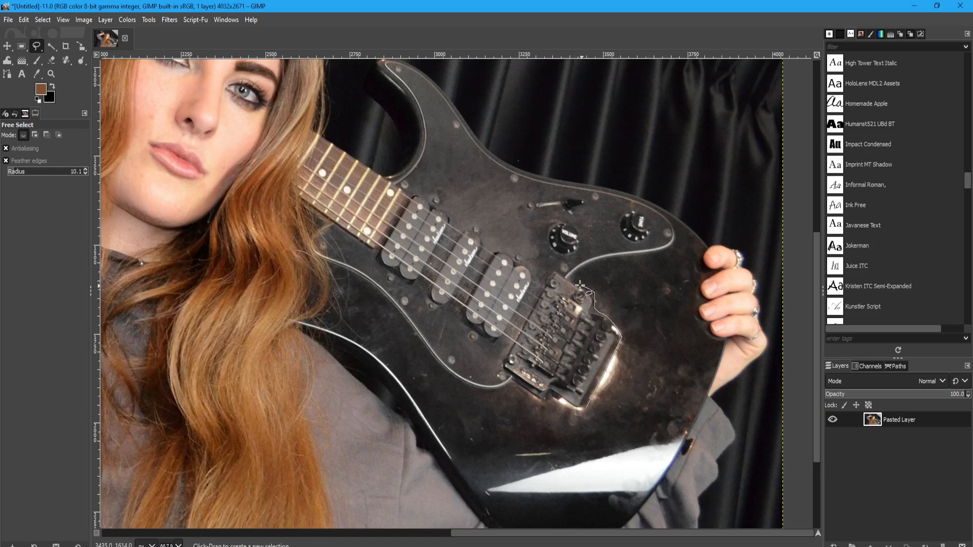
drag(580, 286, 645, 257)
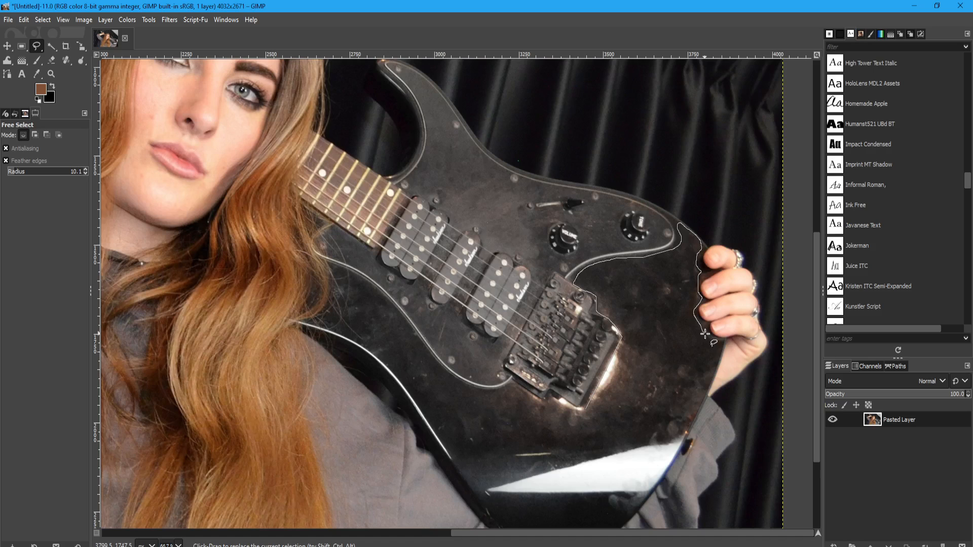
click(692, 429)
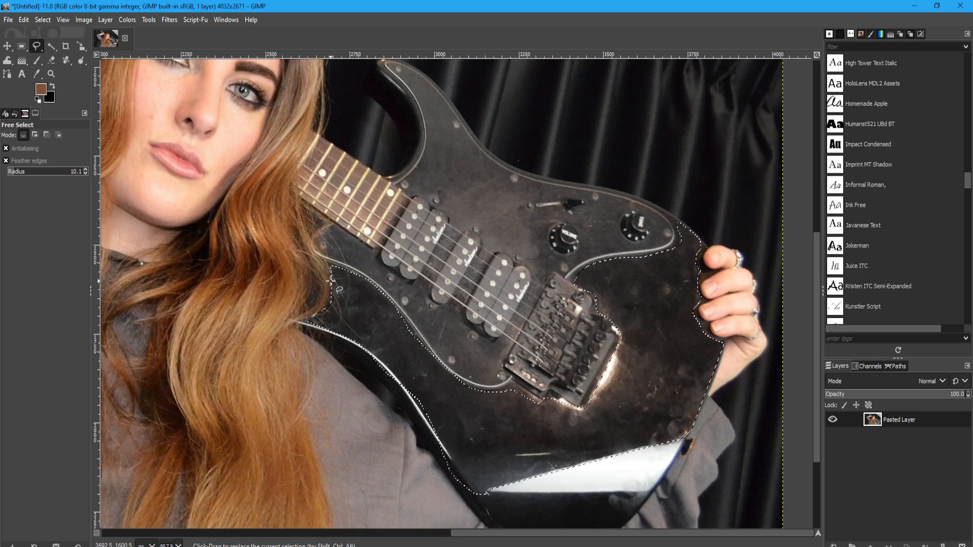
scroll(down, 3)
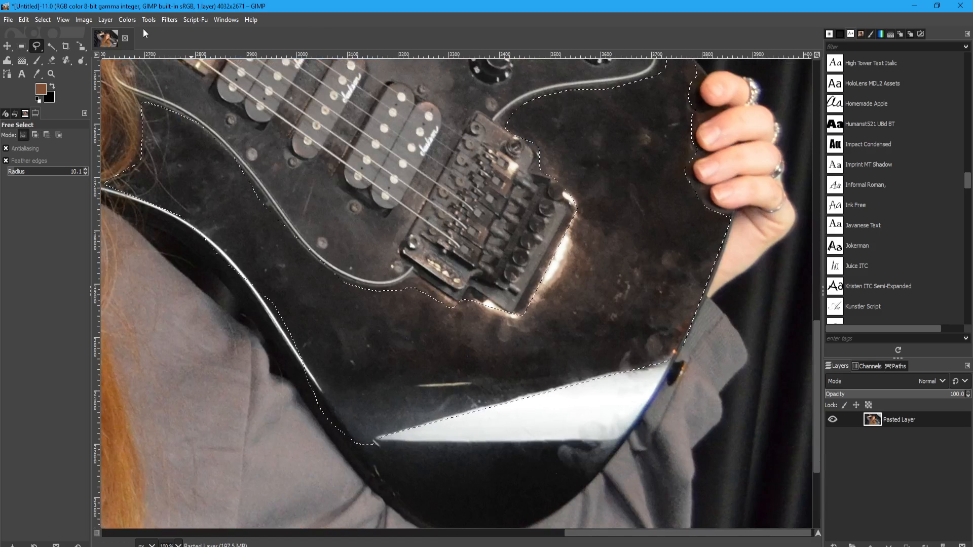
Step: Apply a Gaussian blur of about 2.56 to the selected guitar body
click(127, 19)
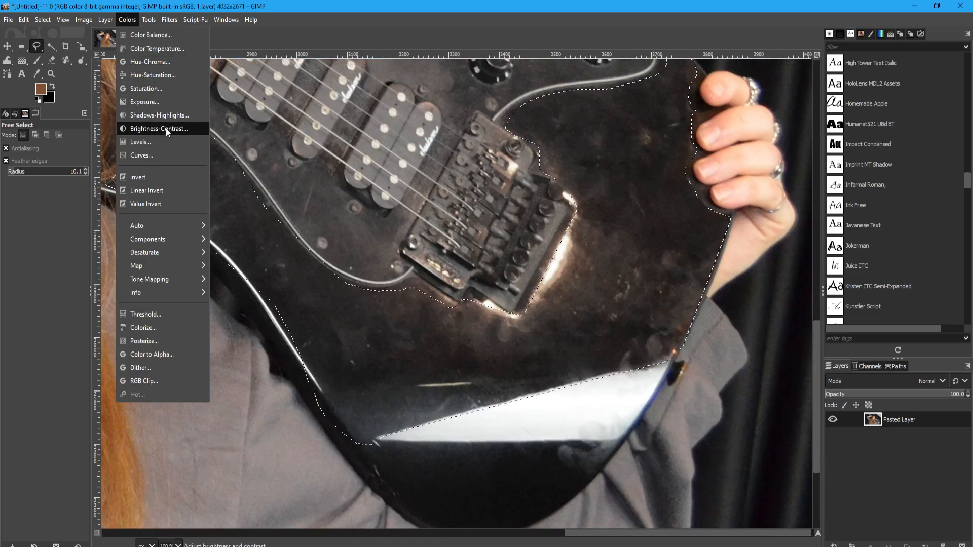
click(178, 20)
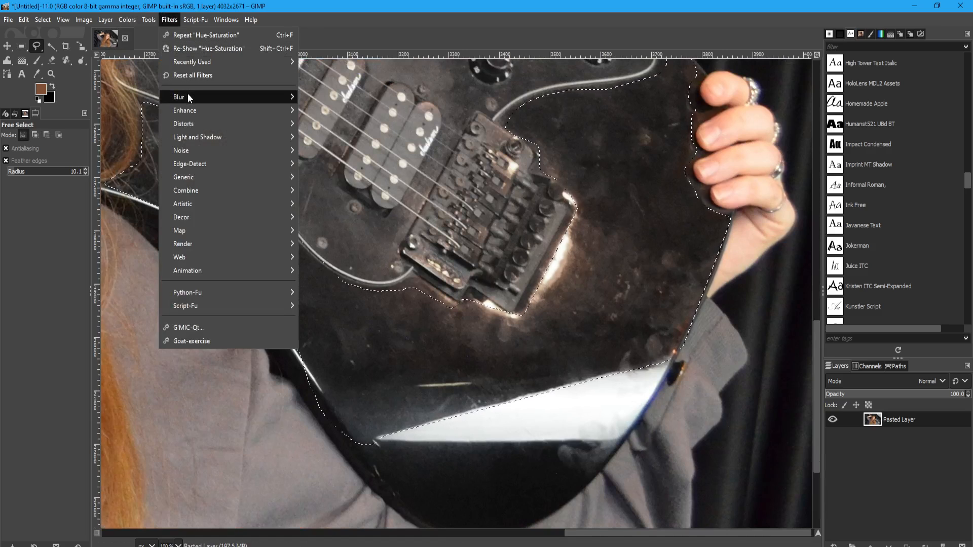
click(178, 97)
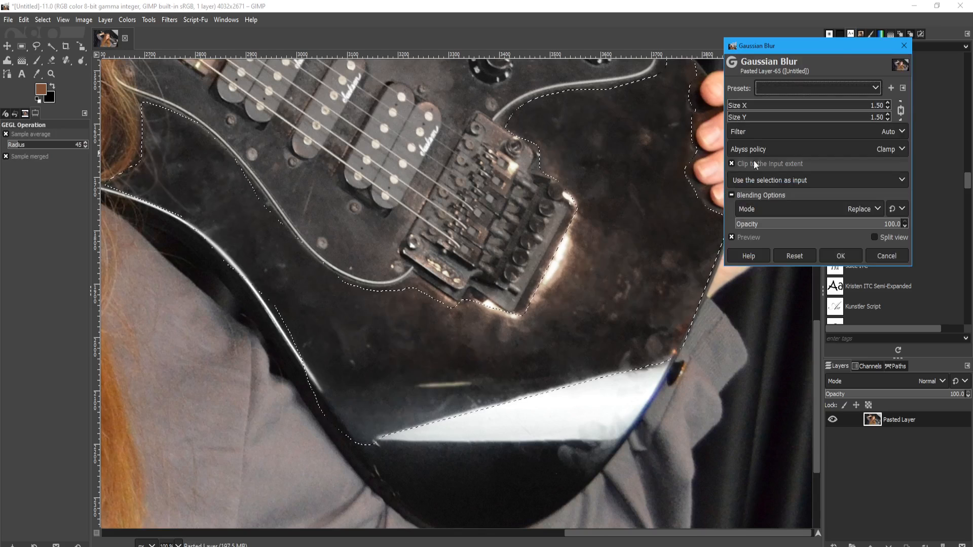
mouse_move(603, 277)
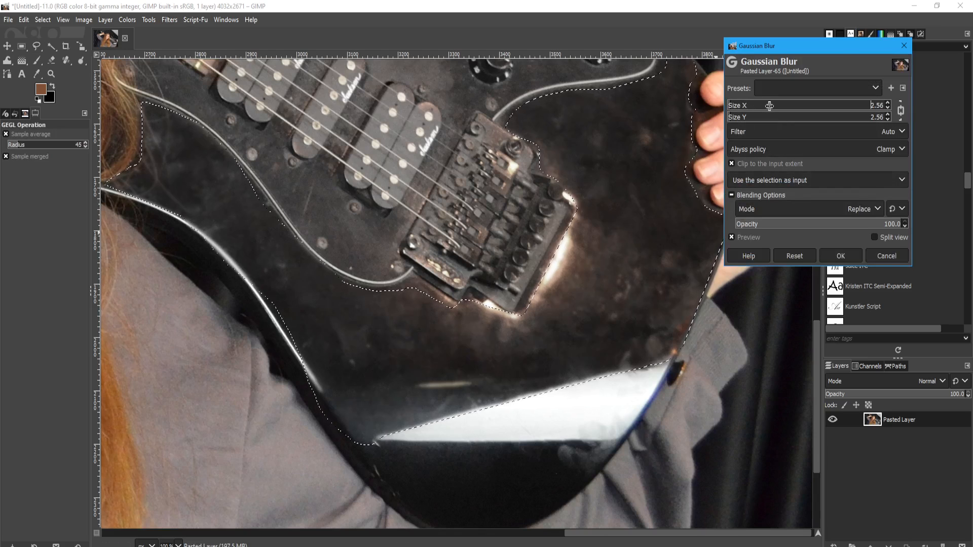
click(841, 256)
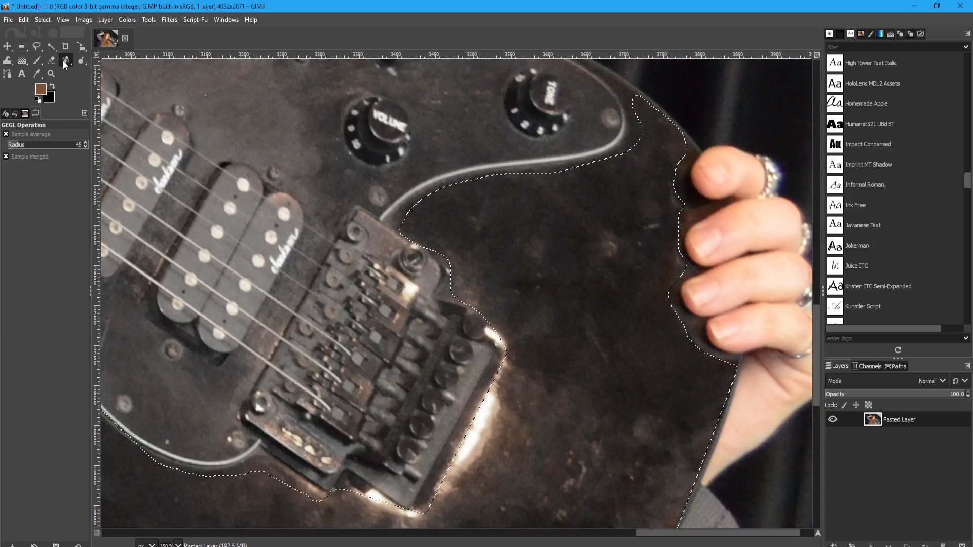
Step: Touch up blemishes on the guitar body with the Clone tool
click(66, 61)
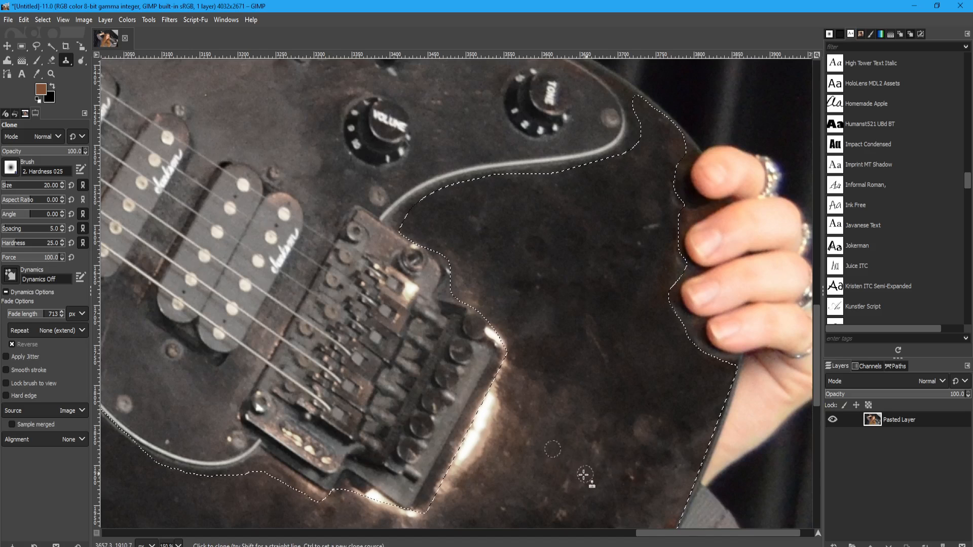
scroll(down, 3)
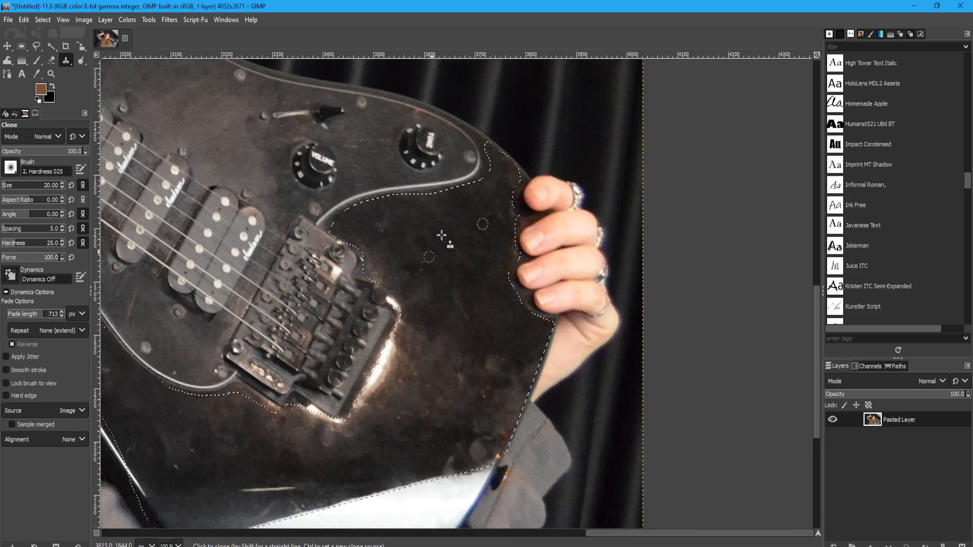
click(168, 20)
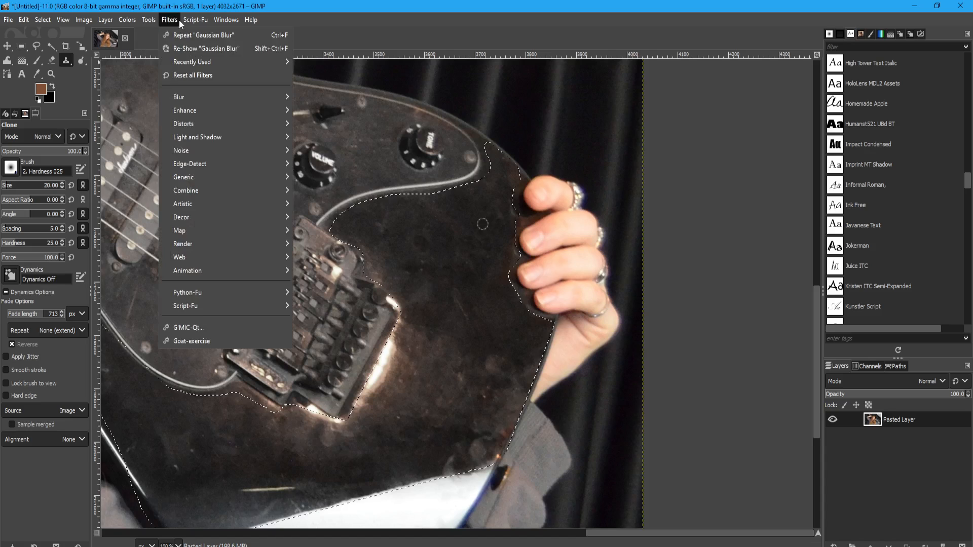
Step: Apply a stronger Gaussian blur of about 4.27 to smooth the guitar body's finish
click(200, 48)
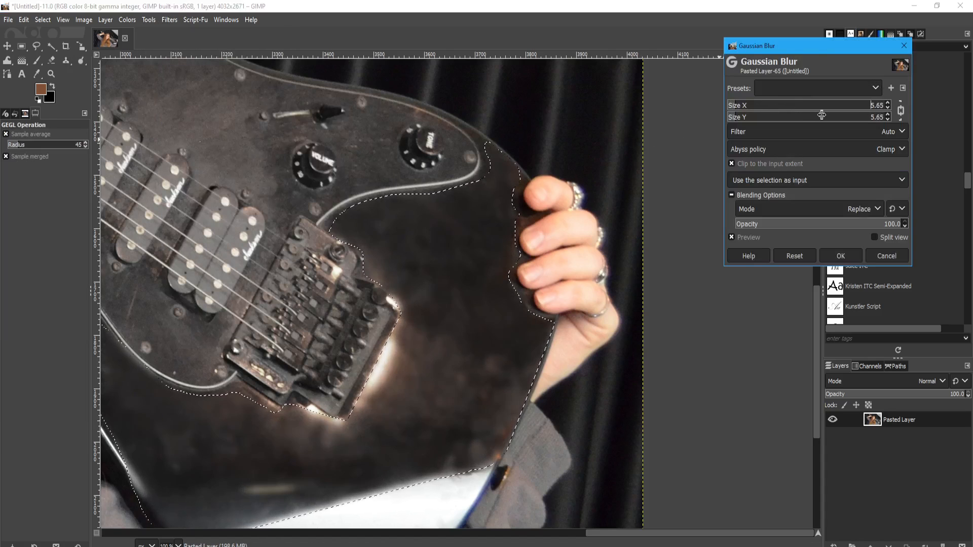
drag(822, 117, 799, 116)
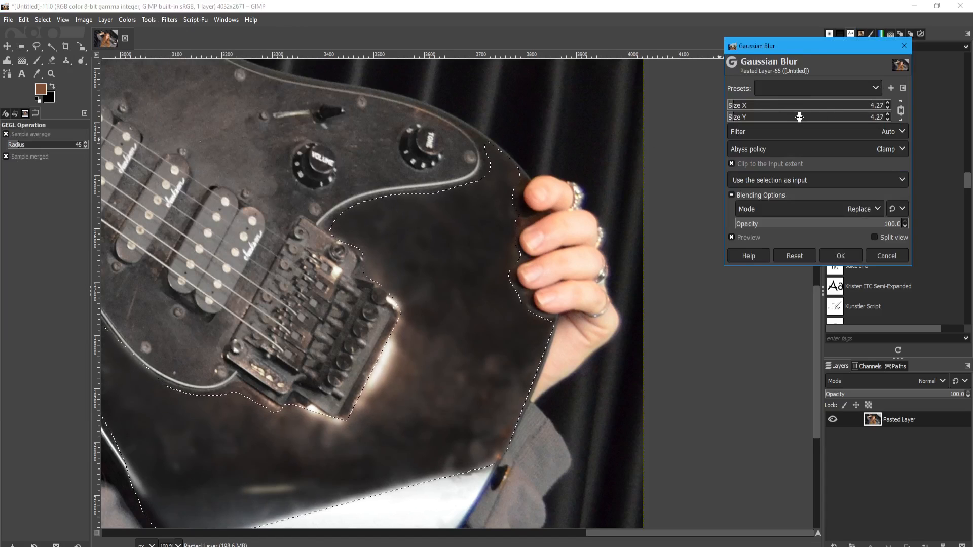
click(840, 256)
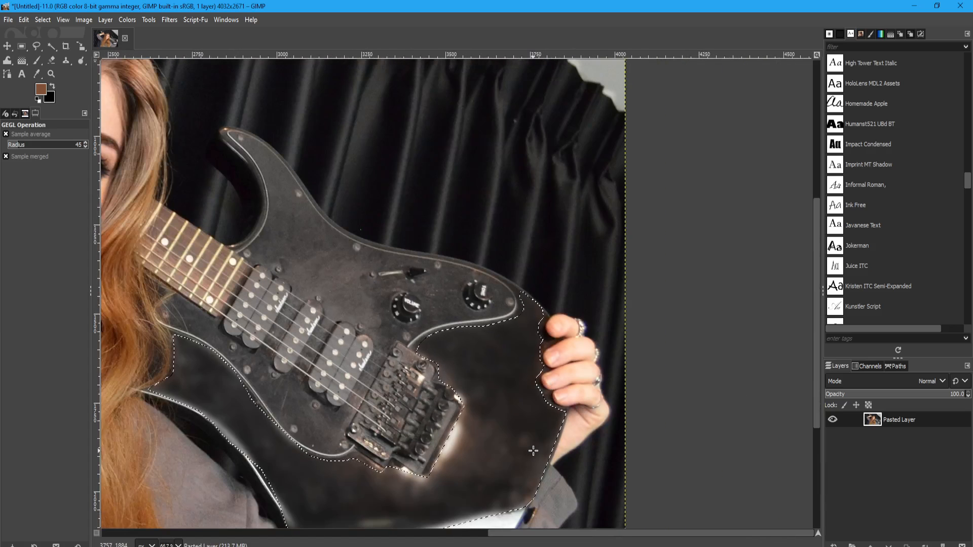
click(168, 20)
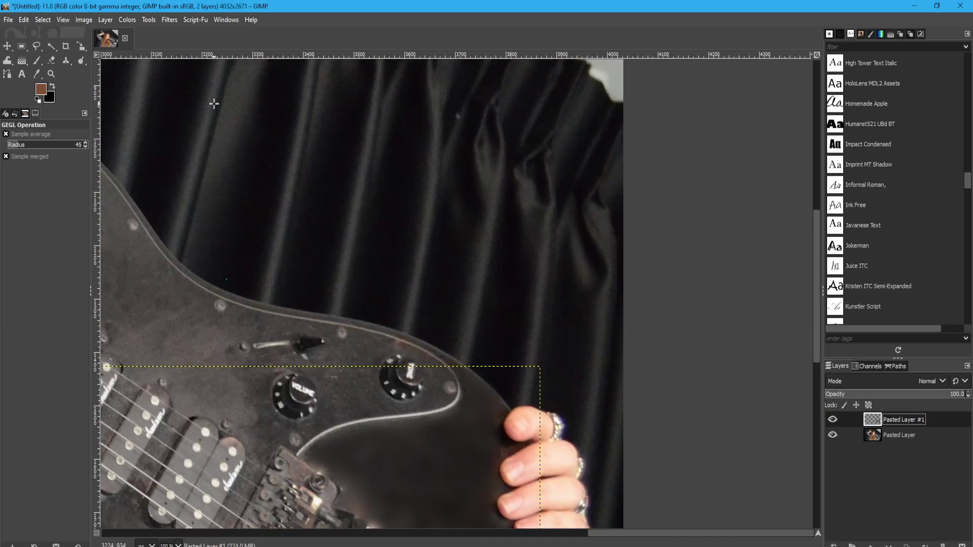
Step: Add CIE lch noise to the patch layer with Lightness about 19, Chroma 6.69 and Hue 3
click(169, 20)
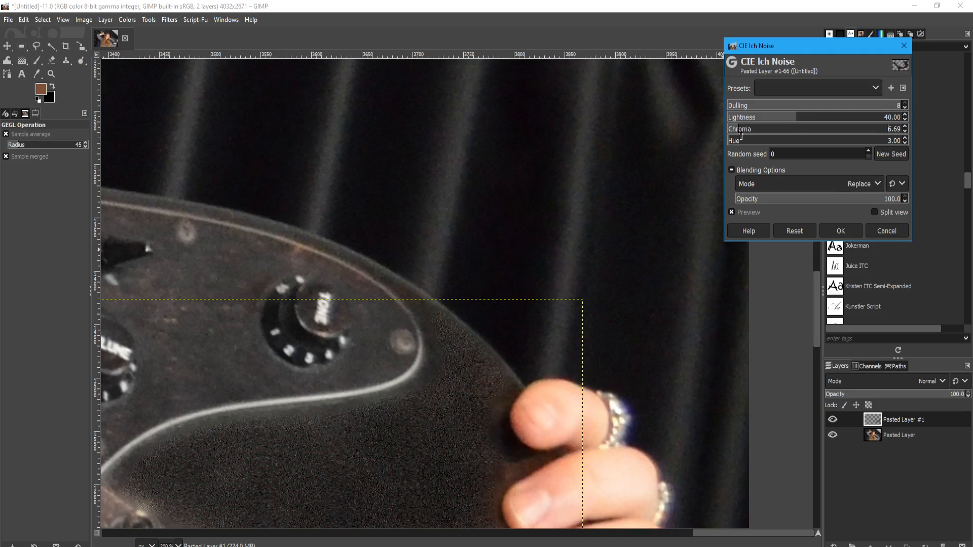
drag(801, 117, 766, 117)
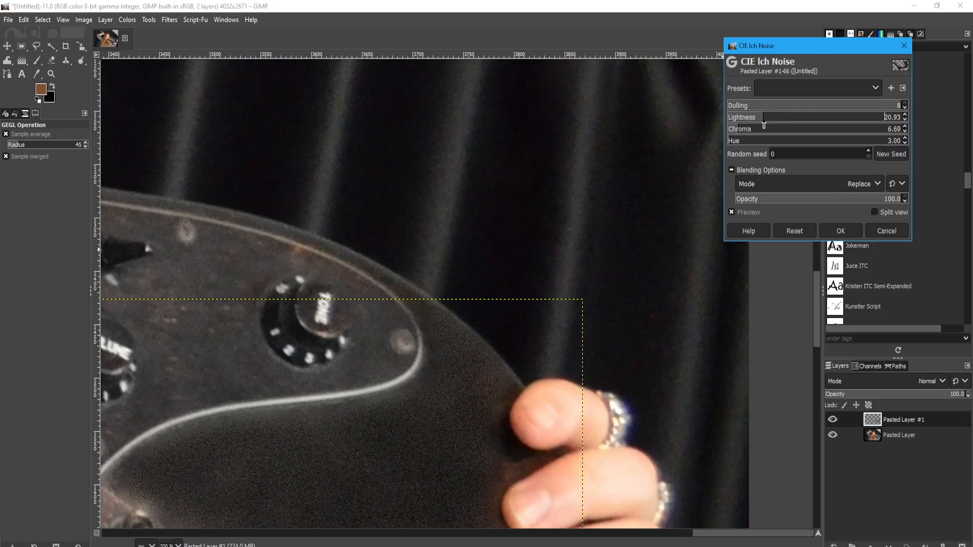
drag(766, 123, 759, 117)
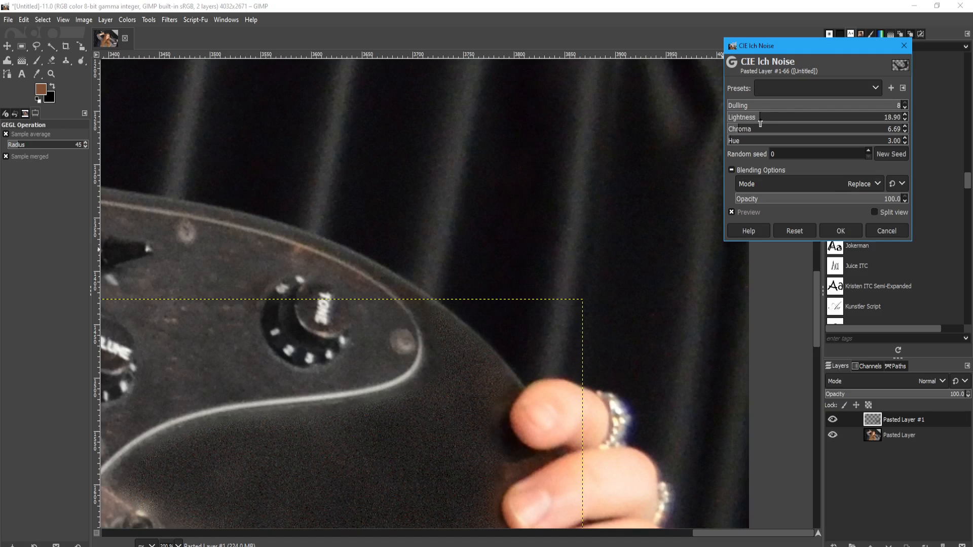
drag(763, 117, 772, 117)
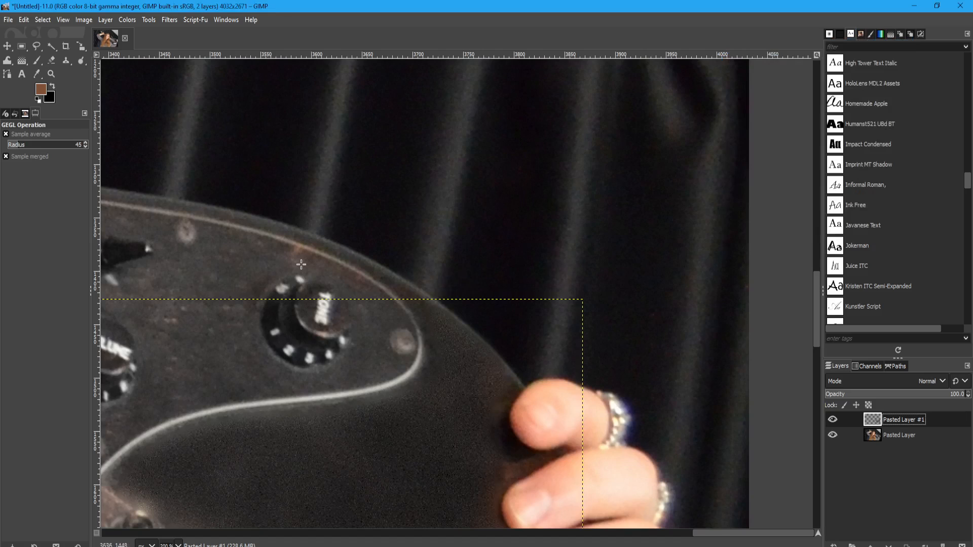
Step: Soften the patch's grain with a Gaussian blur of about 0.68
click(169, 20)
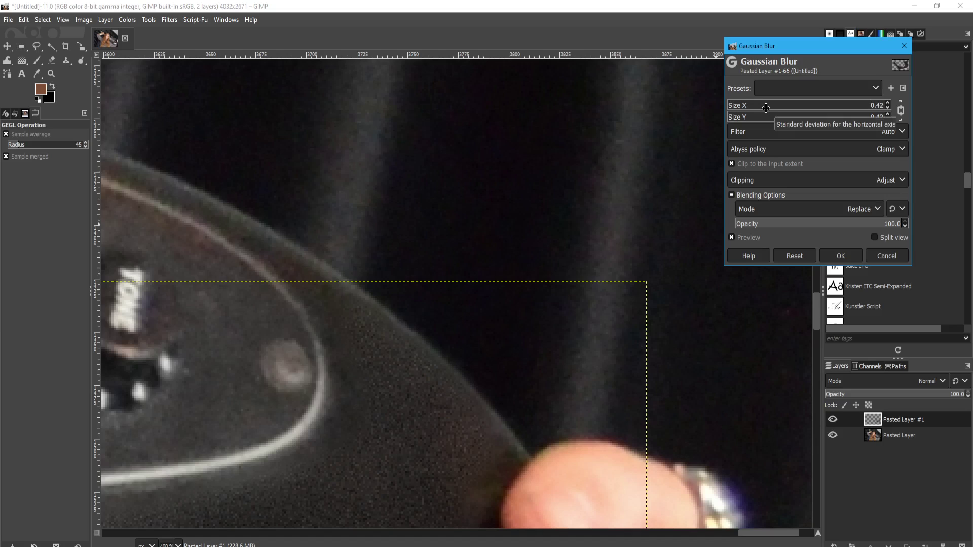
drag(762, 107, 772, 112)
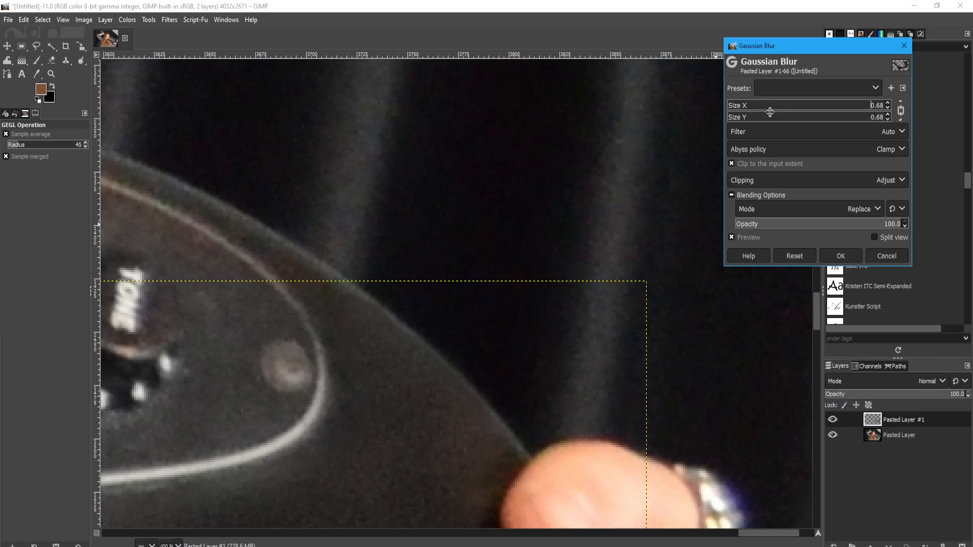
mouse_move(839, 256)
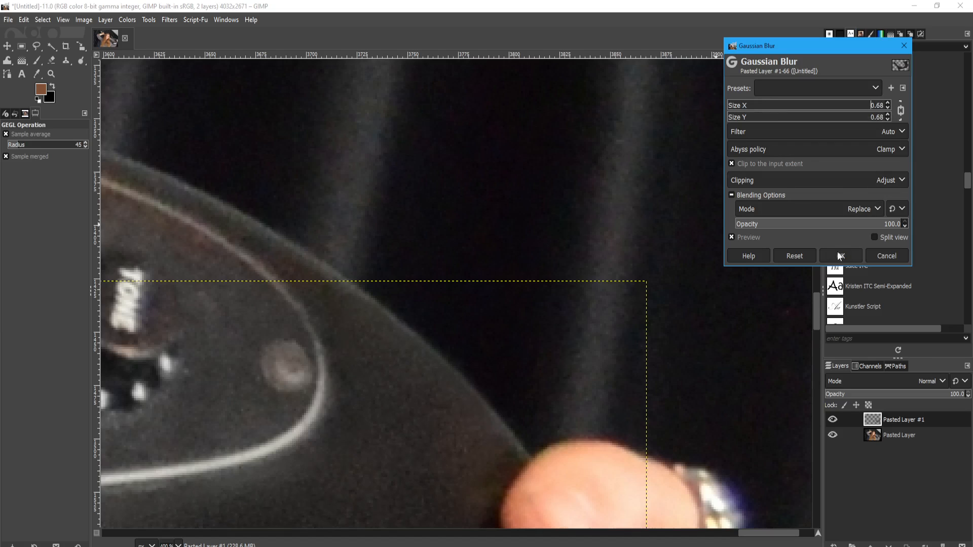
click(840, 256)
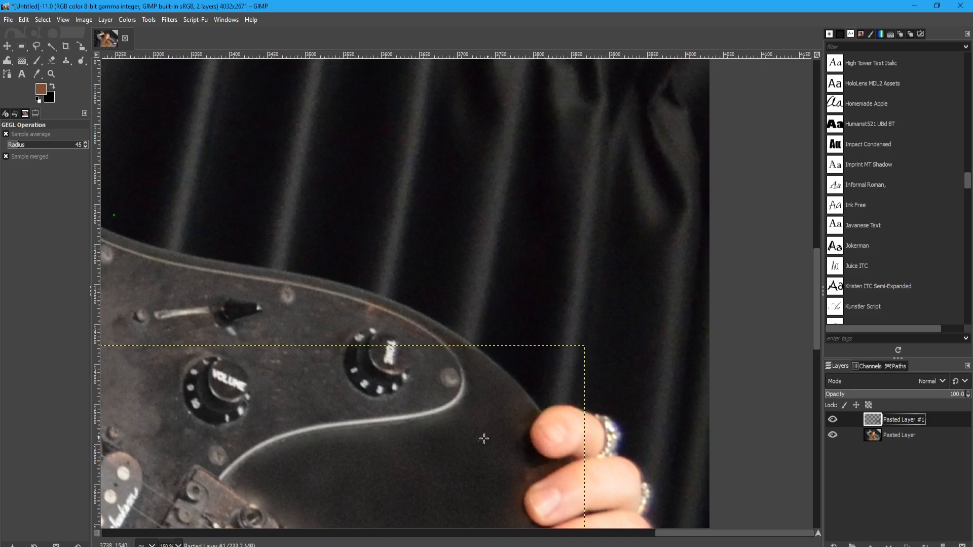
mouse_move(523, 487)
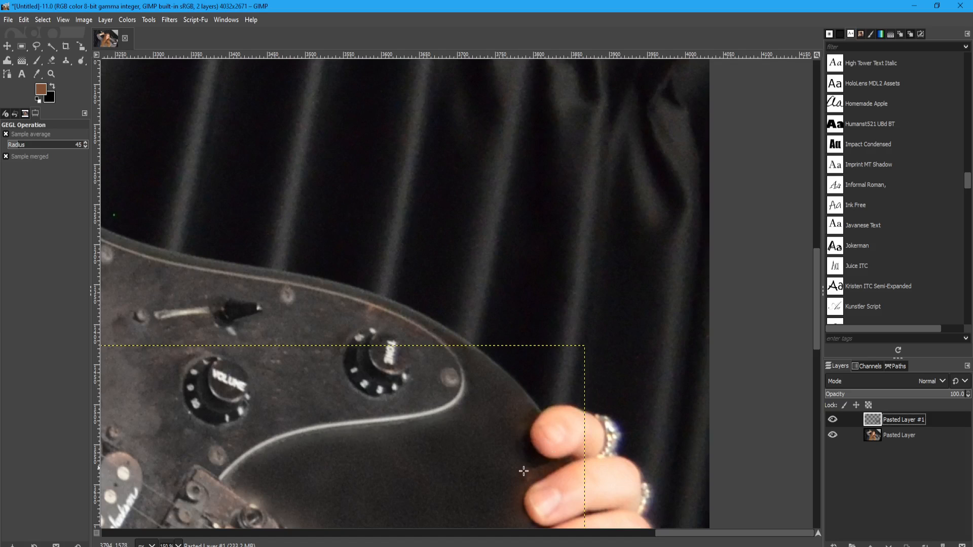
mouse_move(571, 303)
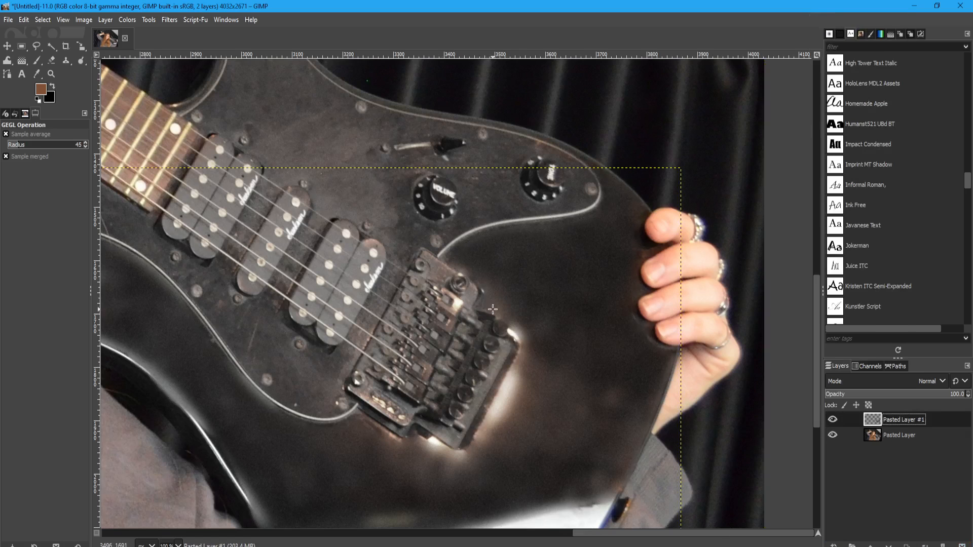
mouse_move(382, 483)
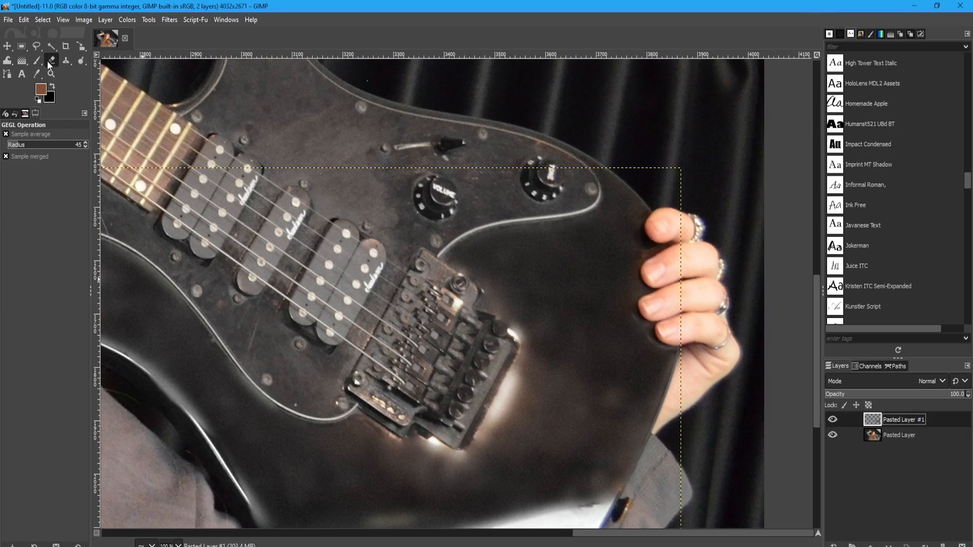
Step: Erase the patch edges with a large soft brush near the bridge glare, pickups, hair and lower body edge
click(50, 60)
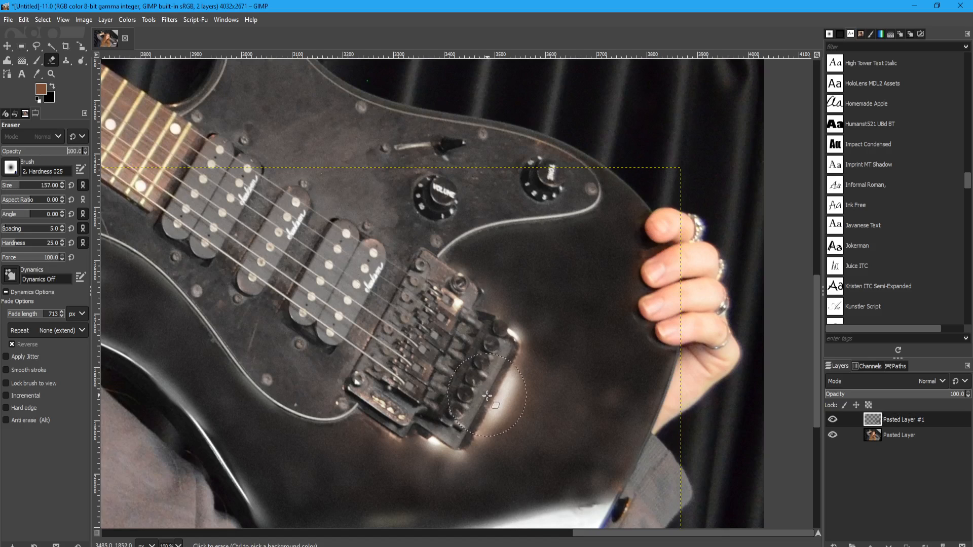
drag(495, 405, 469, 313)
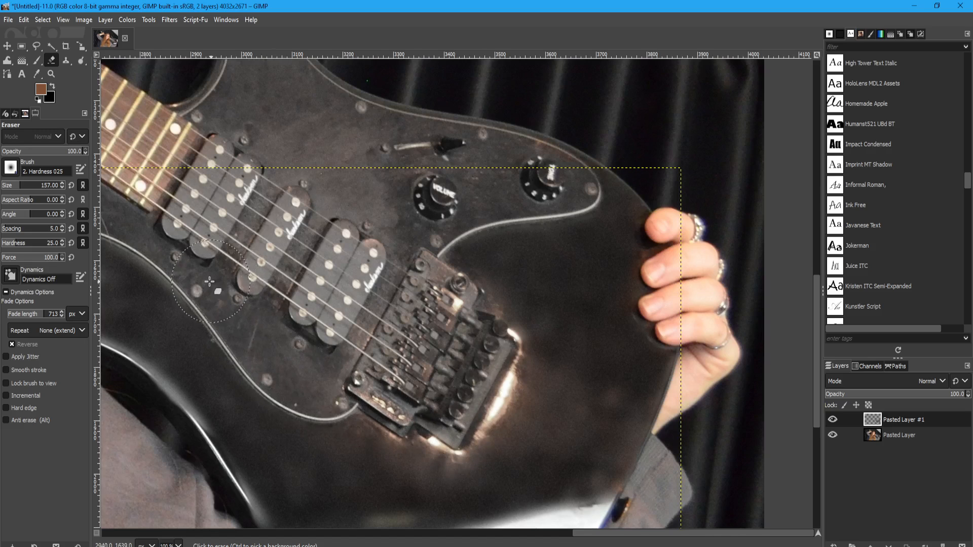
scroll(right, 3)
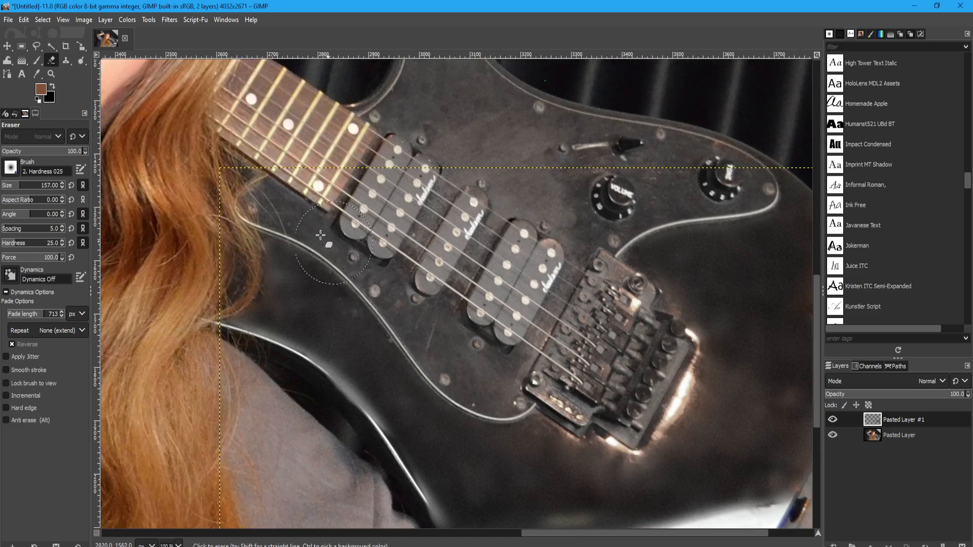
drag(329, 245, 264, 360)
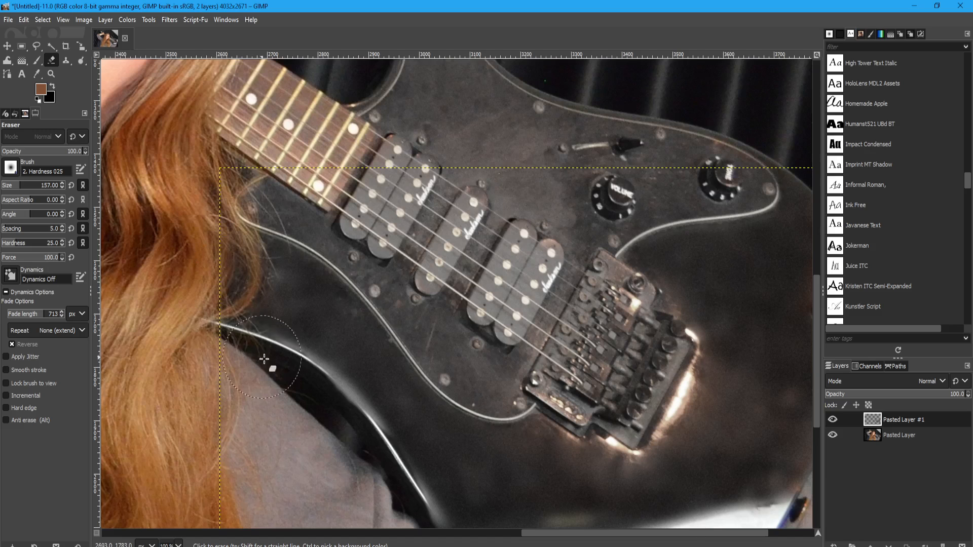
drag(263, 359, 419, 502)
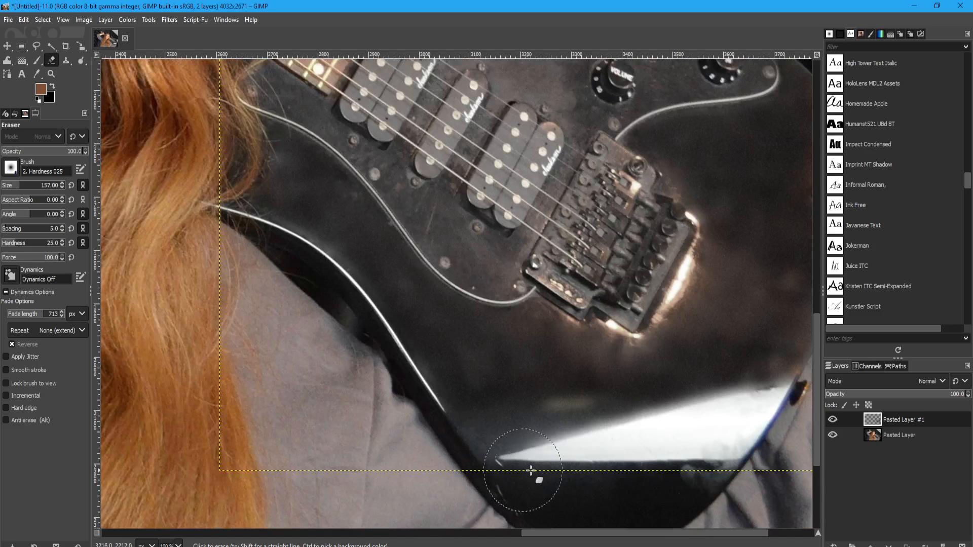
drag(530, 474, 598, 480)
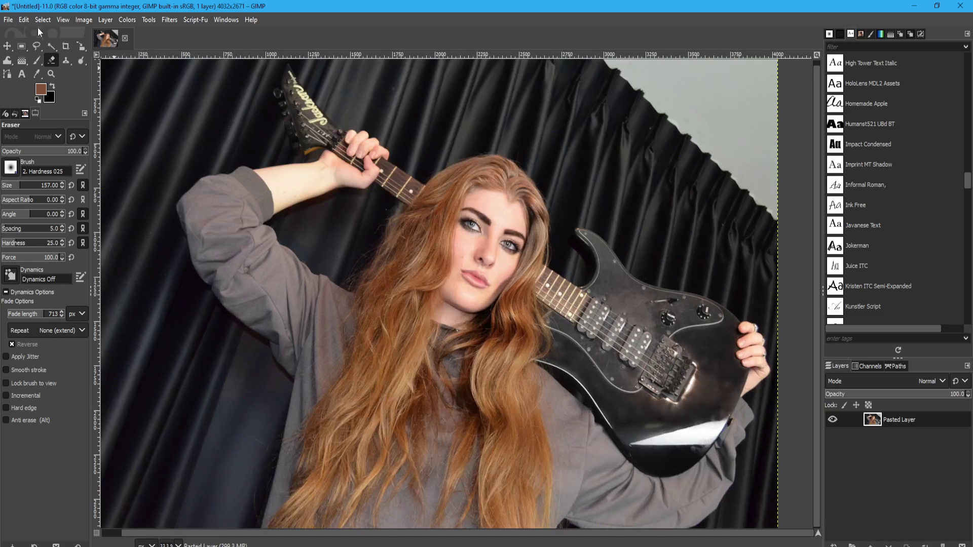
Step: Bring up the Colors menu adjustments over the merged portrait
click(126, 20)
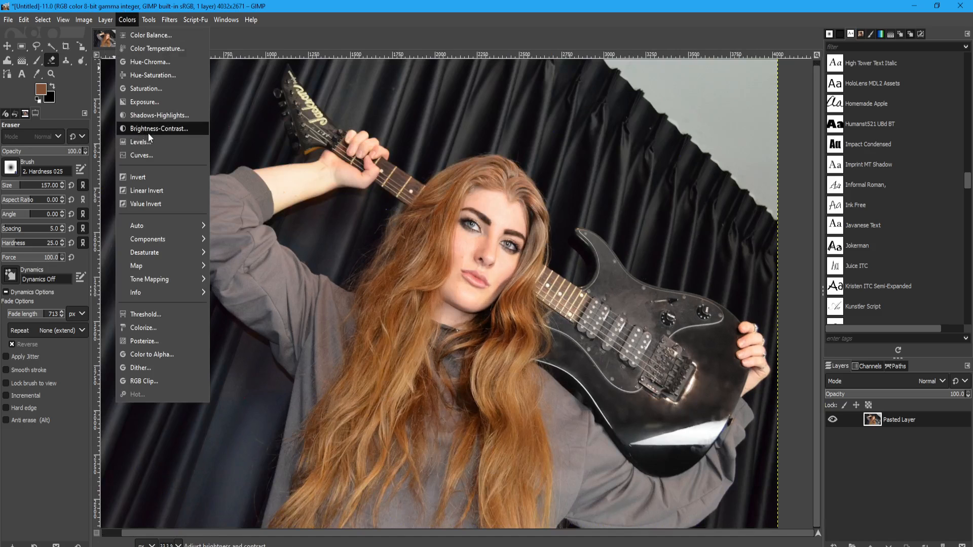
mouse_move(147, 142)
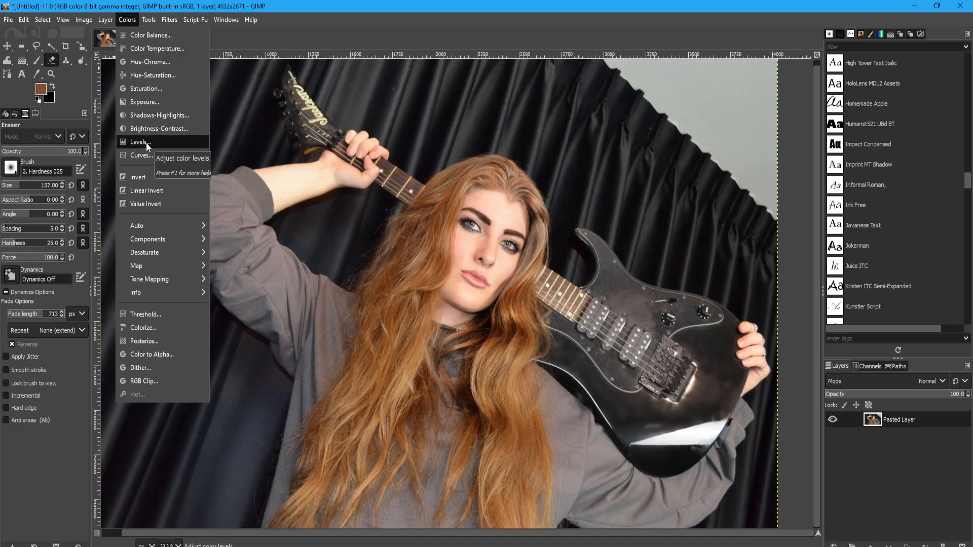
mouse_move(169, 145)
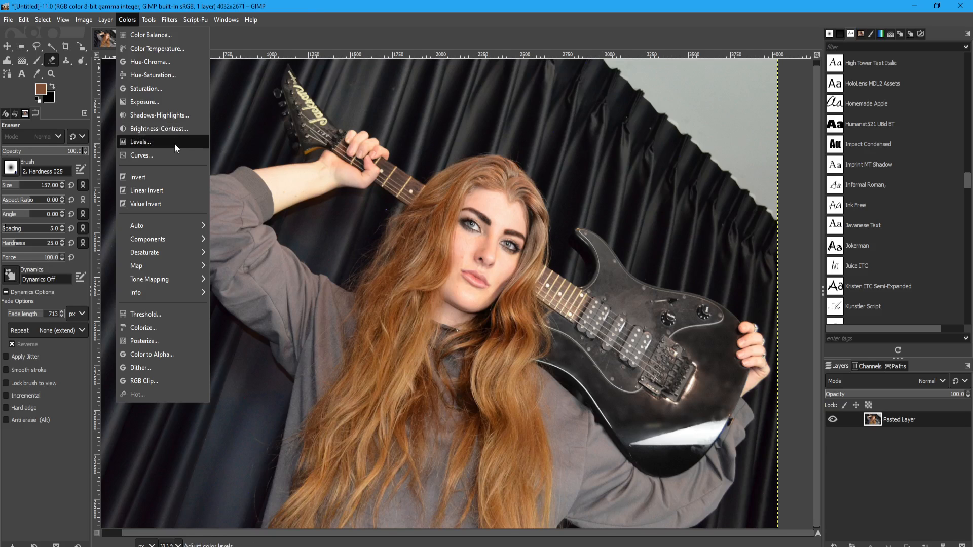
Step: Preview raising the black input level in Levels to deepen the portrait's shadows, returning it to 0 between tries
click(140, 142)
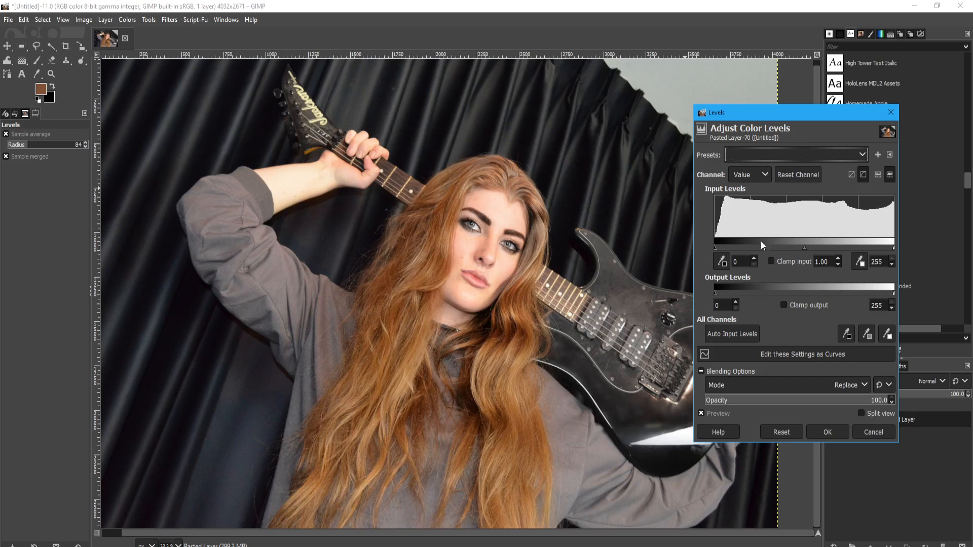
mouse_move(743, 243)
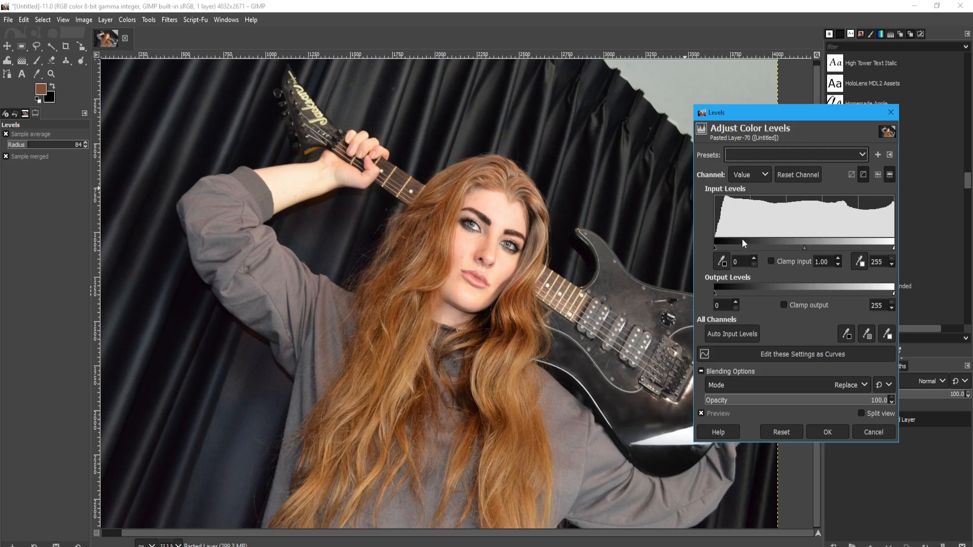
mouse_move(721, 232)
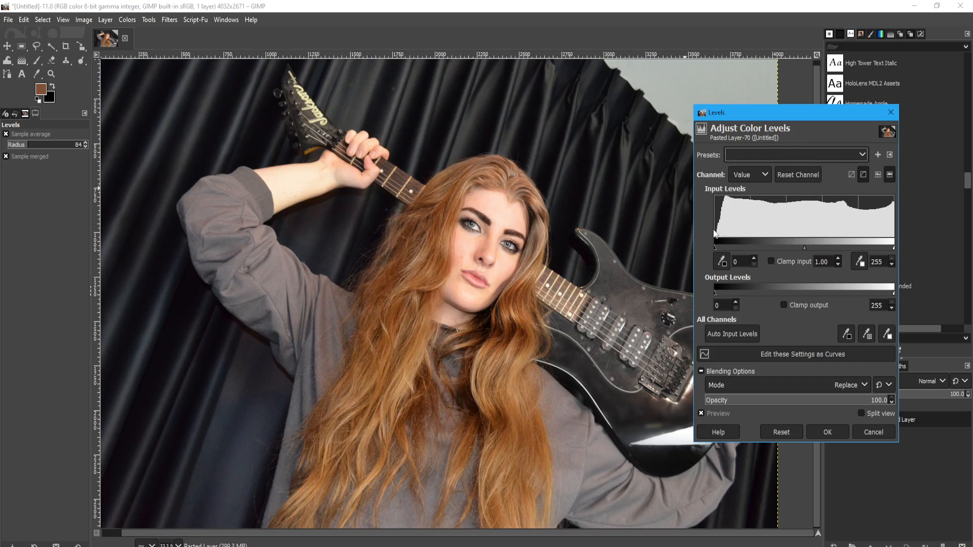
drag(715, 247, 740, 247)
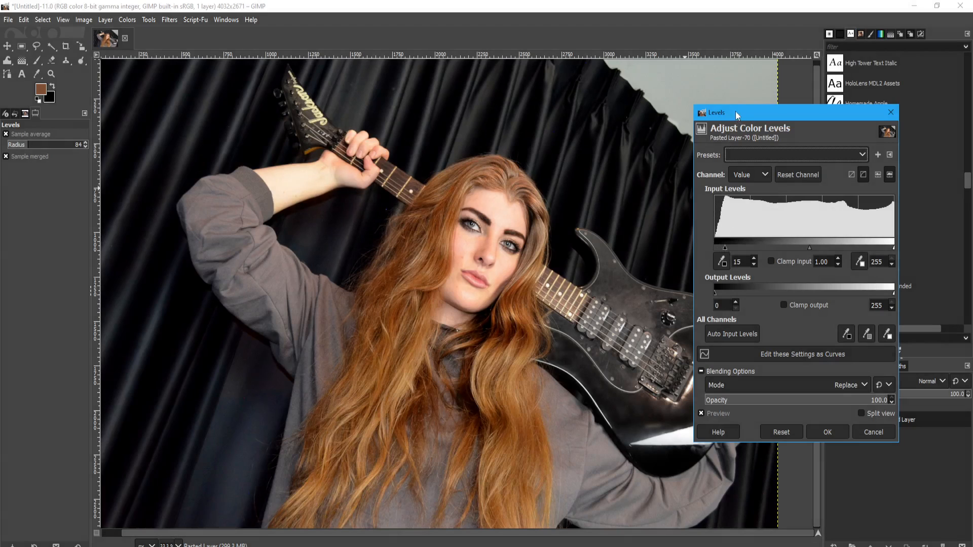
drag(735, 113, 688, 114)
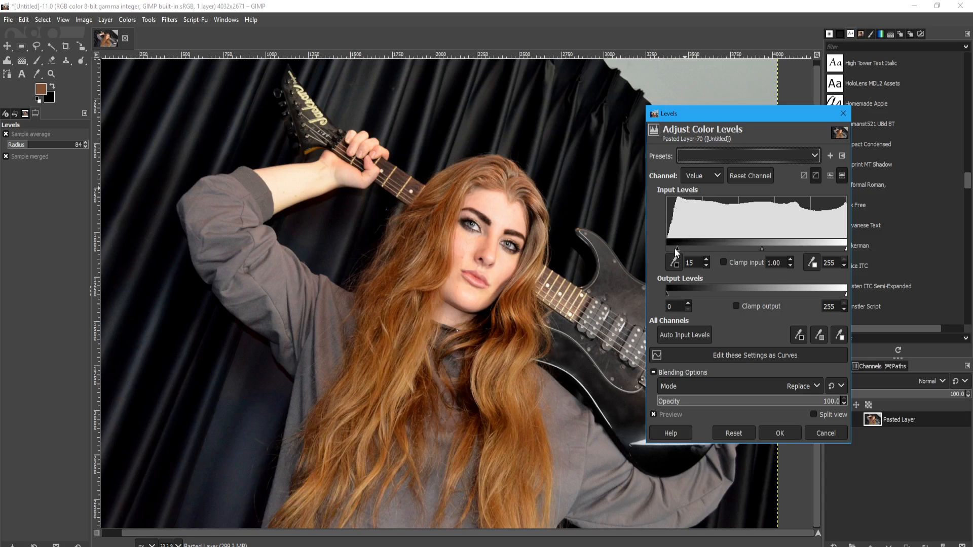
drag(674, 255, 701, 254)
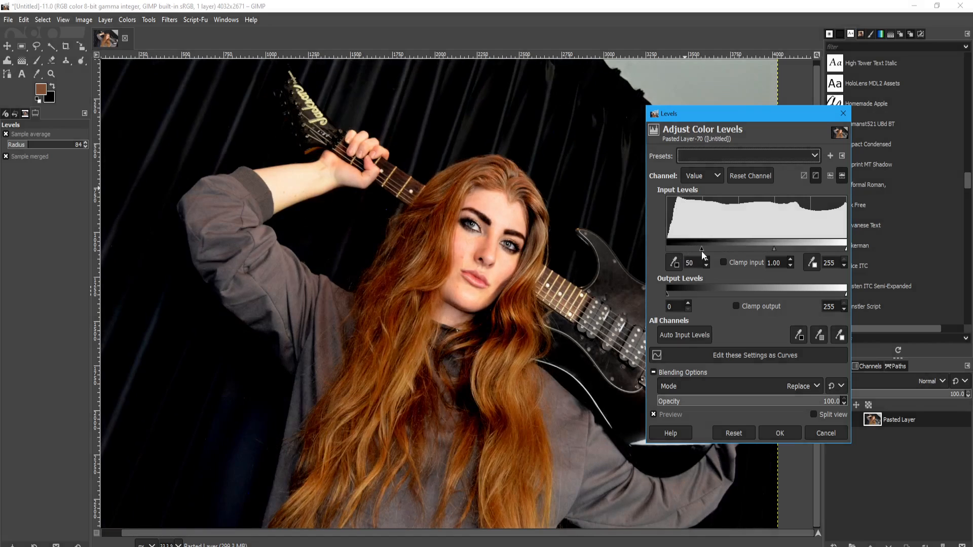
drag(702, 247, 716, 247)
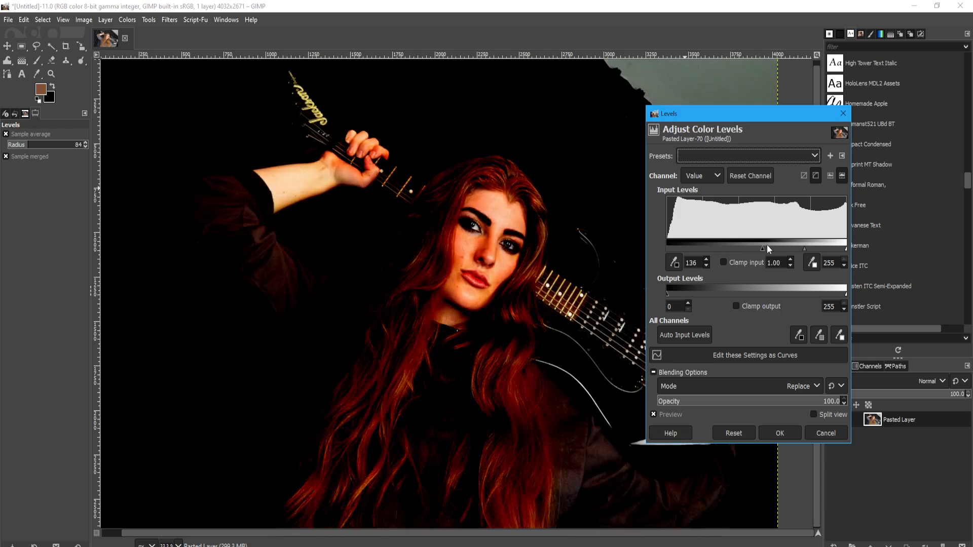
drag(763, 247, 669, 246)
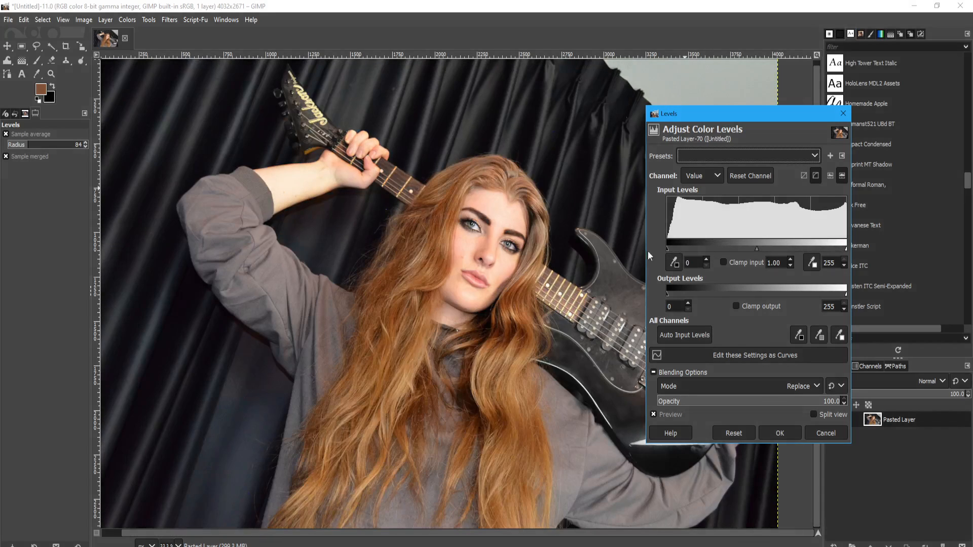
drag(663, 253, 673, 254)
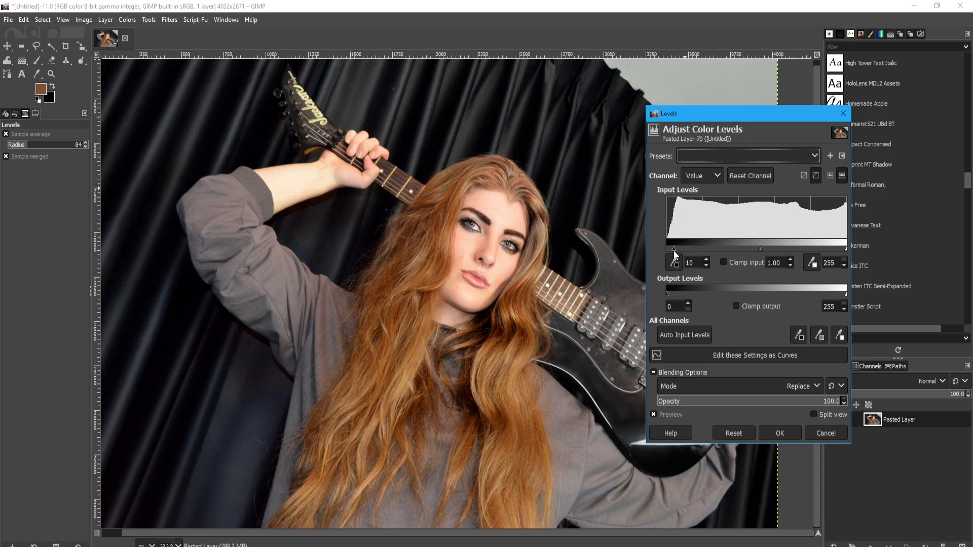
drag(660, 247, 669, 246)
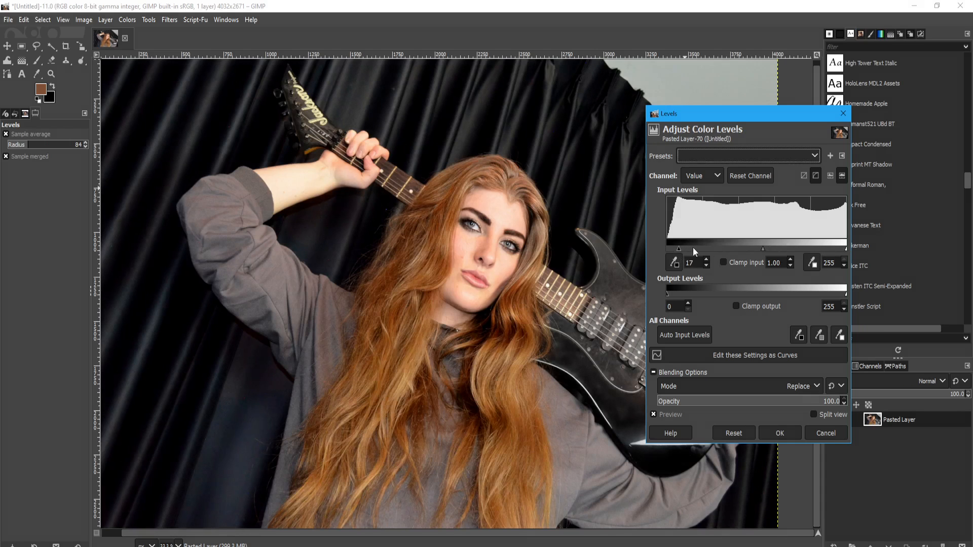
drag(678, 246, 686, 246)
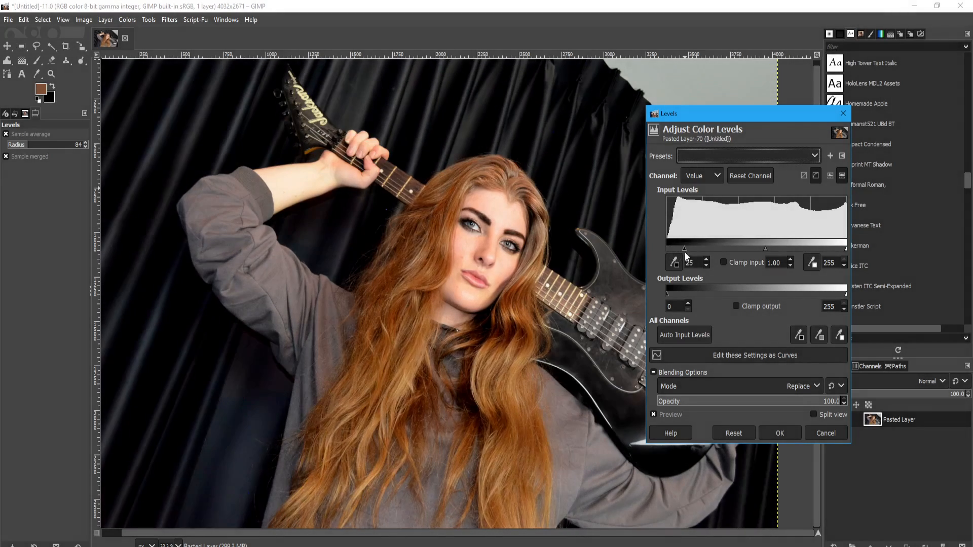
Step: Preview extreme shadow clipping and a lowered white point, then reset inputs to 0/255 without applying
drag(705, 249, 755, 249)
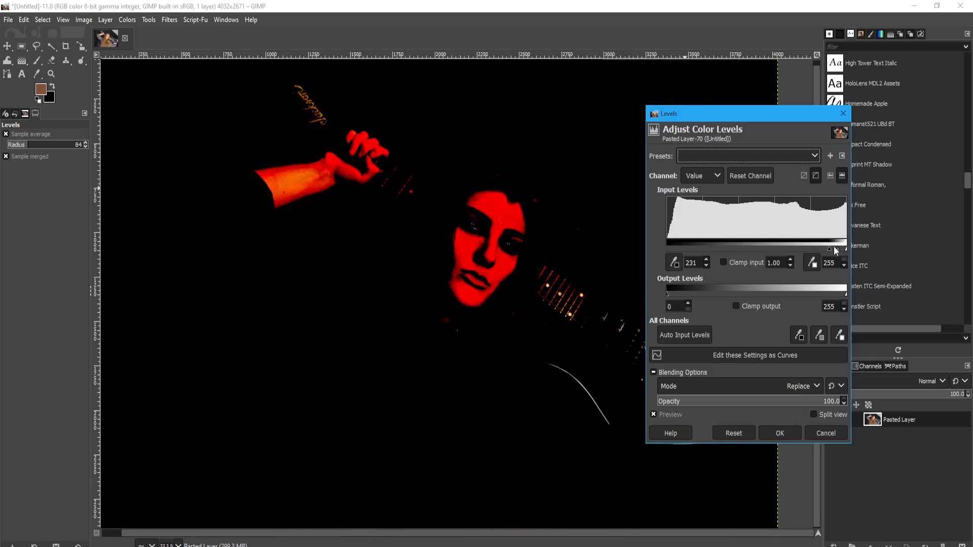
drag(830, 247, 841, 247)
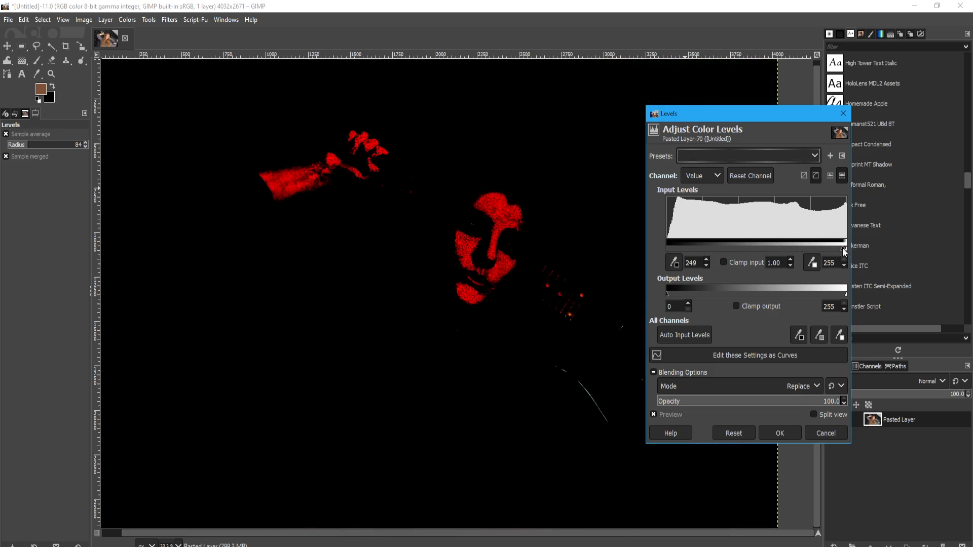
drag(839, 245, 740, 248)
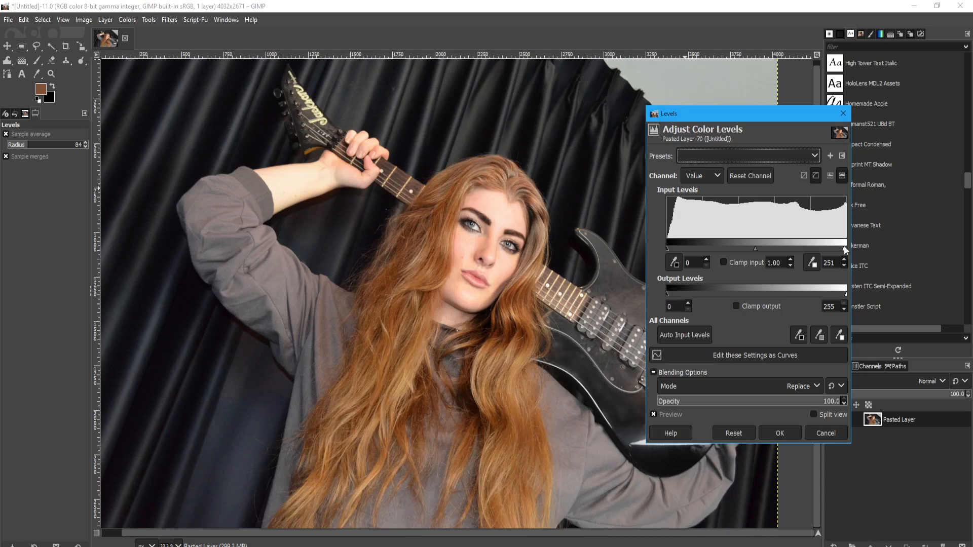
drag(837, 244, 749, 243)
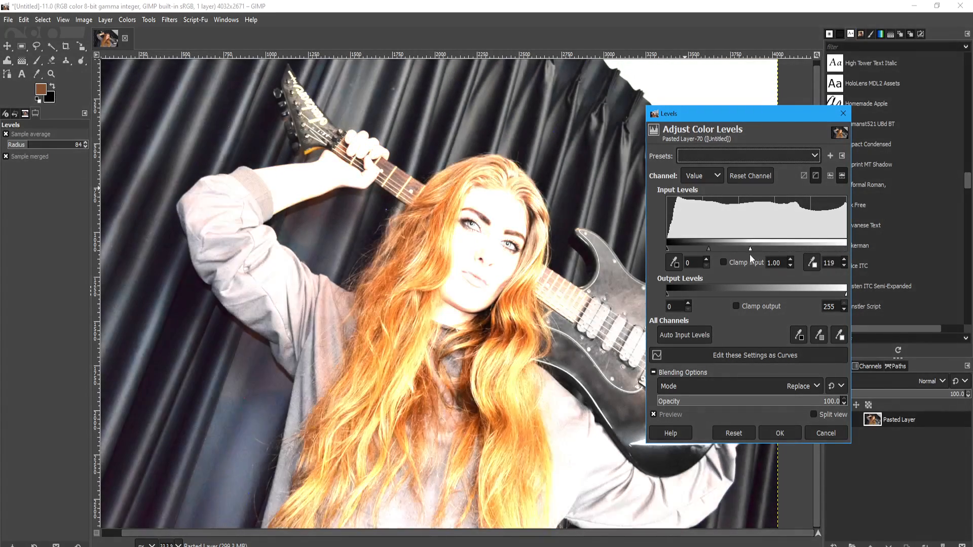
drag(836, 249, 840, 249)
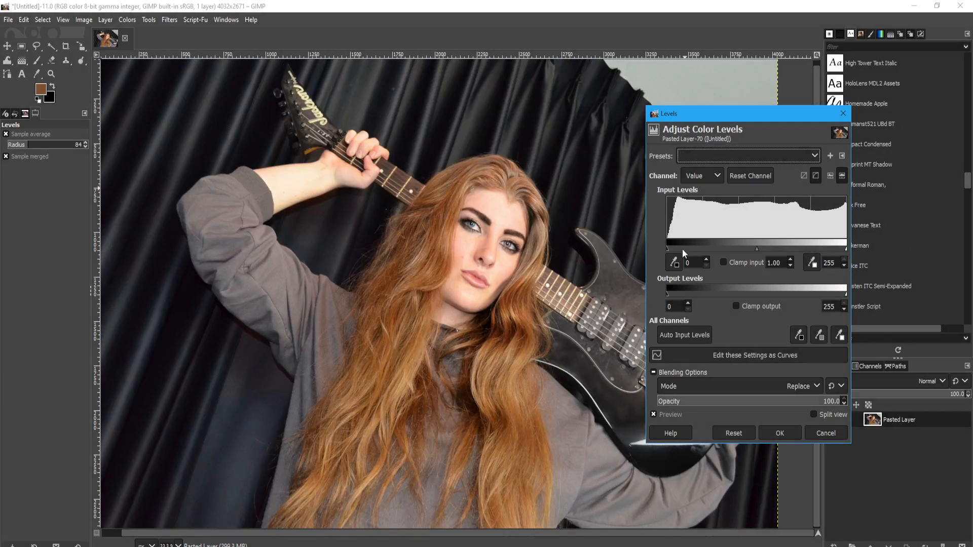
mouse_move(672, 226)
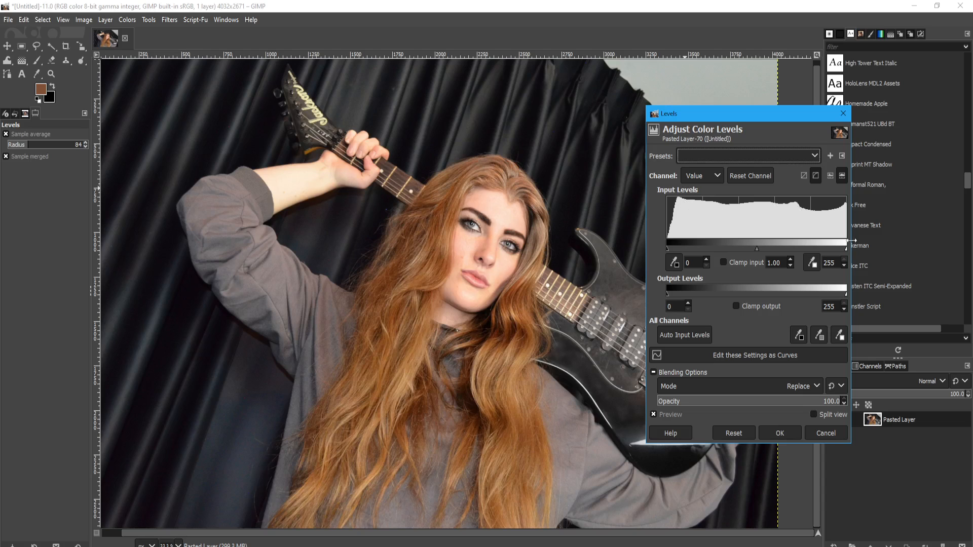
mouse_move(800, 251)
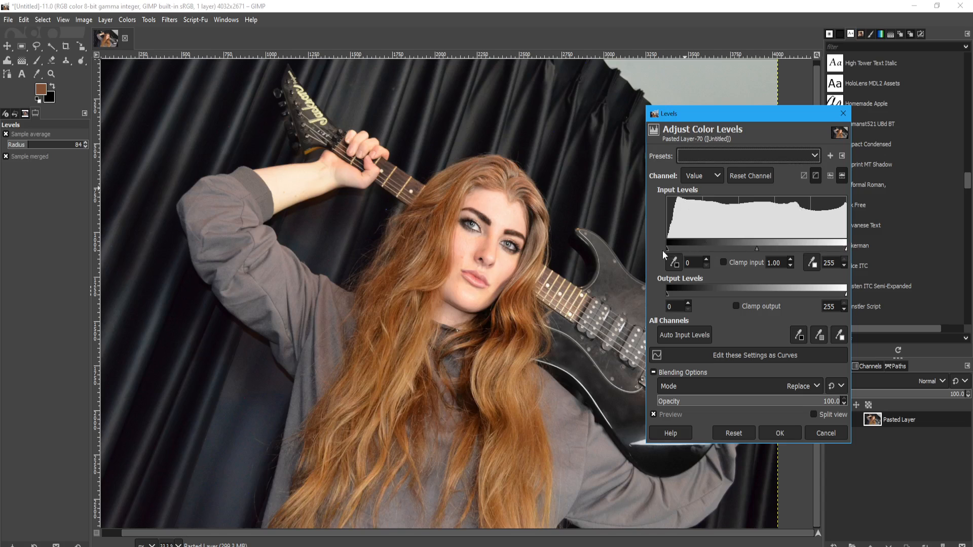
mouse_move(669, 250)
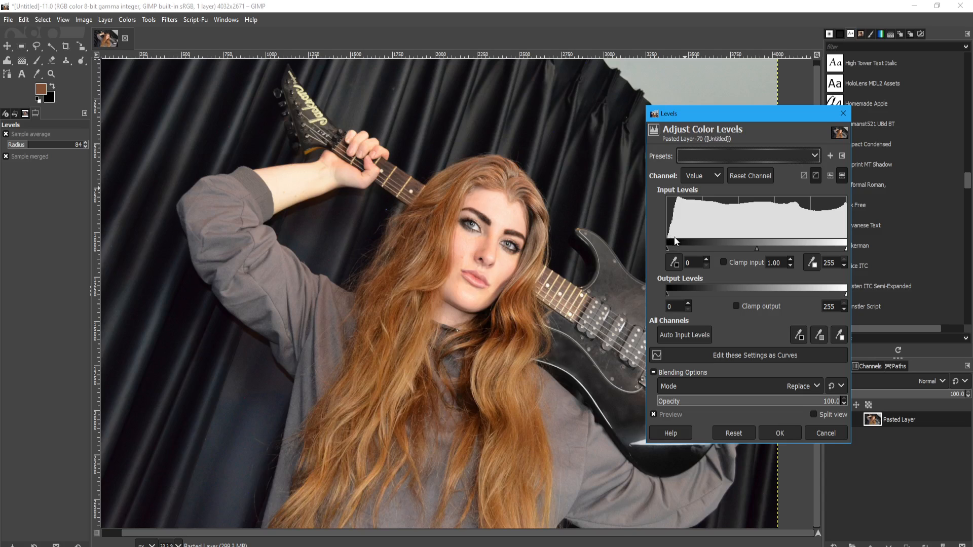
mouse_move(669, 252)
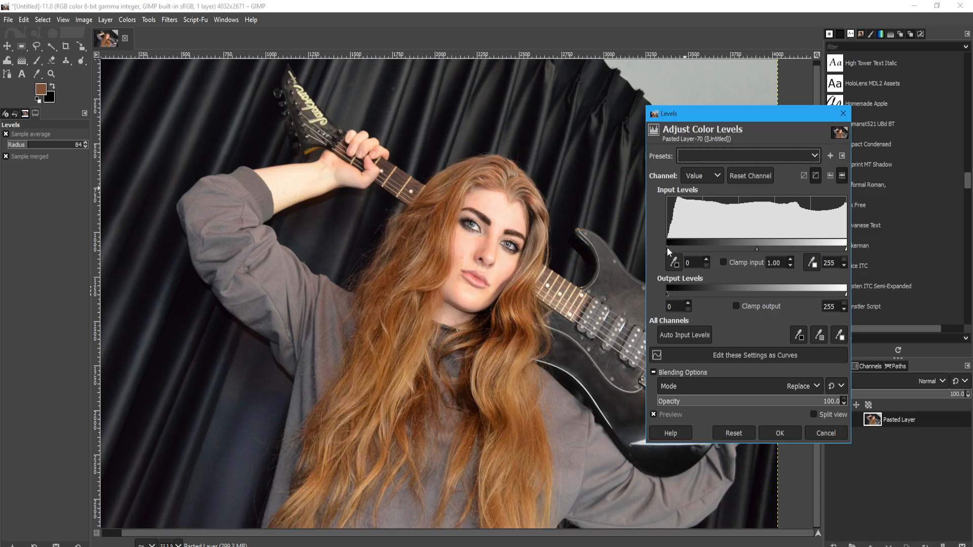
drag(670, 255, 678, 255)
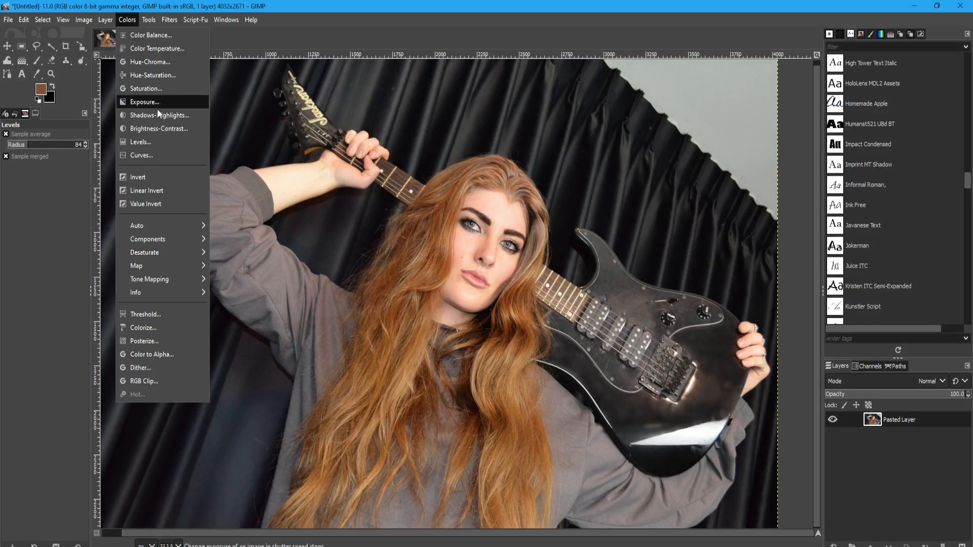
Step: Apply Brightness-Contrast with brightness 12 and contrast -4 to the pasted layer
click(159, 128)
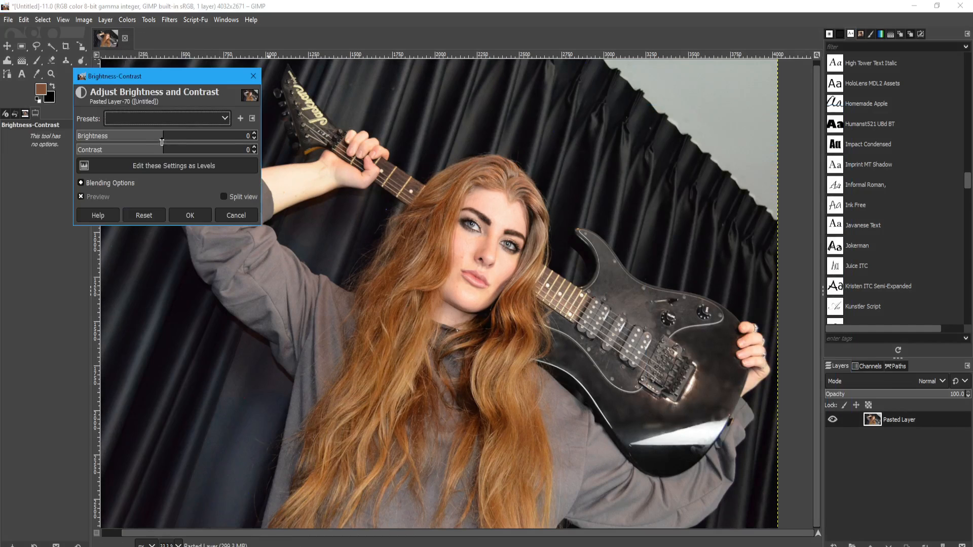
drag(161, 135, 181, 135)
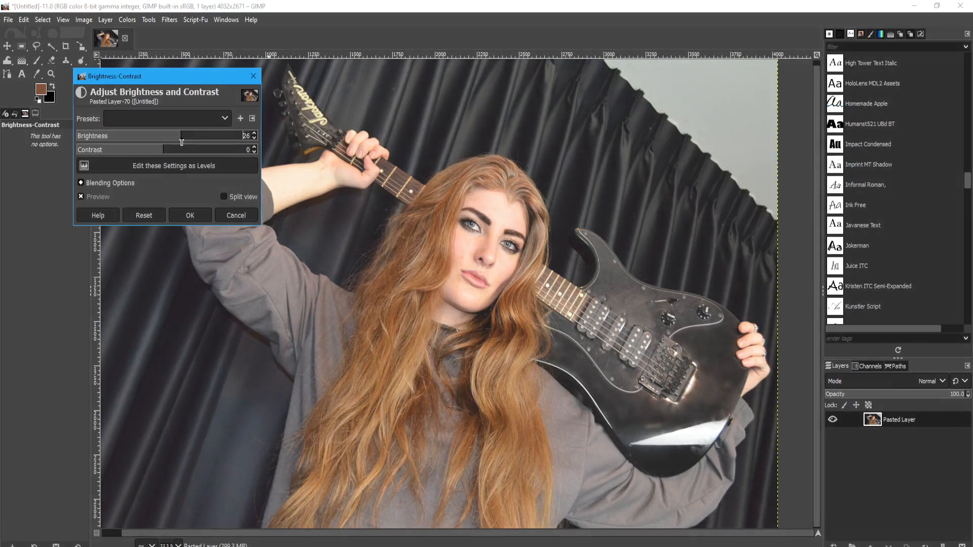
drag(182, 135, 176, 136)
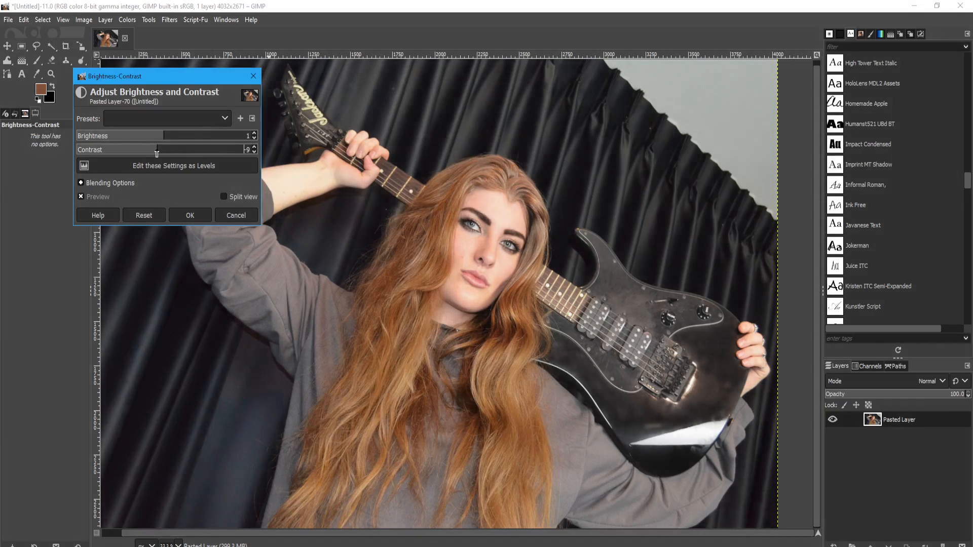
drag(157, 149, 154, 149)
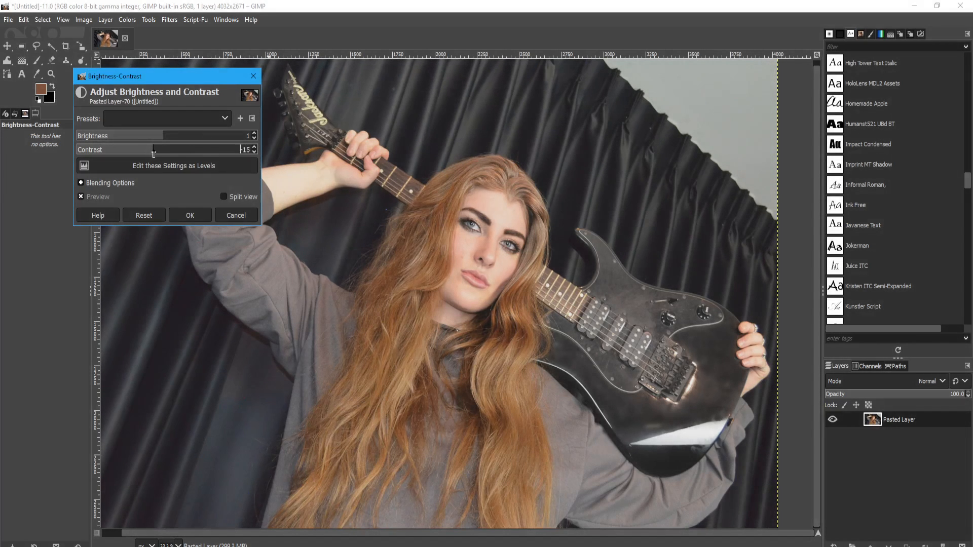
drag(154, 149, 158, 150)
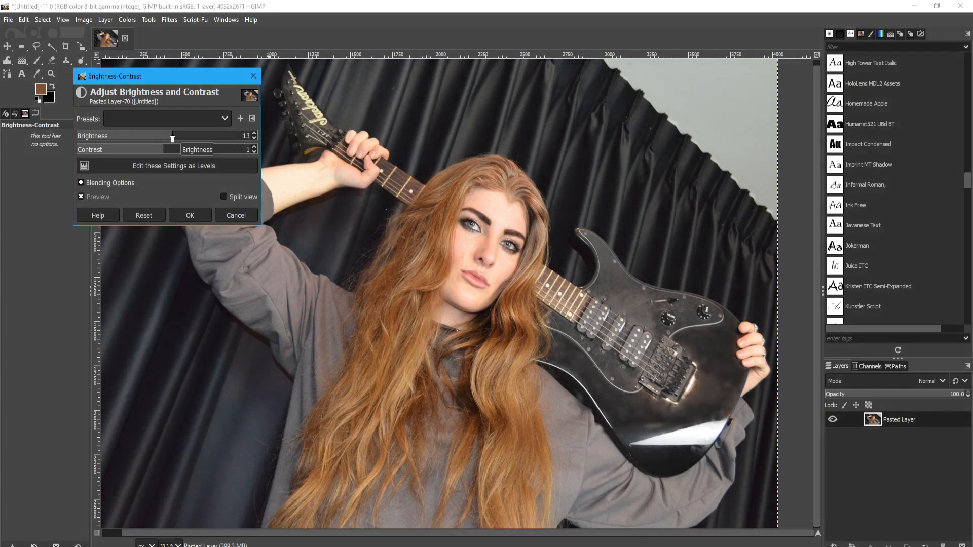
drag(174, 149, 160, 150)
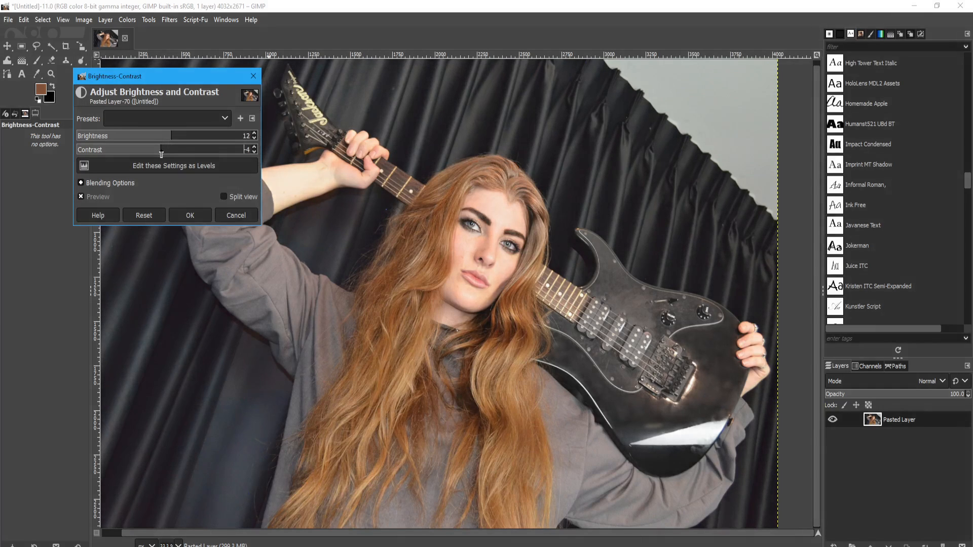
click(190, 216)
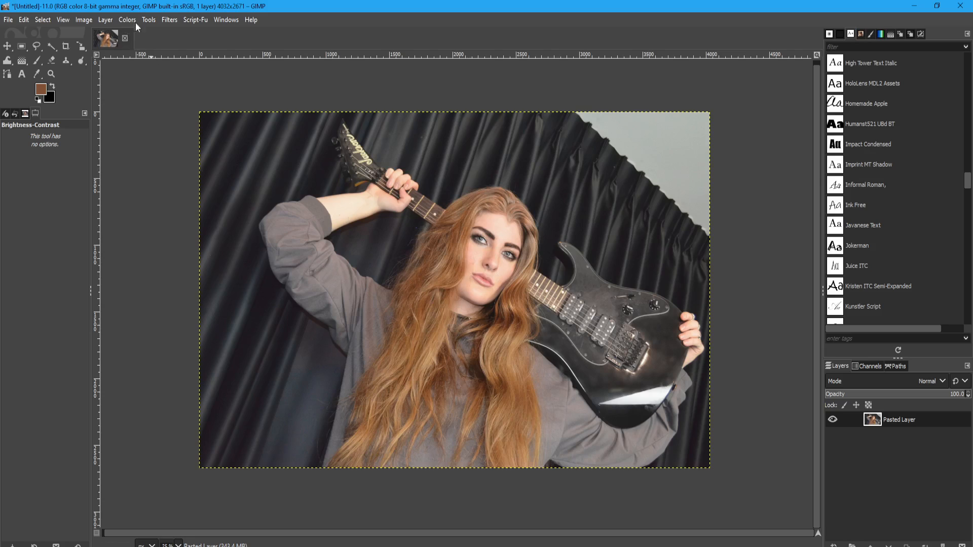
Step: Reopen the Levels adjustment on the pasted layer from the Colors menu
click(123, 20)
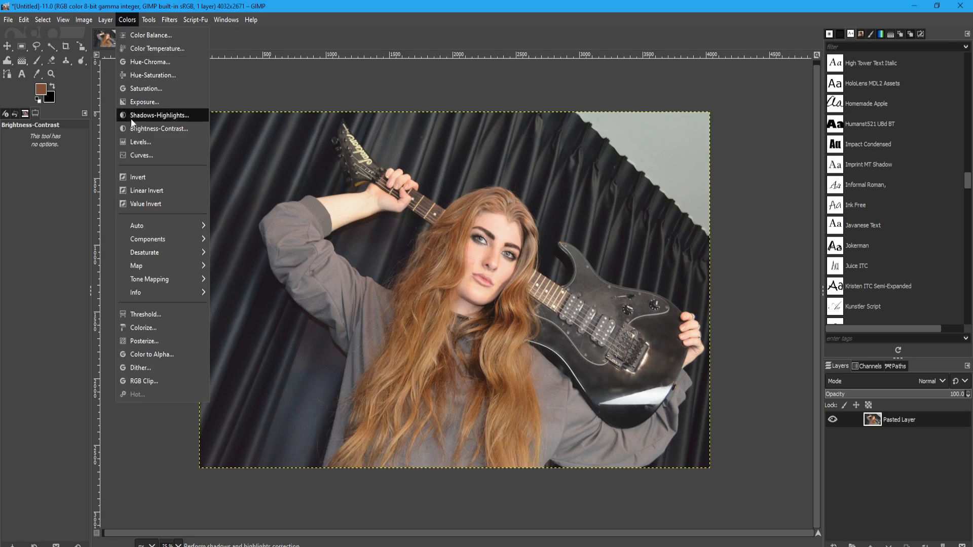
click(140, 142)
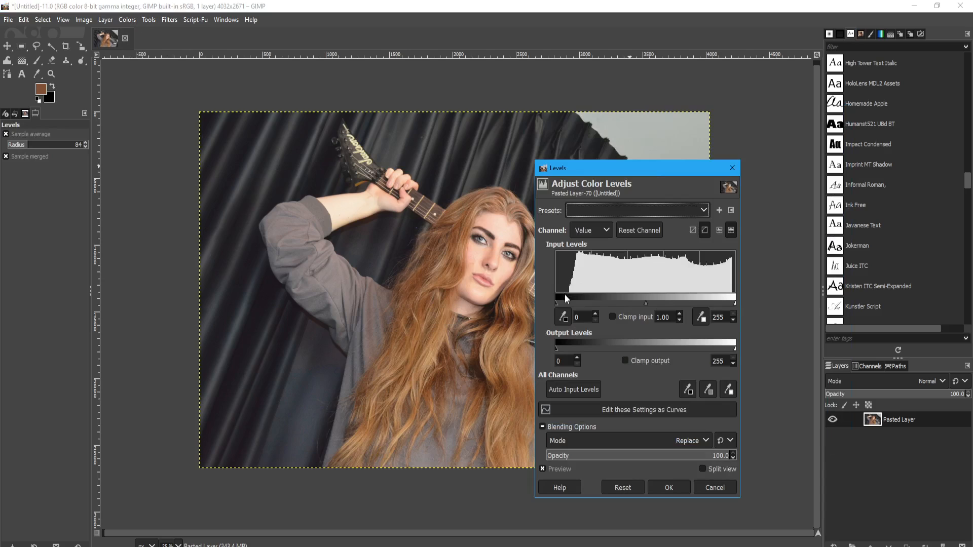
mouse_move(560, 294)
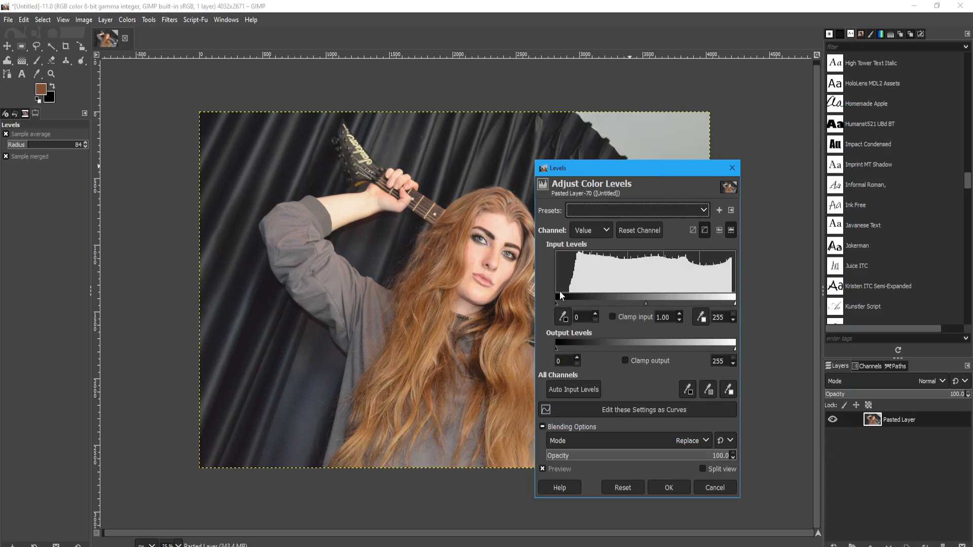
mouse_move(564, 301)
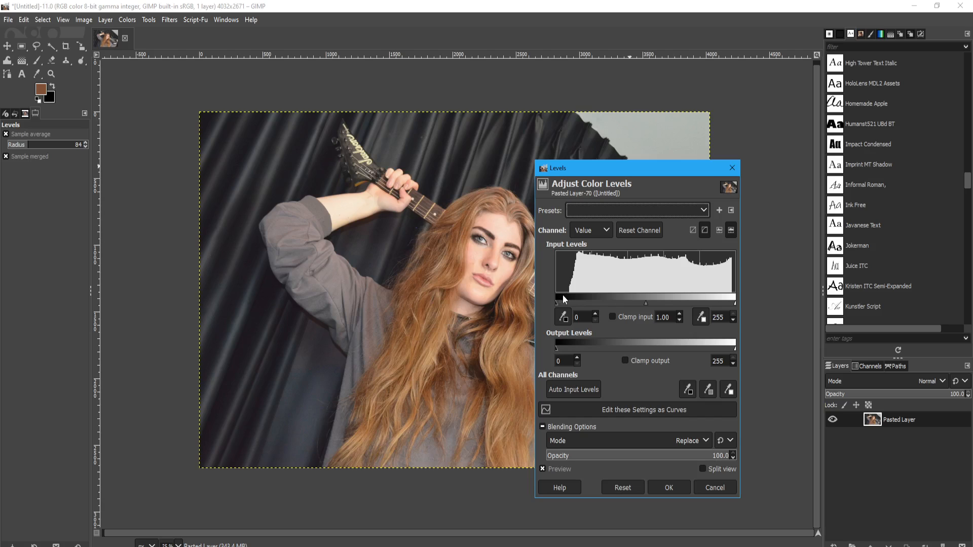
mouse_move(557, 301)
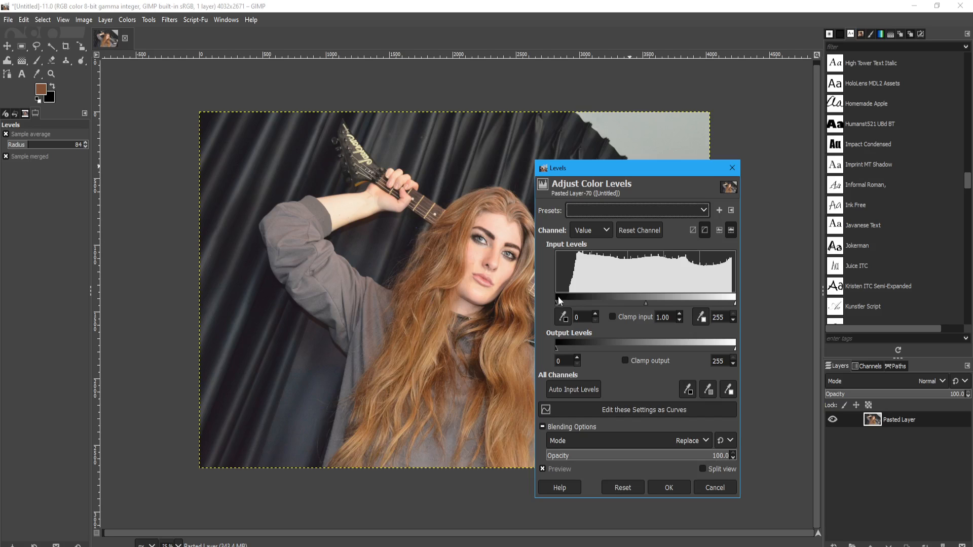
mouse_move(560, 296)
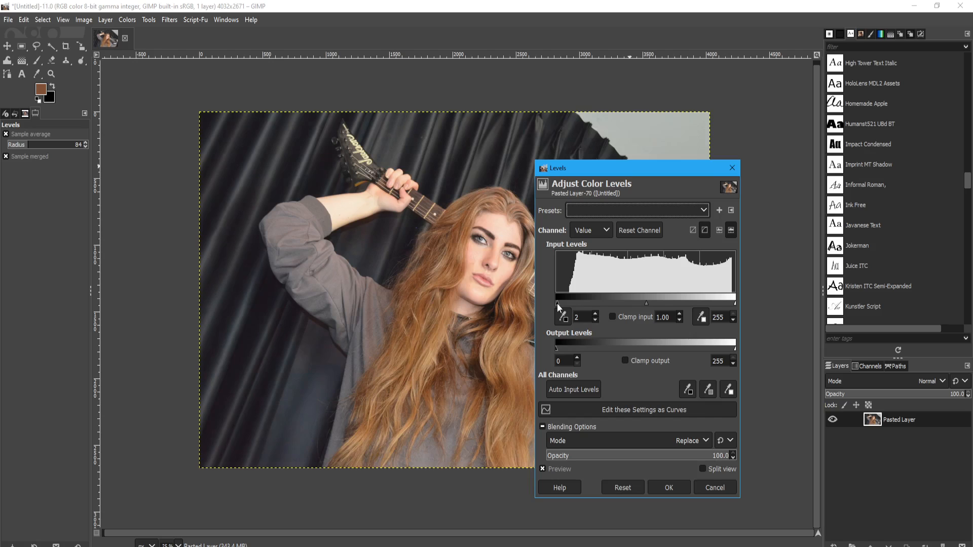
Step: Move the Levels window aside and step the black input level up through 0, 18 and 27
drag(557, 303, 566, 304)
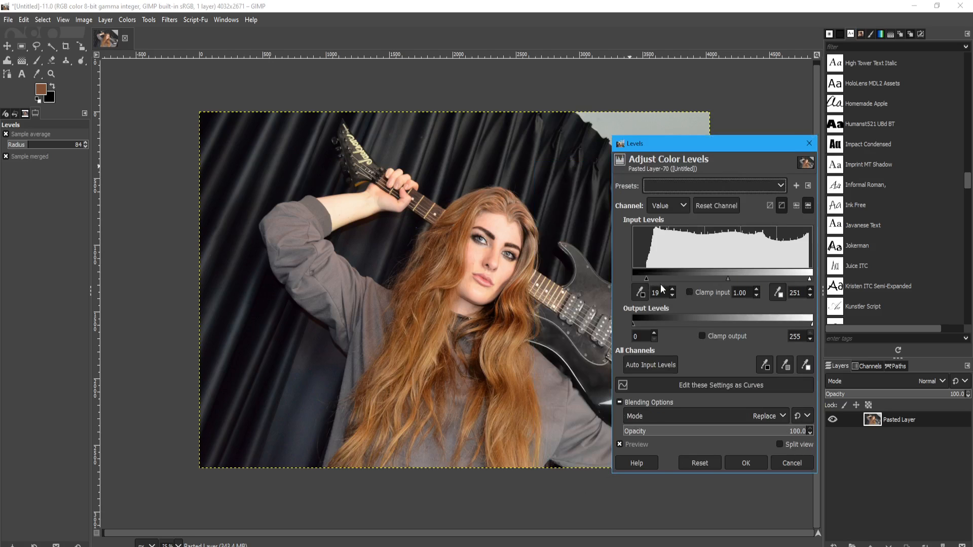
drag(647, 278, 630, 278)
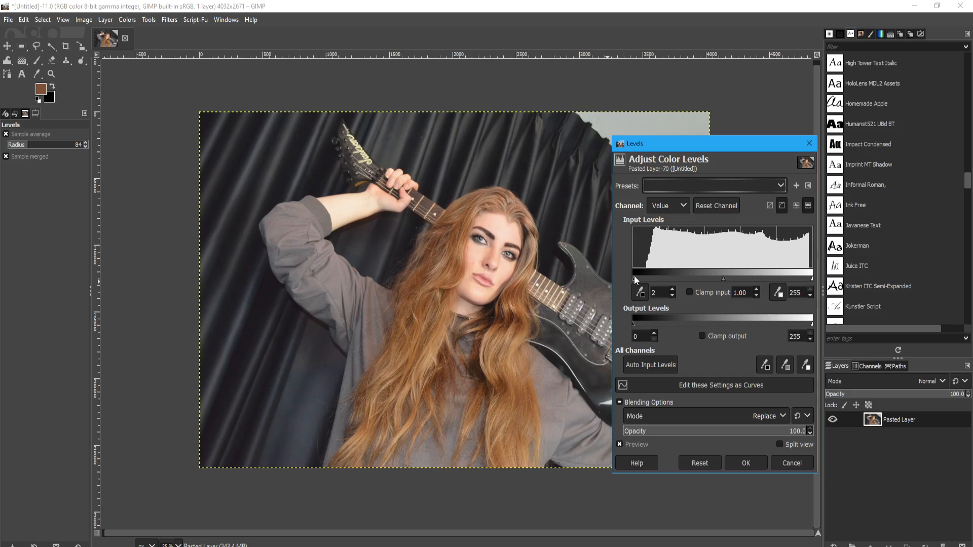
drag(634, 279, 650, 278)
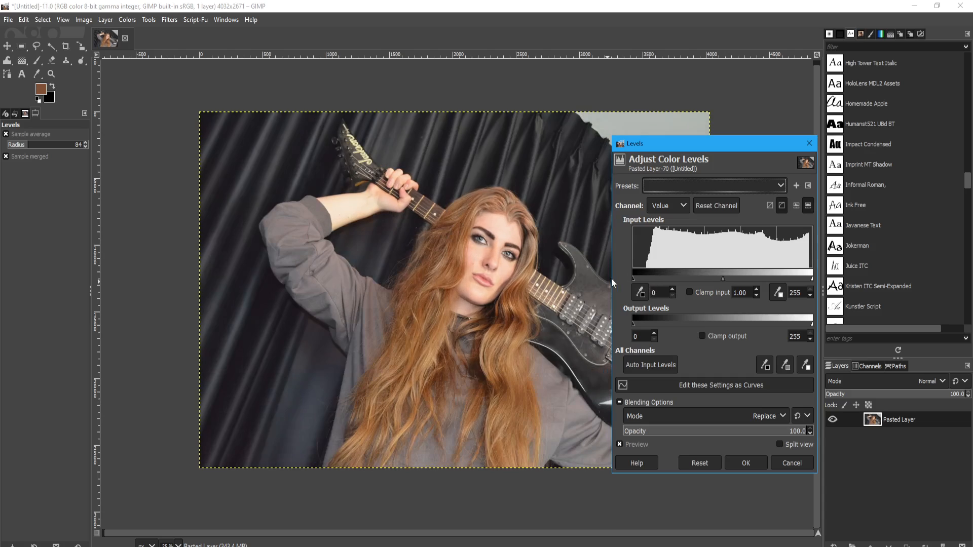
mouse_move(788, 269)
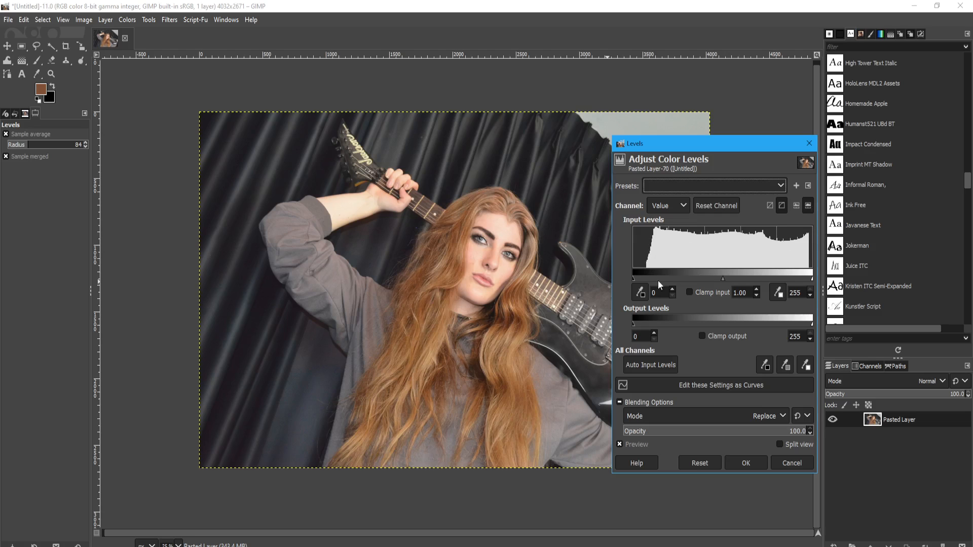
drag(634, 276, 646, 277)
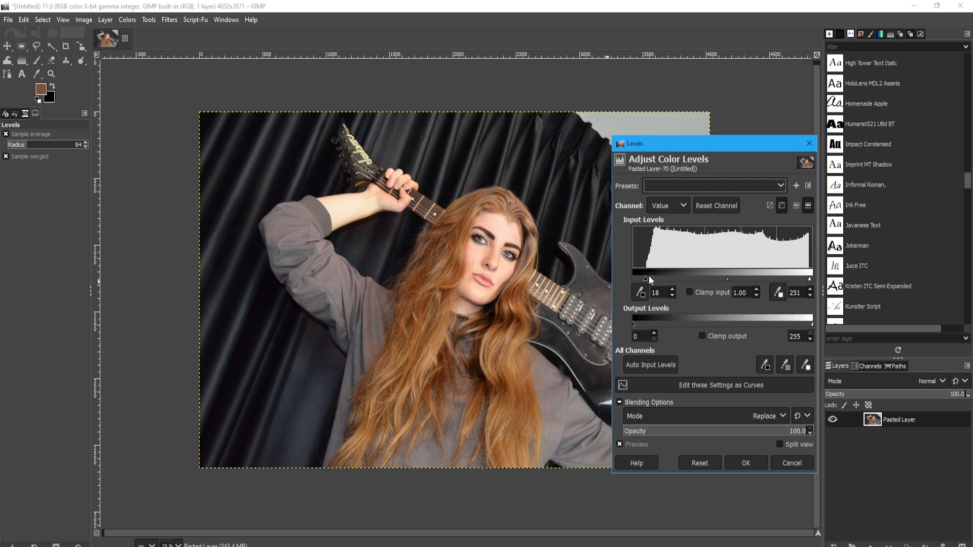
mouse_move(644, 272)
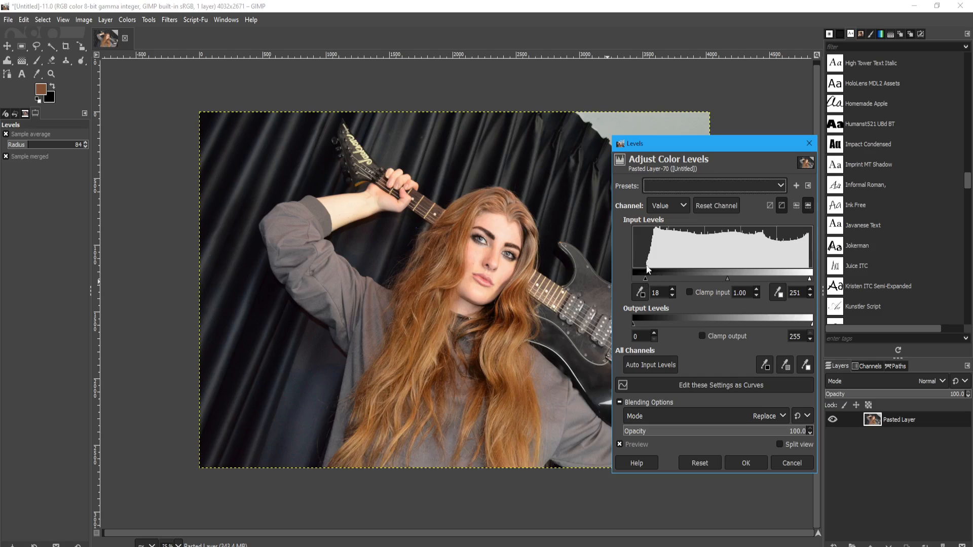
mouse_move(653, 269)
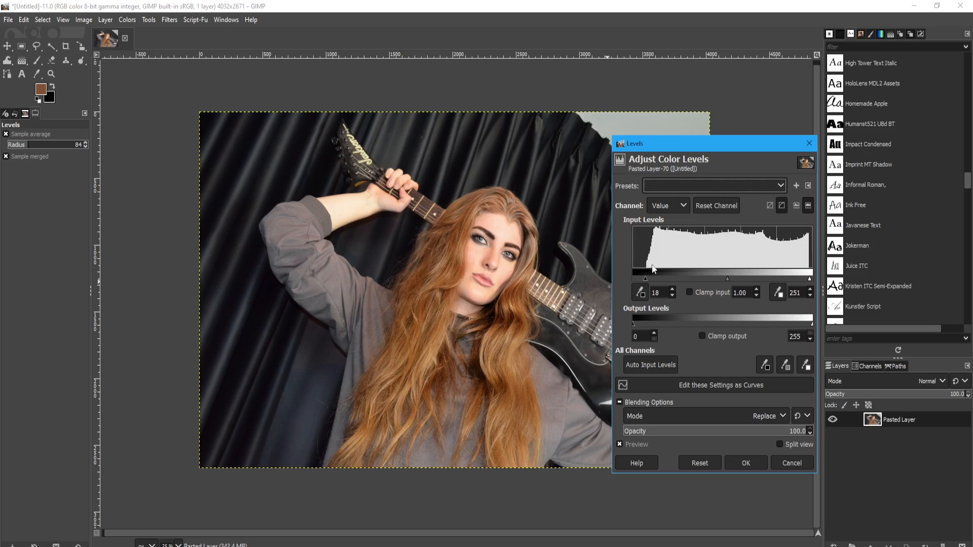
drag(639, 279, 650, 279)
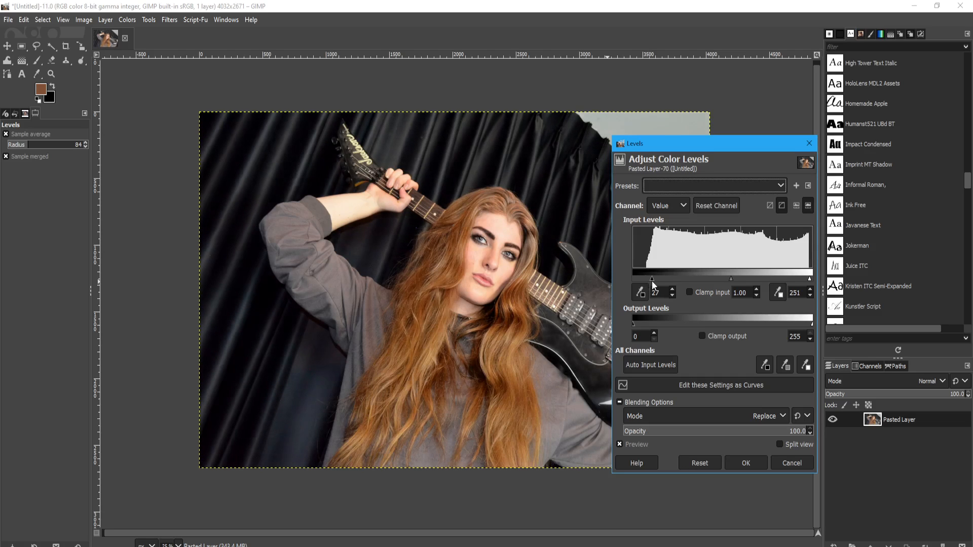
mouse_move(652, 280)
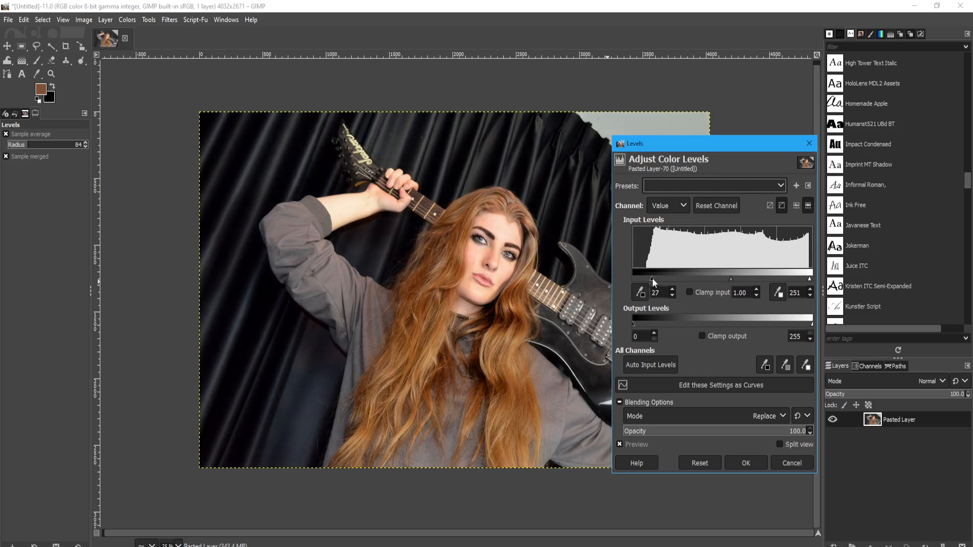
Step: Settle the black input level at 53 with the white input at 251, deepening the shadows
drag(652, 278, 669, 279)
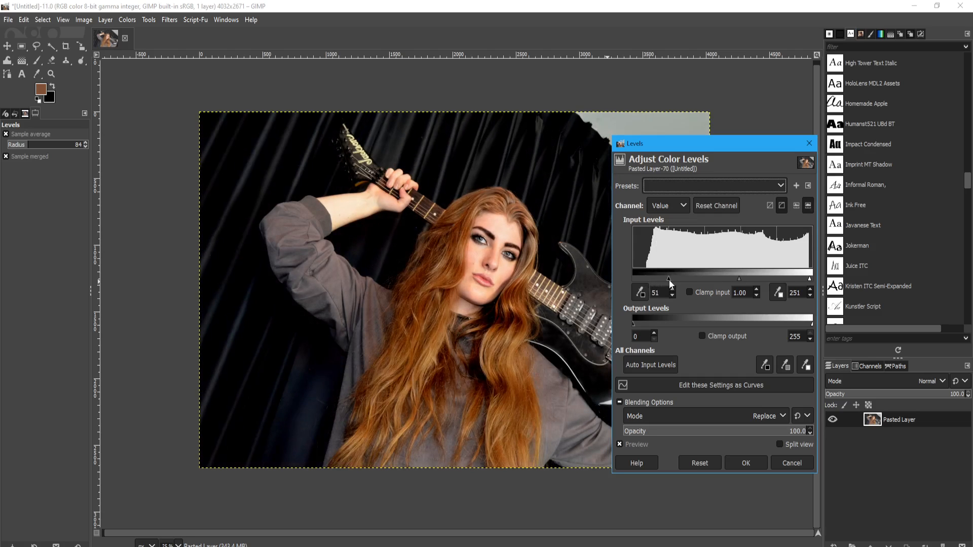
drag(666, 280, 668, 279)
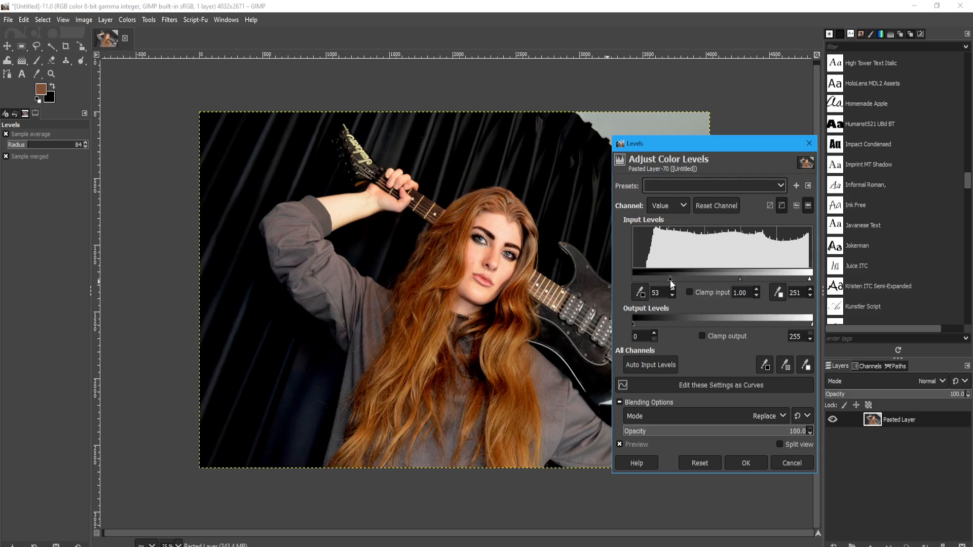
drag(673, 278, 669, 278)
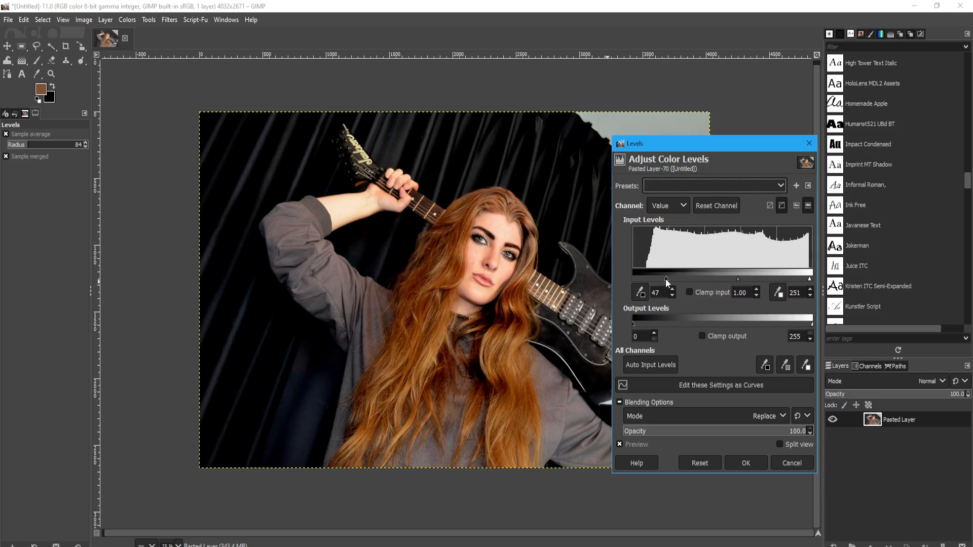
drag(643, 278, 654, 277)
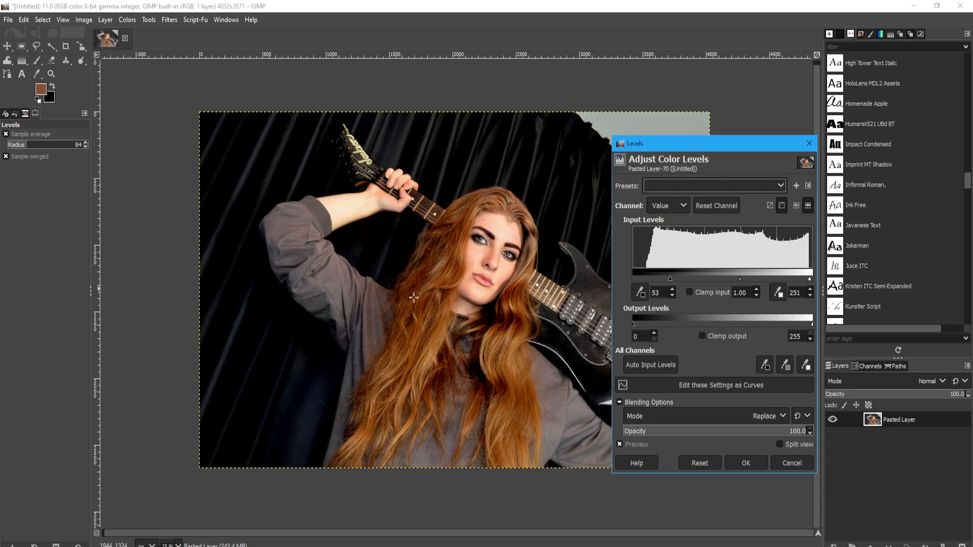
mouse_move(235, 415)
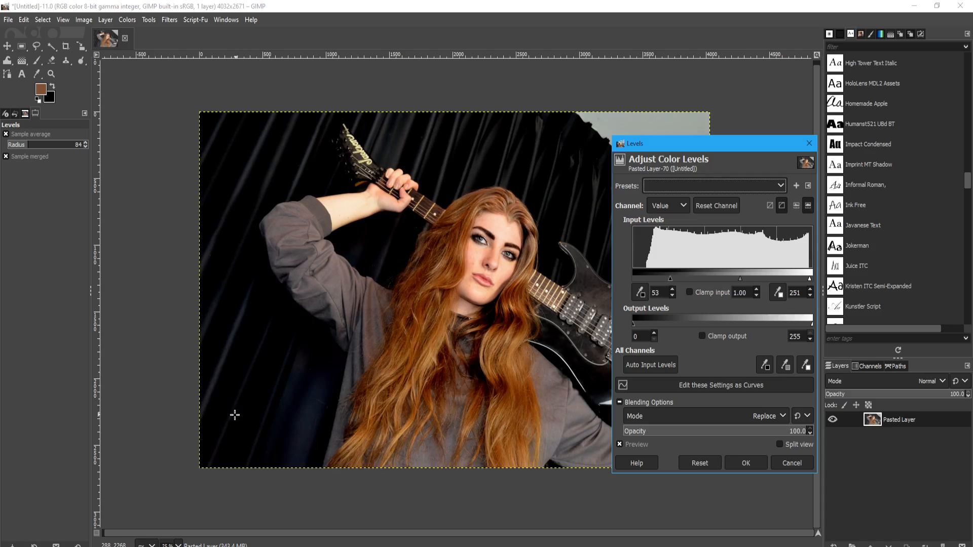
mouse_move(511, 184)
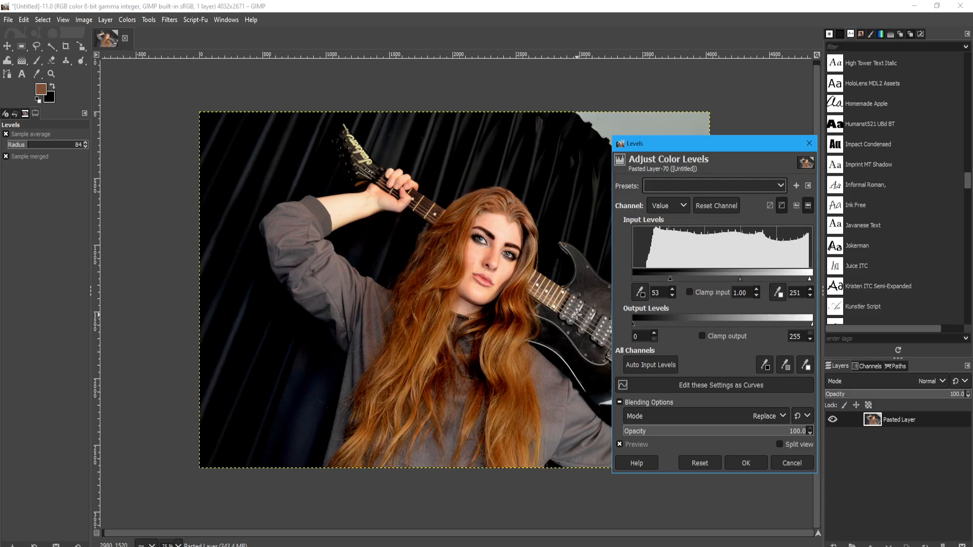
mouse_move(719, 379)
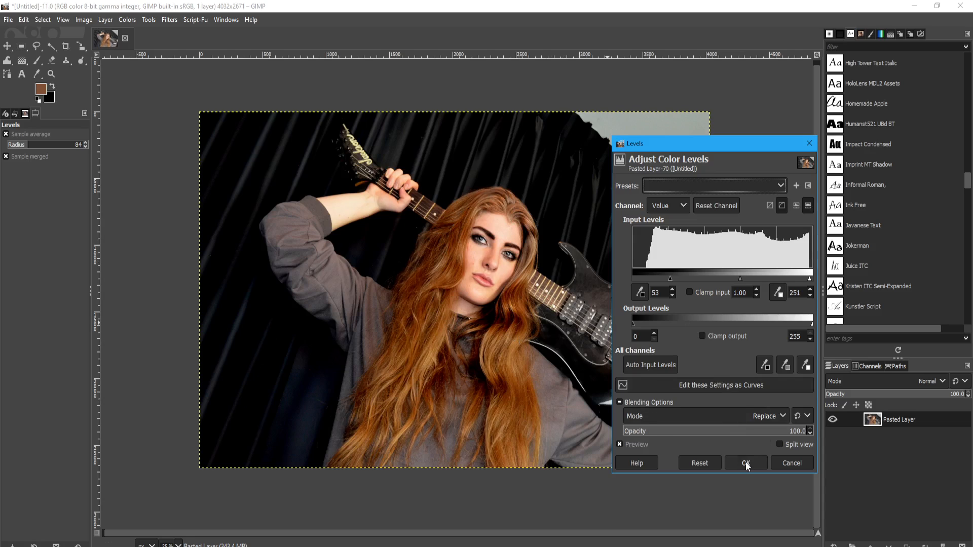
Step: Apply the 53/251 levels to the layer and return to the Colors menu
click(746, 462)
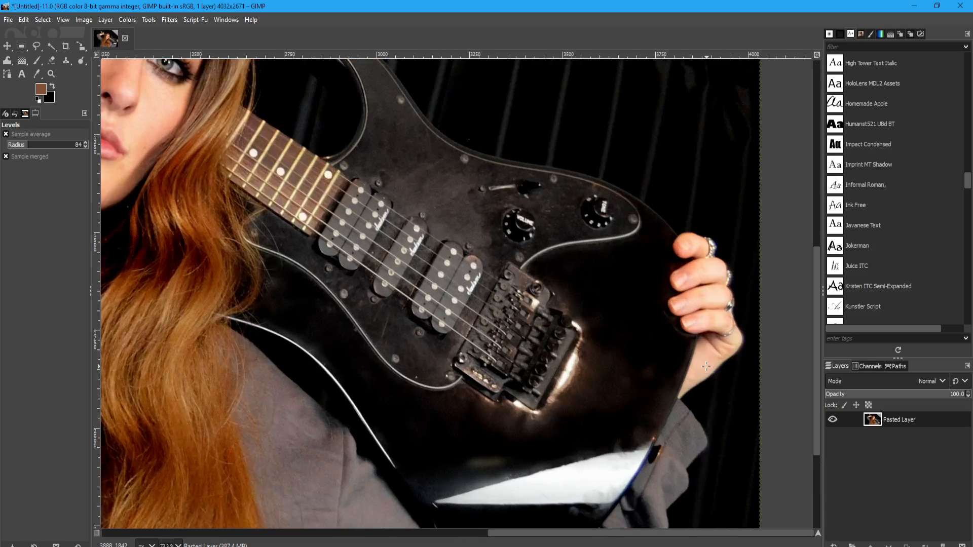
mouse_move(659, 329)
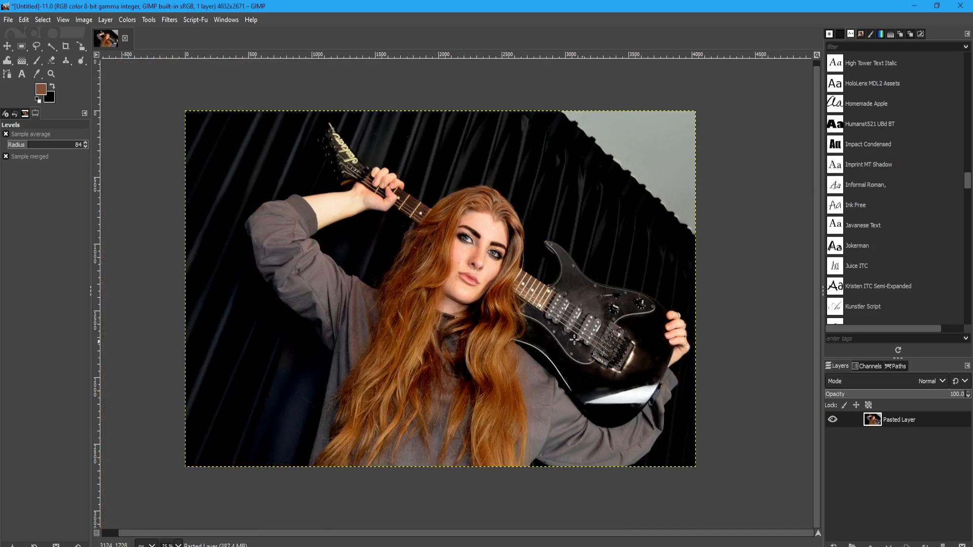
click(126, 20)
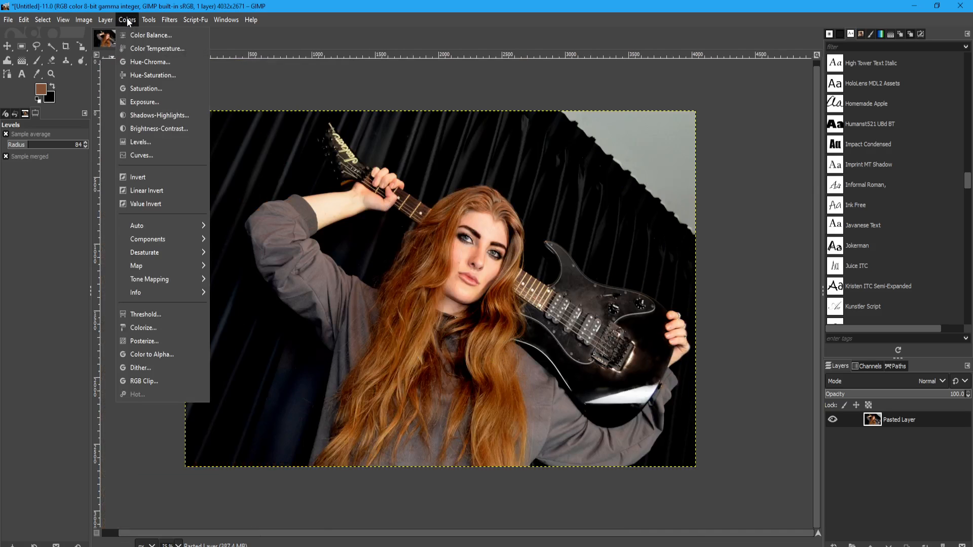
Step: Apply a second Levels pass with the white input lowered to 204 to brighten highlights
click(139, 142)
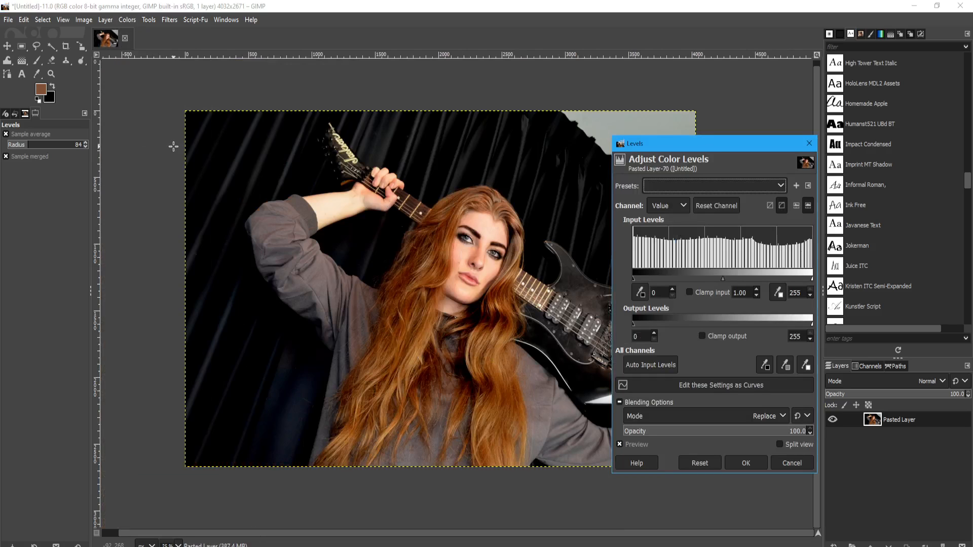
mouse_move(637, 239)
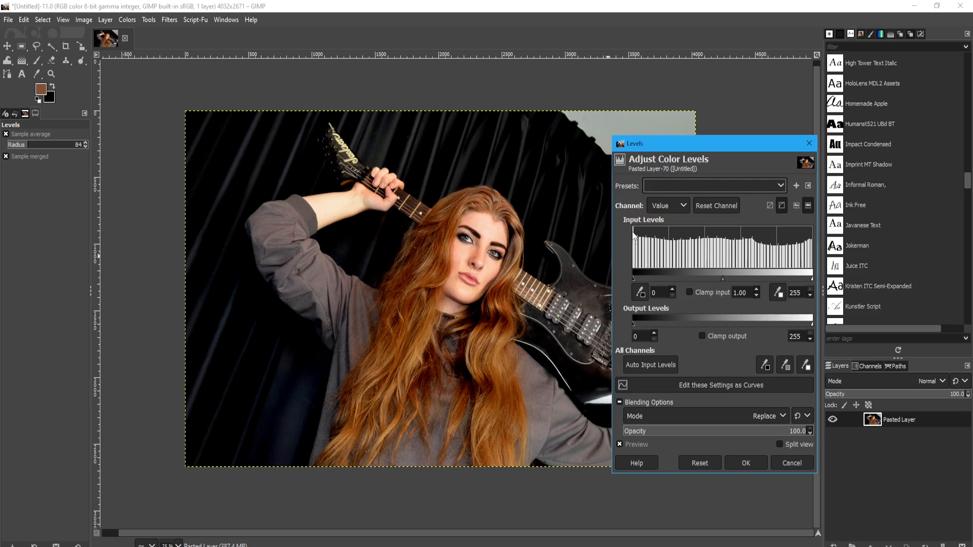
mouse_move(802, 282)
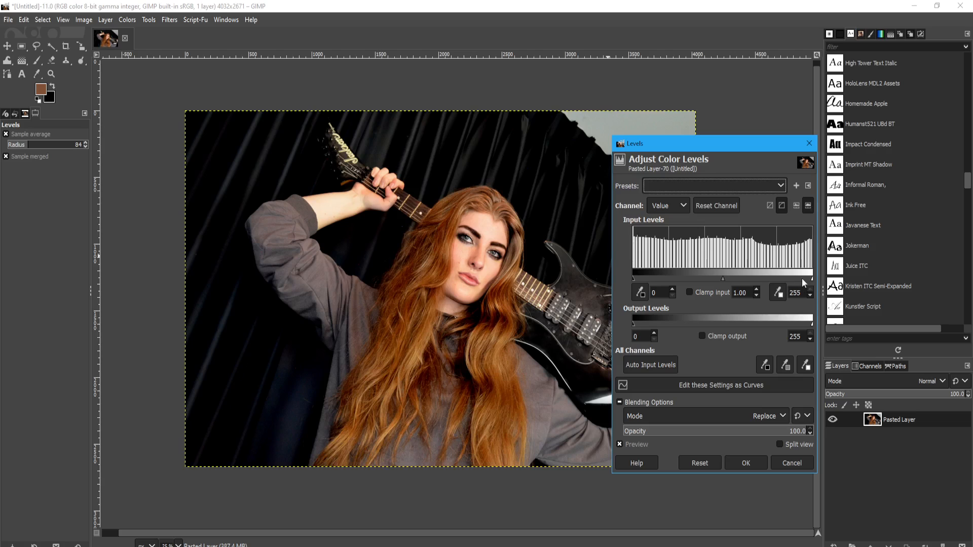
drag(812, 277, 777, 277)
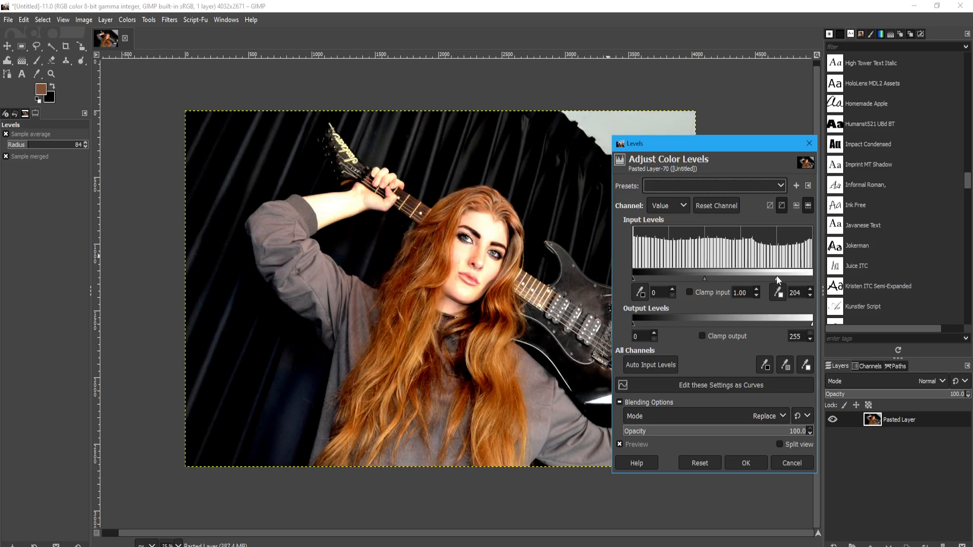
click(745, 462)
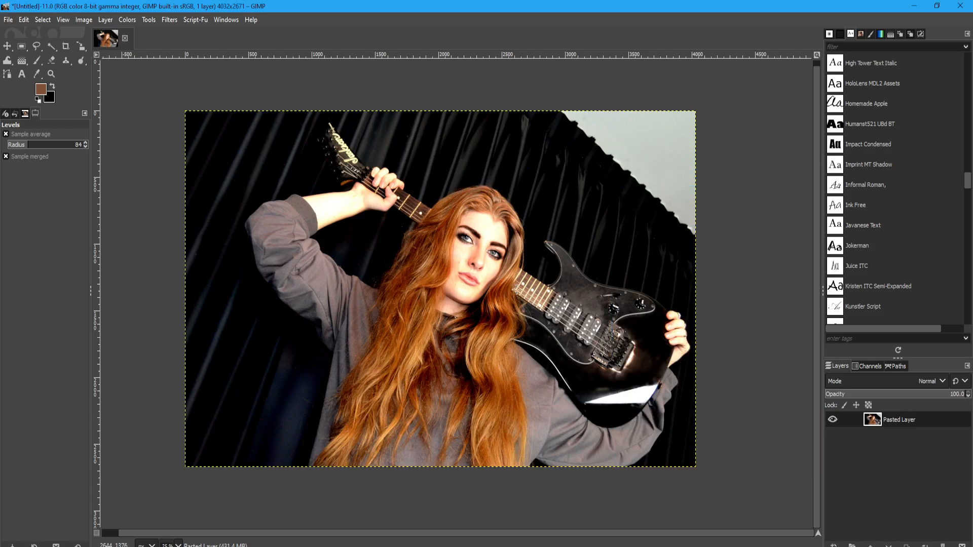
mouse_move(488, 246)
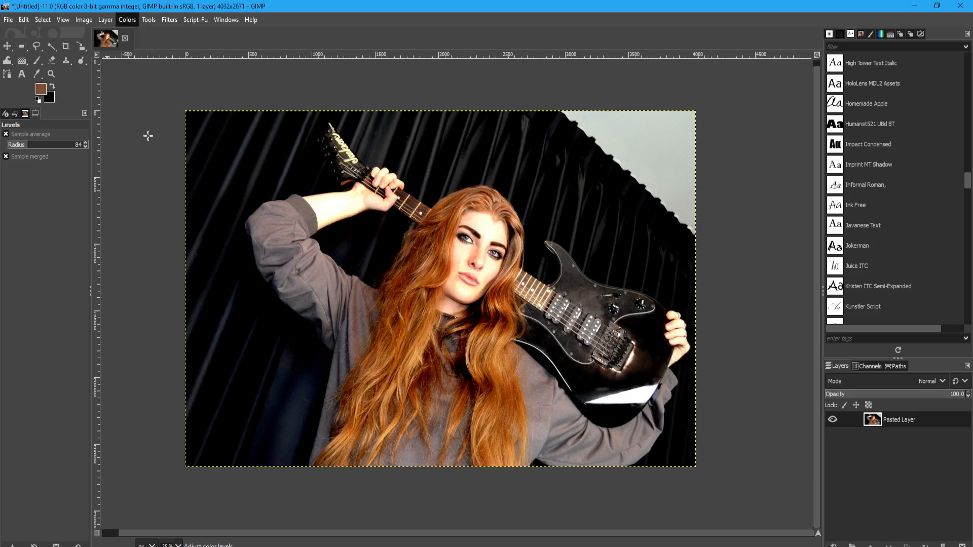
click(127, 20)
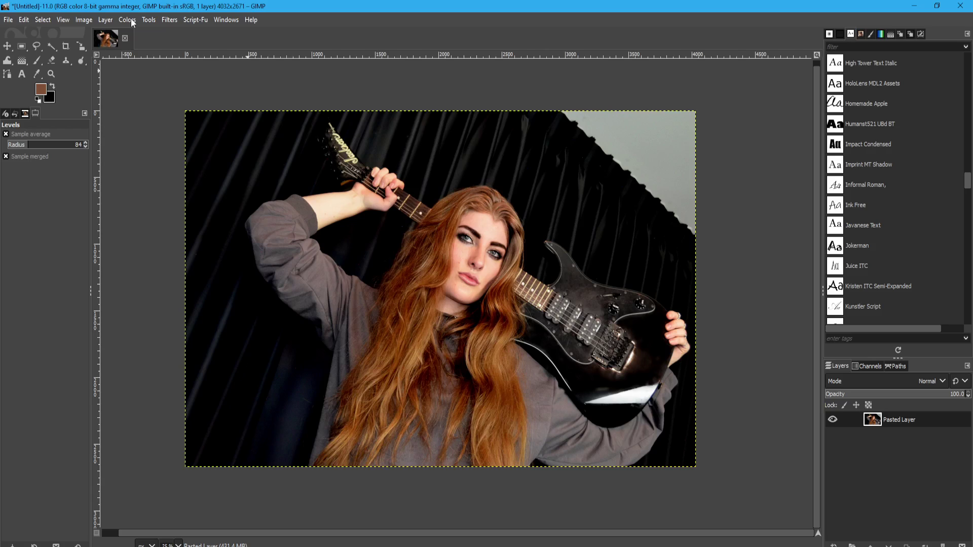
mouse_move(454, 239)
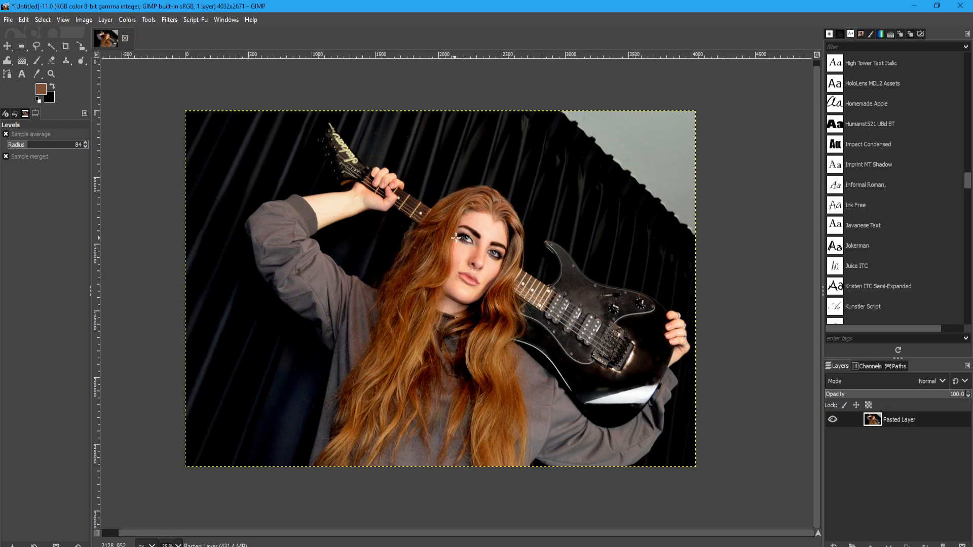
mouse_move(550, 260)
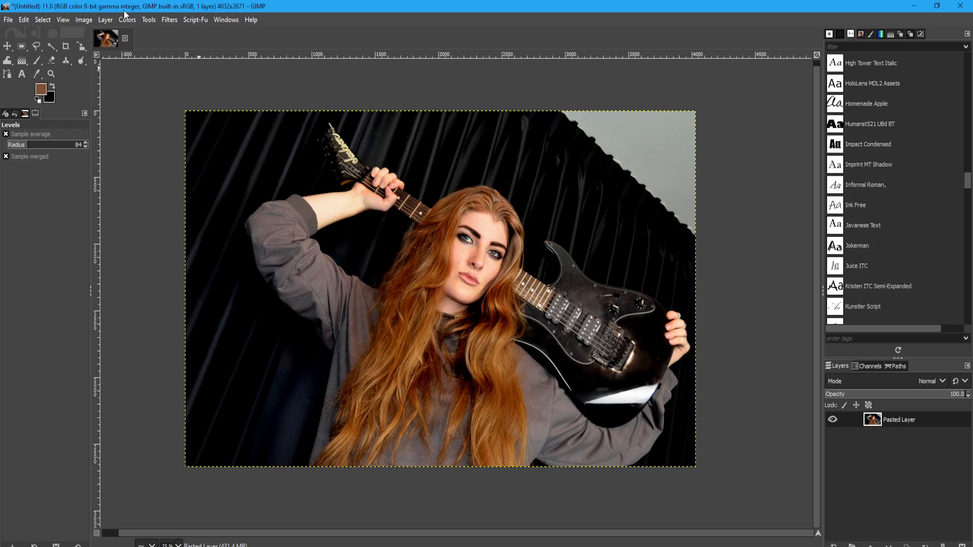
click(148, 20)
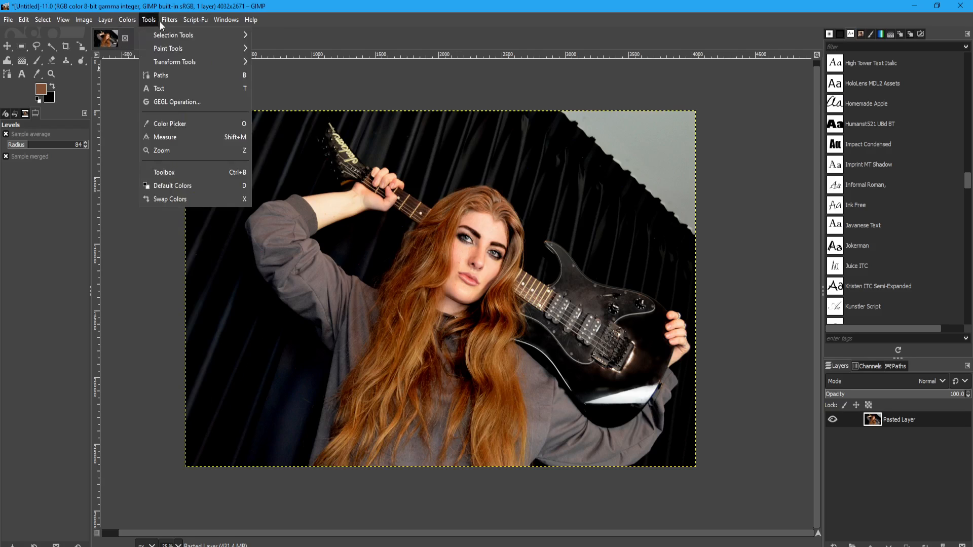
click(125, 20)
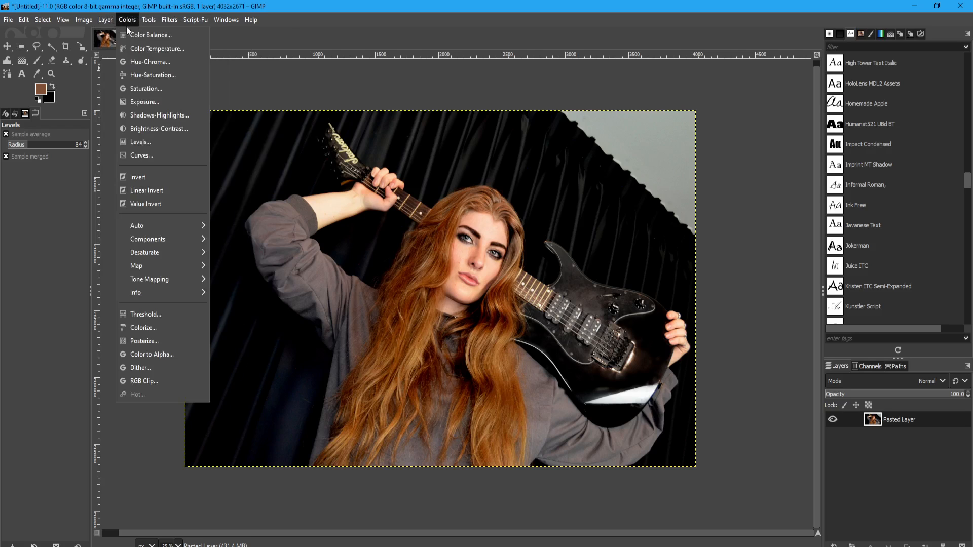
click(158, 48)
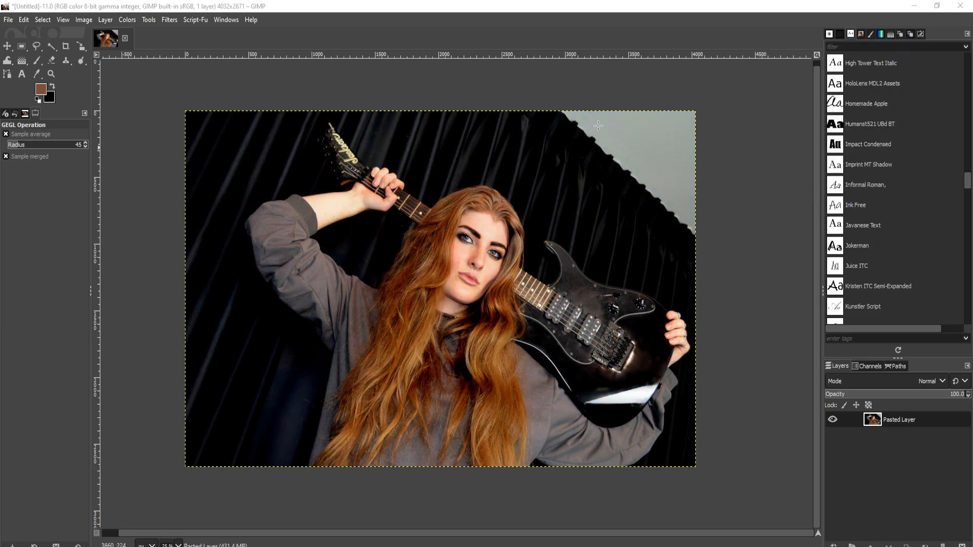
Step: In Hue-Saturation set Overlap to 100 and desaturate the yellows to about -70
click(125, 20)
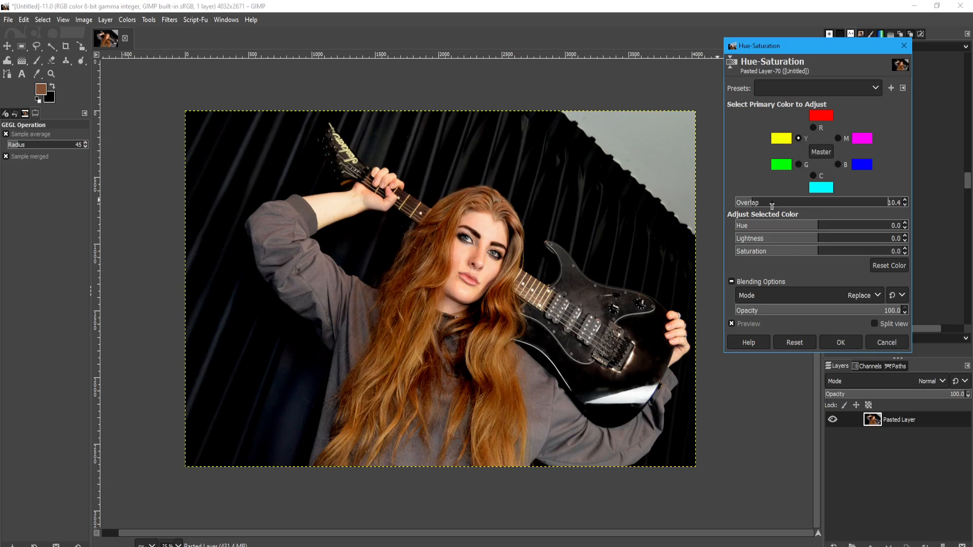
drag(772, 202, 900, 202)
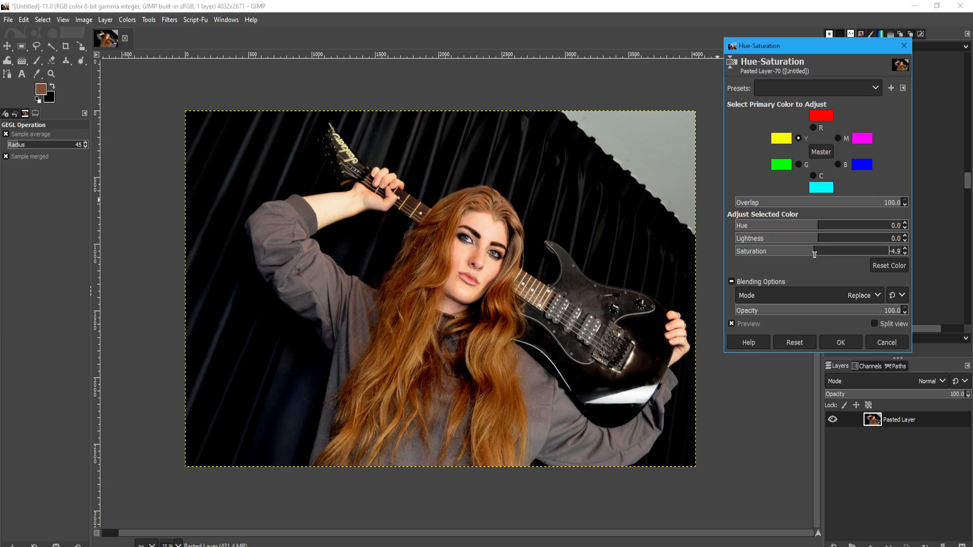
drag(815, 251, 796, 251)
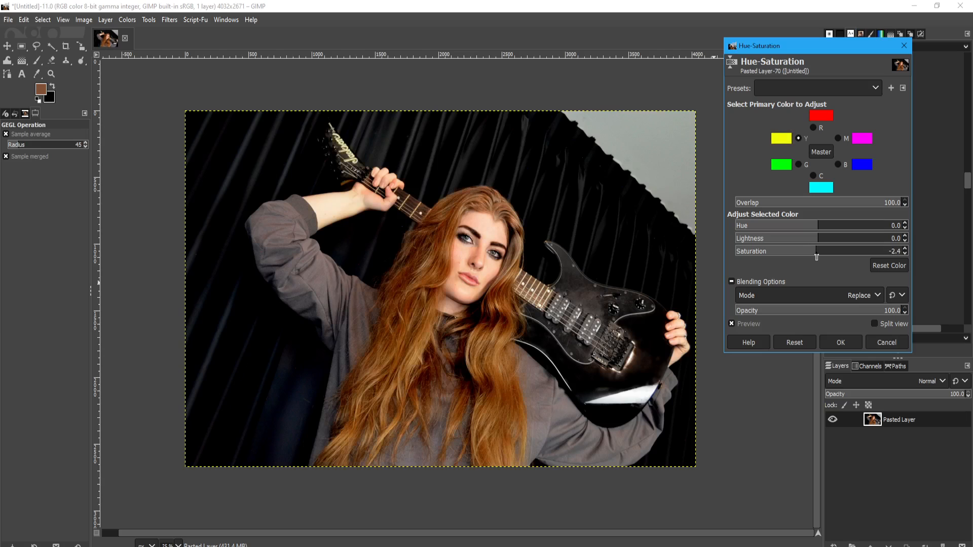
drag(816, 256, 807, 257)
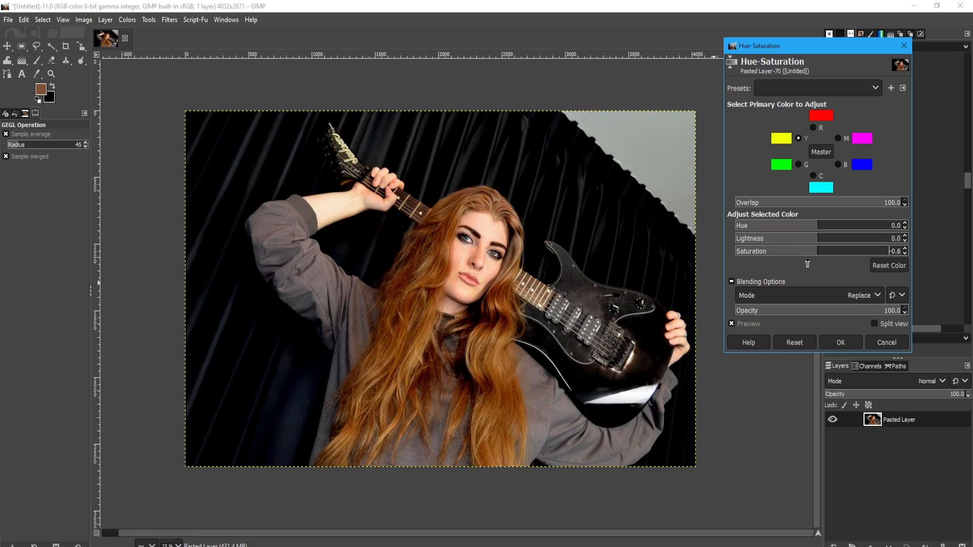
drag(875, 251, 800, 252)
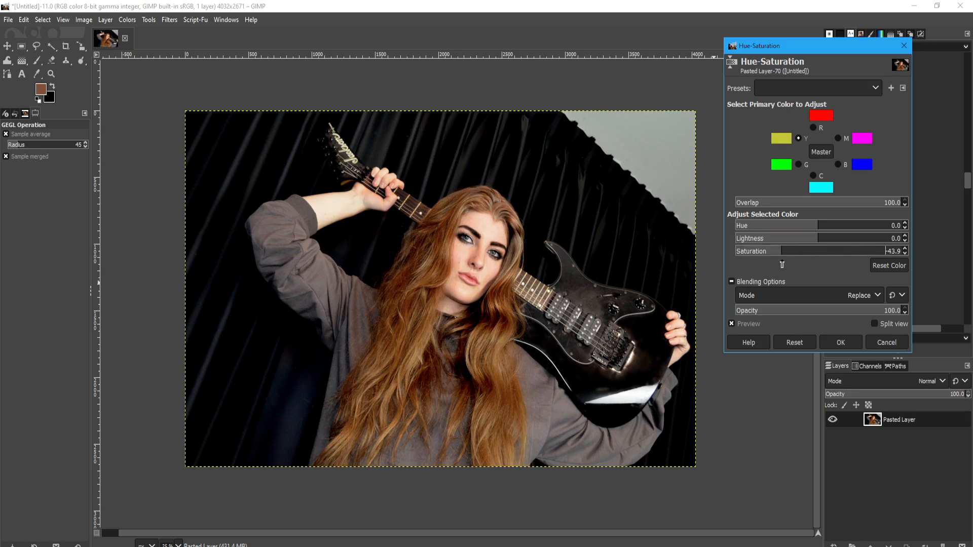
drag(781, 251, 808, 251)
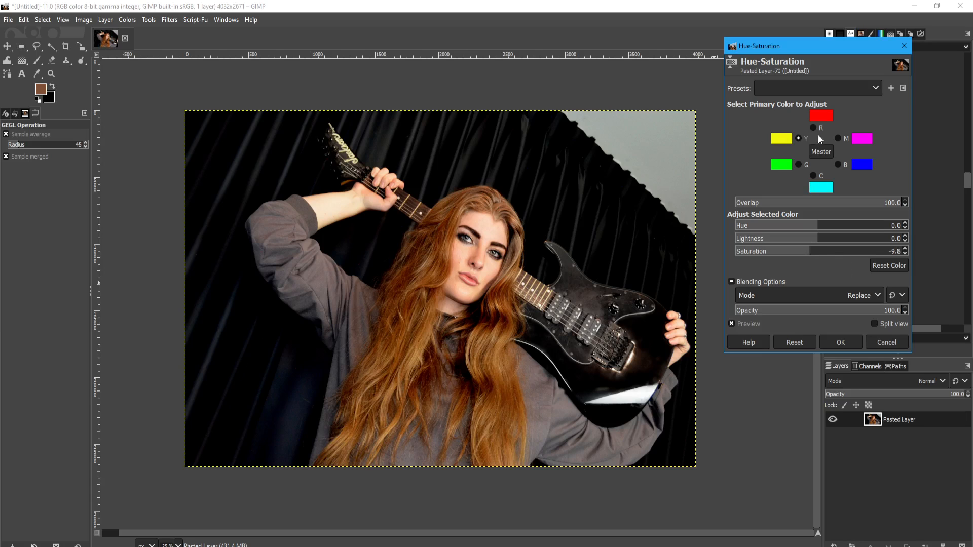
Step: Boost the red saturation to about +23 and apply the hue-saturation change
click(813, 127)
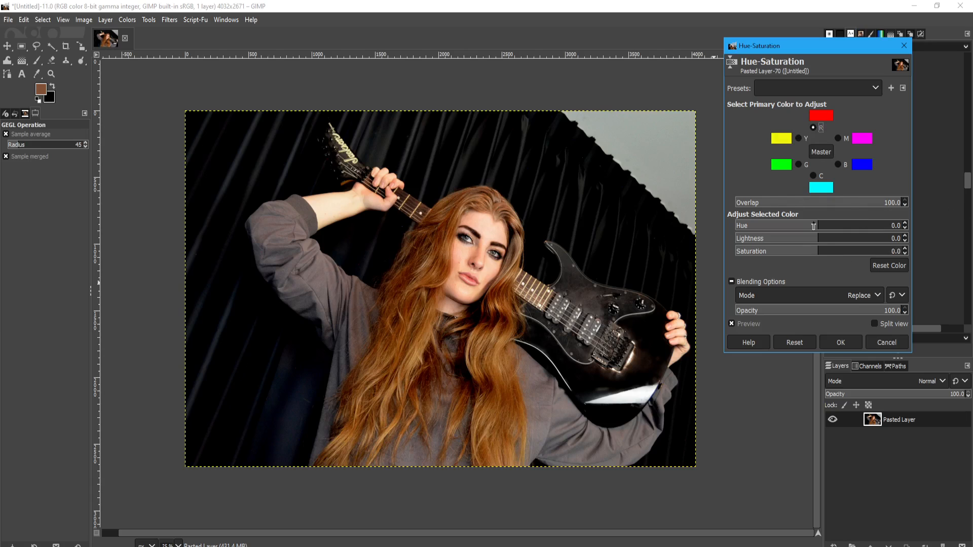
drag(812, 250, 735, 251)
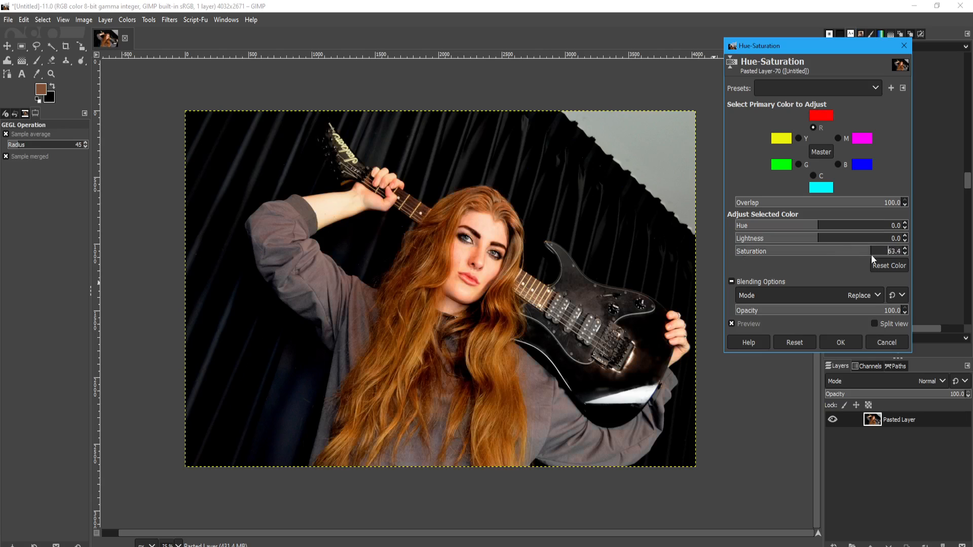
drag(872, 250, 832, 251)
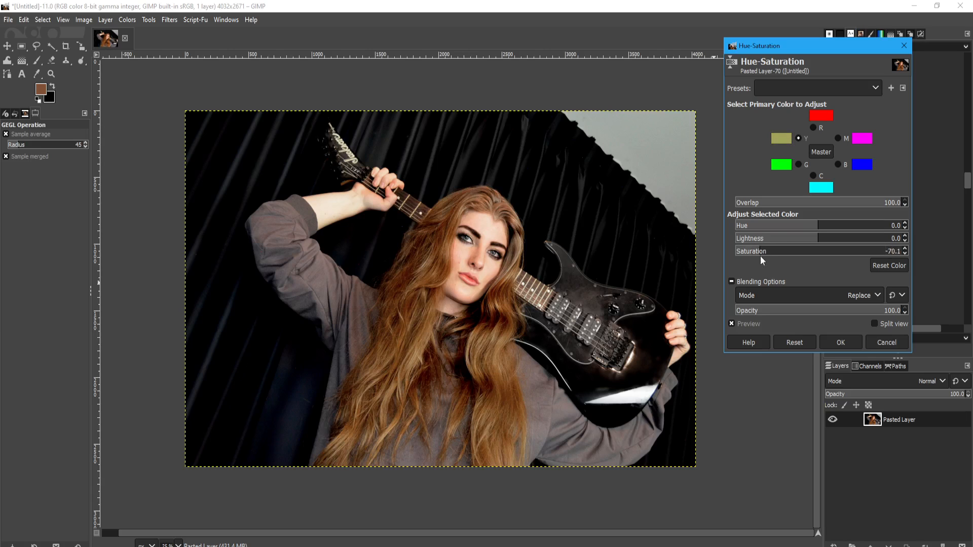
mouse_move(816, 147)
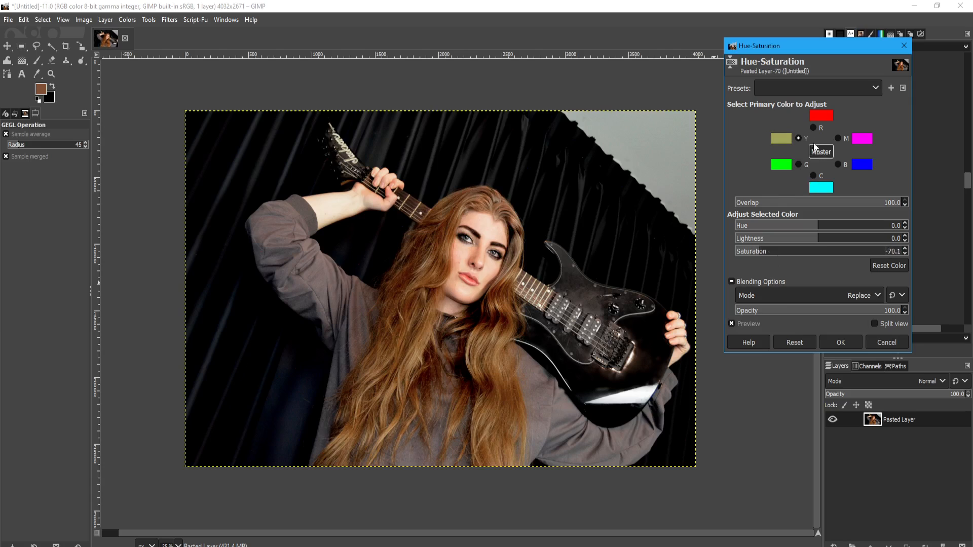
drag(769, 250, 843, 251)
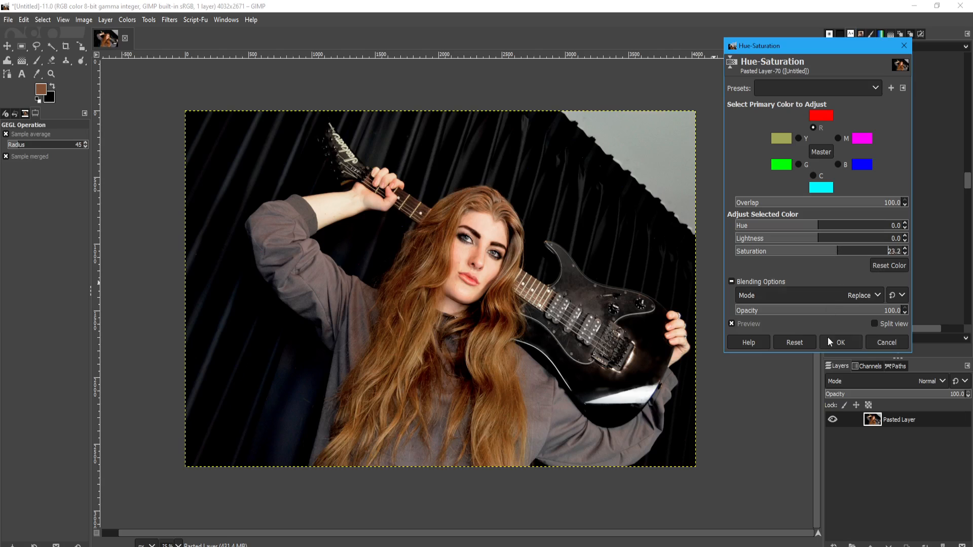
click(840, 342)
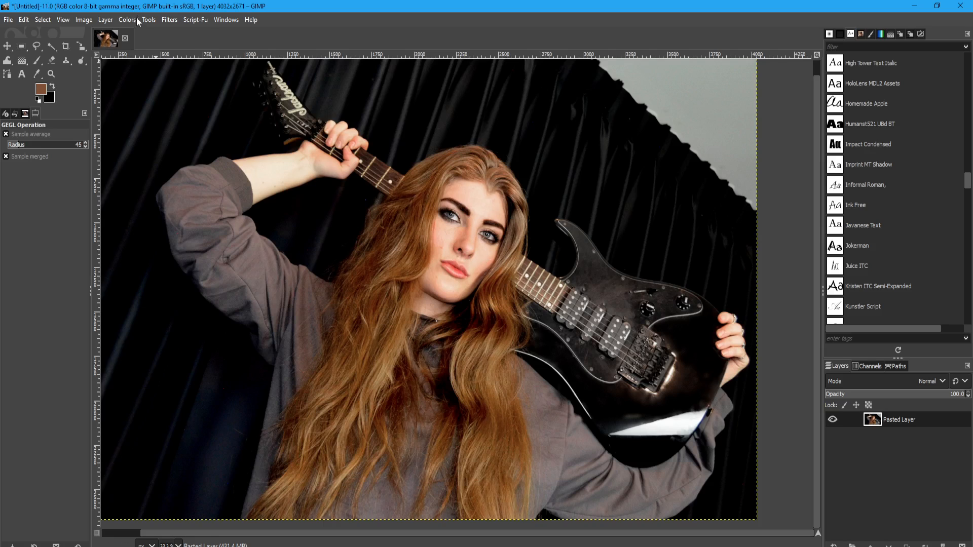
Step: Reopen Hue-Saturation and slightly lower the red lightness, trialling the yellow lightness
click(126, 20)
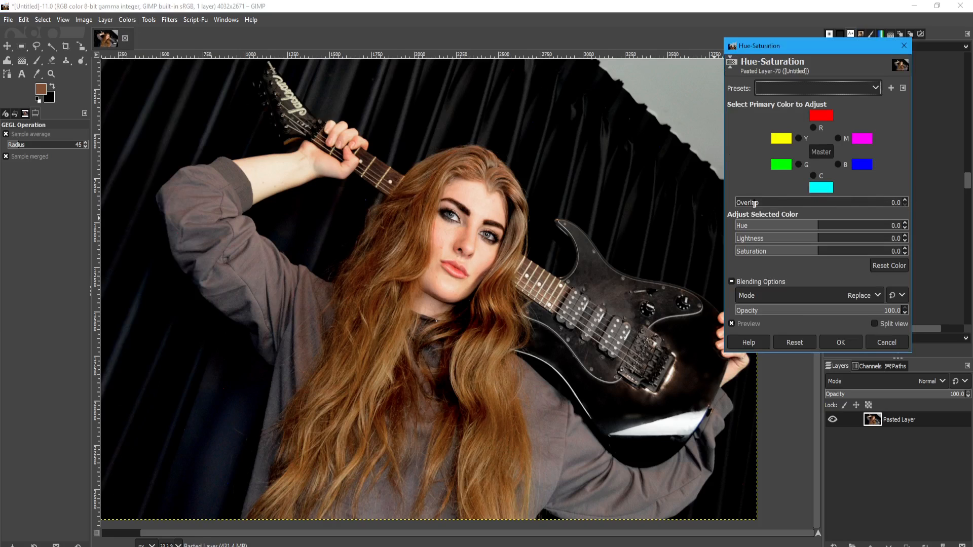
mouse_move(813, 216)
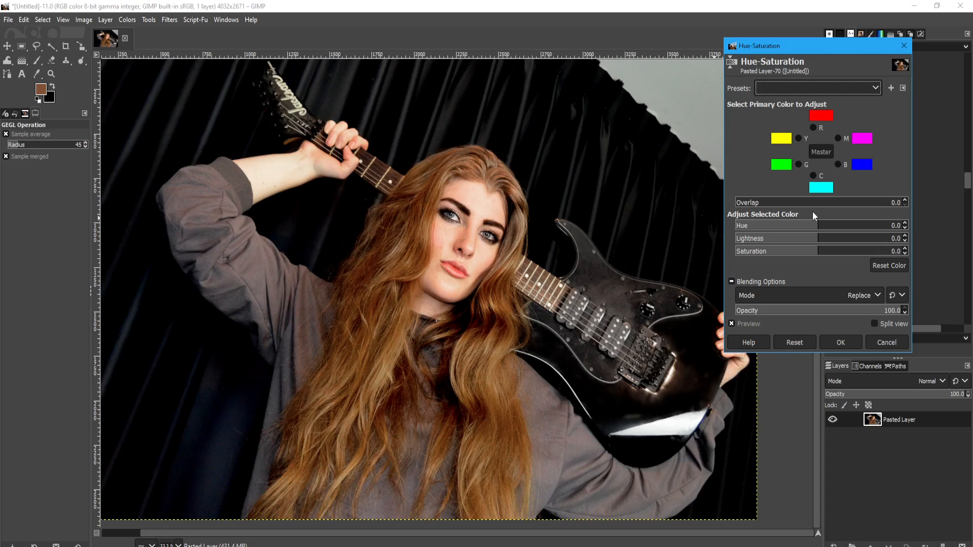
mouse_move(818, 228)
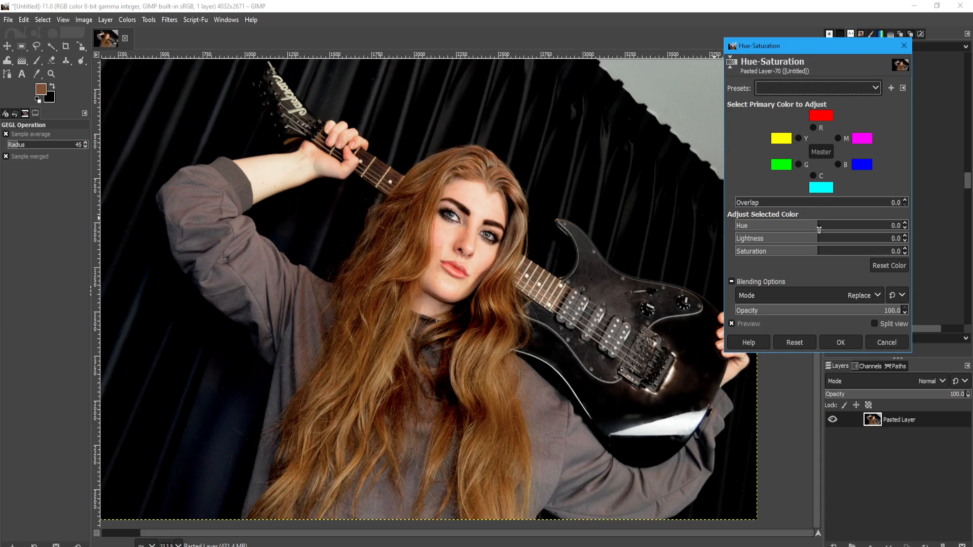
mouse_move(801, 247)
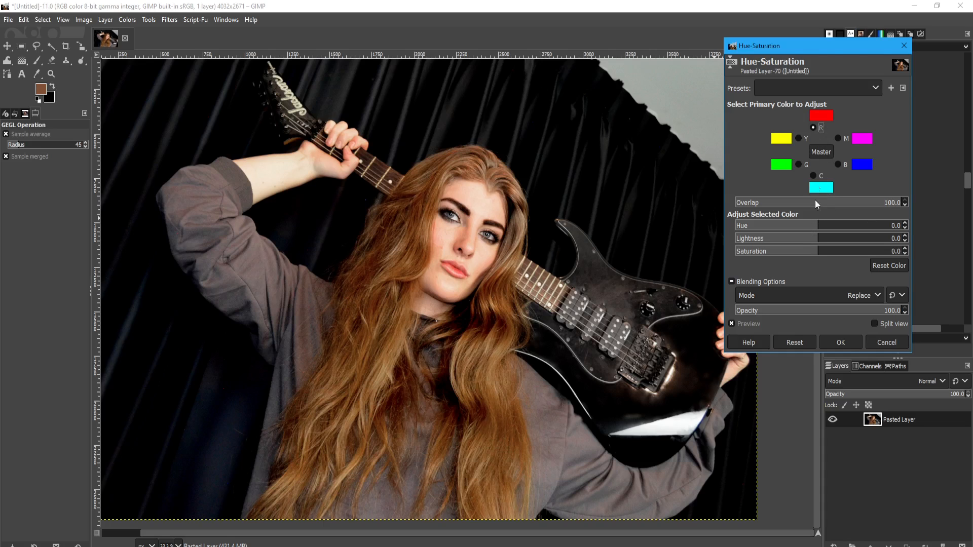
drag(807, 238, 784, 240)
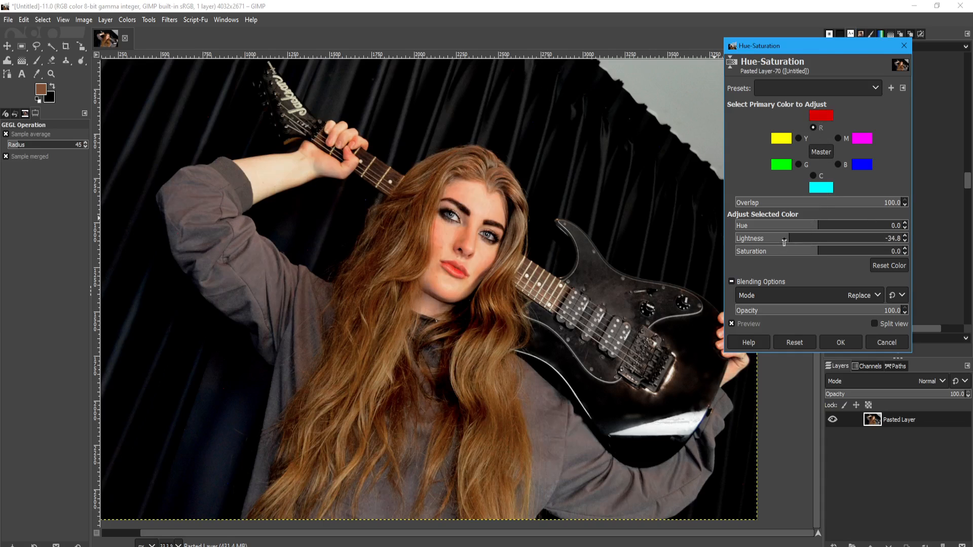
drag(784, 243, 816, 243)
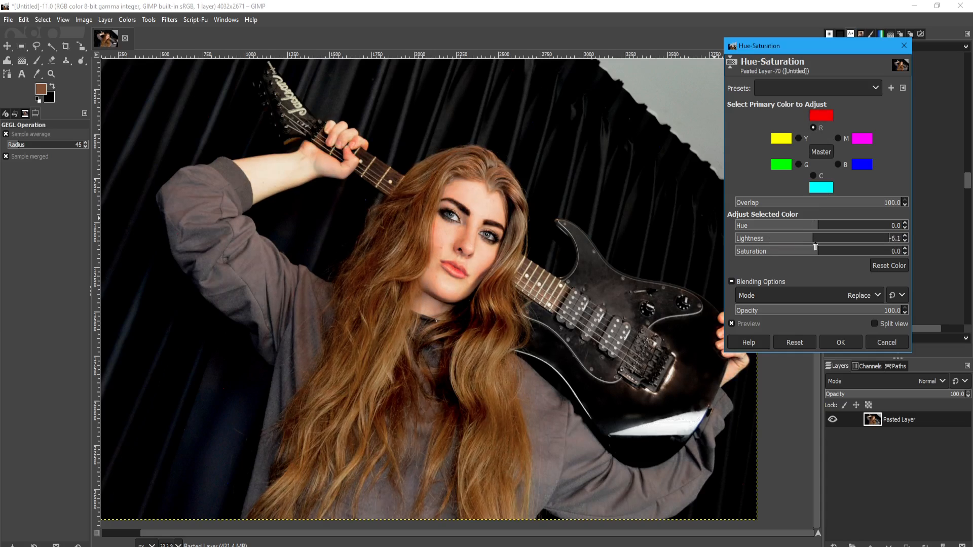
drag(815, 238, 820, 238)
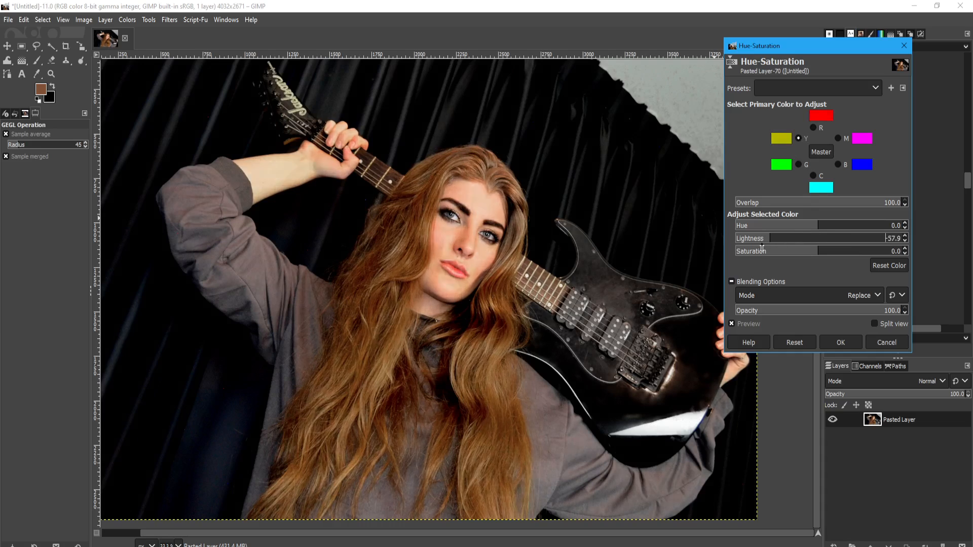
drag(784, 237, 862, 238)
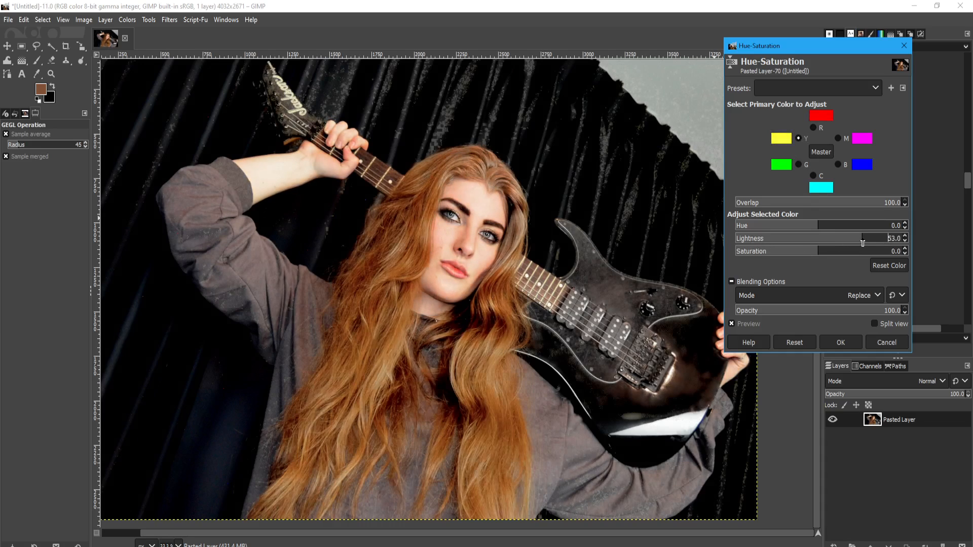
Step: Fine-tune the yellow lightness to a slight darkening near neutral
drag(862, 243, 814, 242)
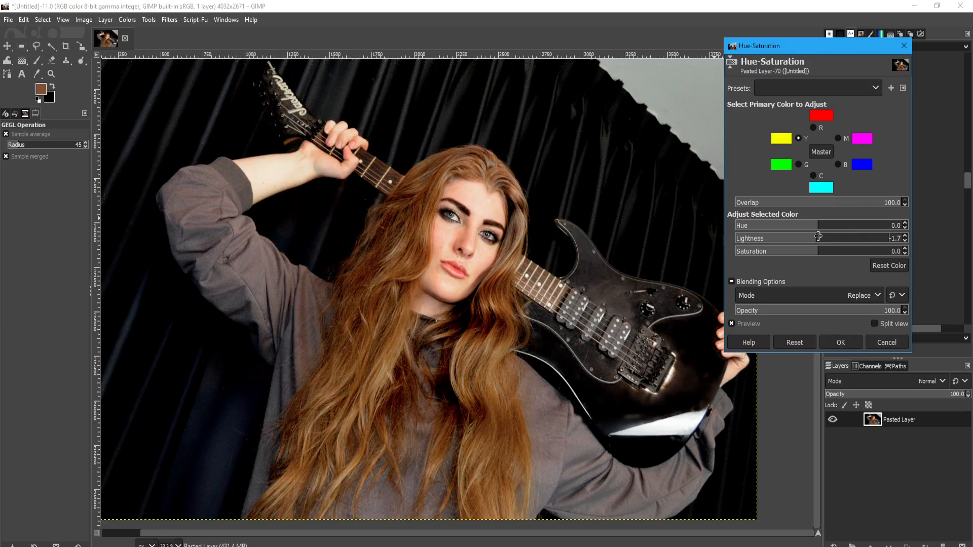
drag(817, 237, 834, 243)
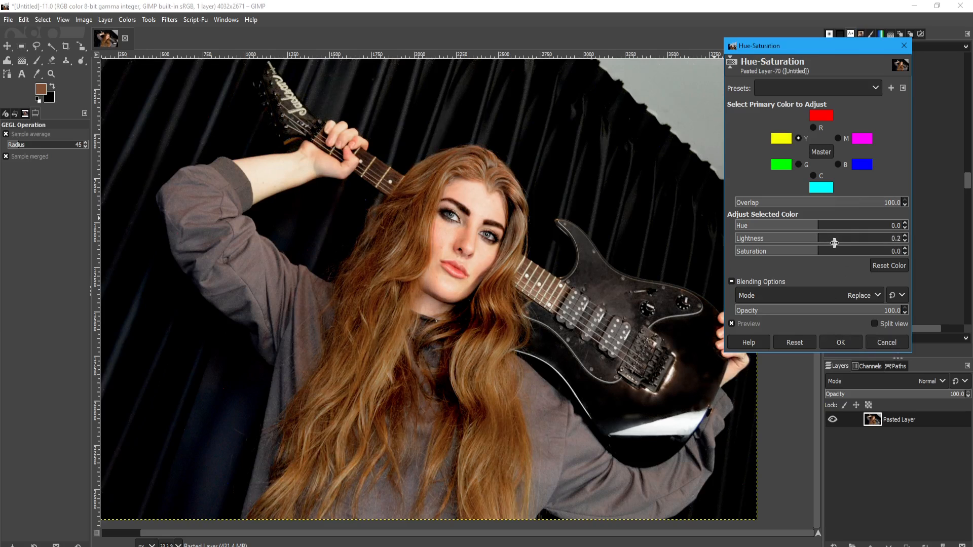
drag(834, 237, 829, 240)
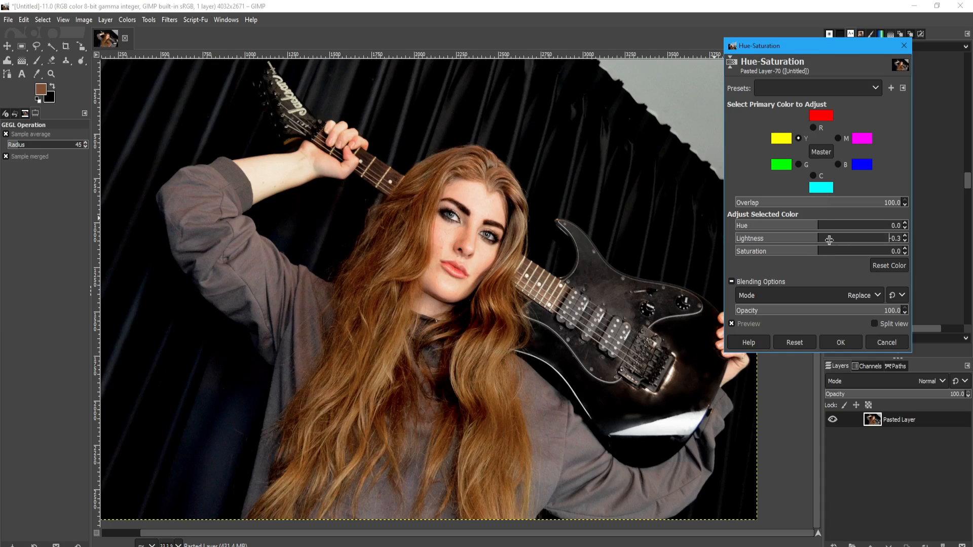
drag(829, 240, 822, 240)
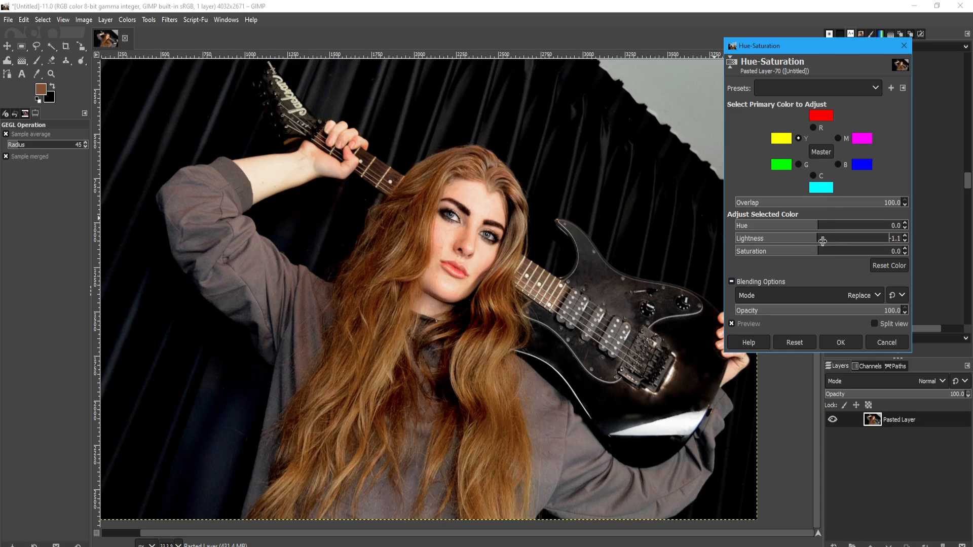
drag(823, 238, 831, 238)
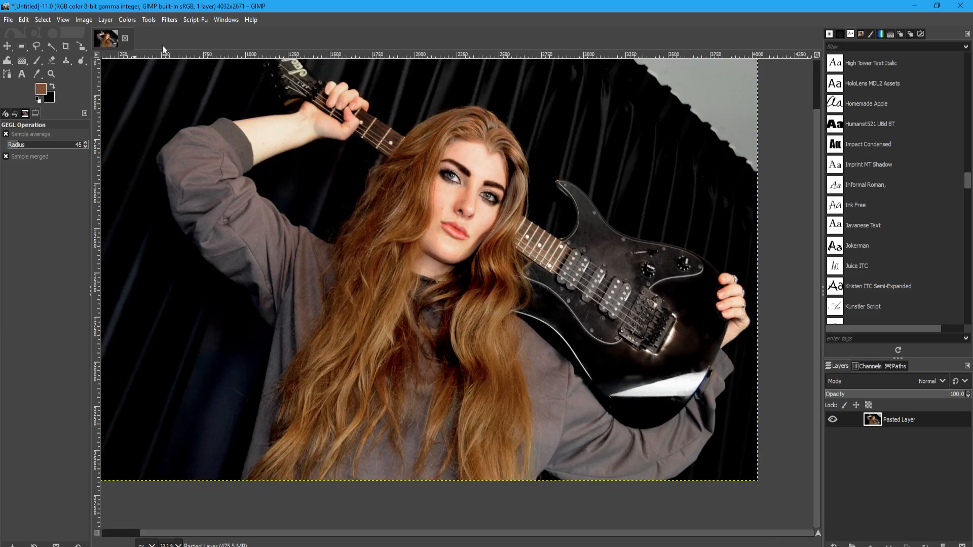
Step: Nudge the black level in the Exposure adjustment to alter the shadows
click(126, 20)
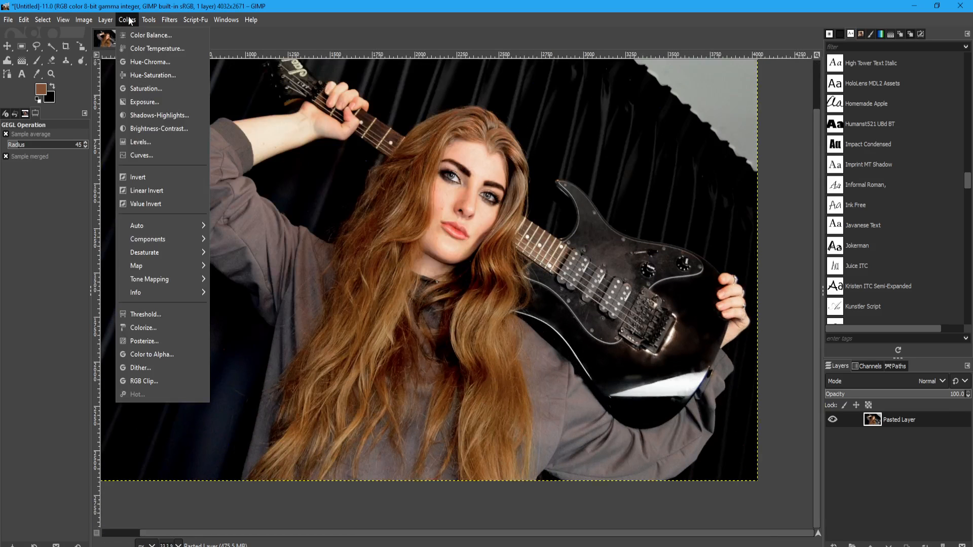
mouse_move(172, 102)
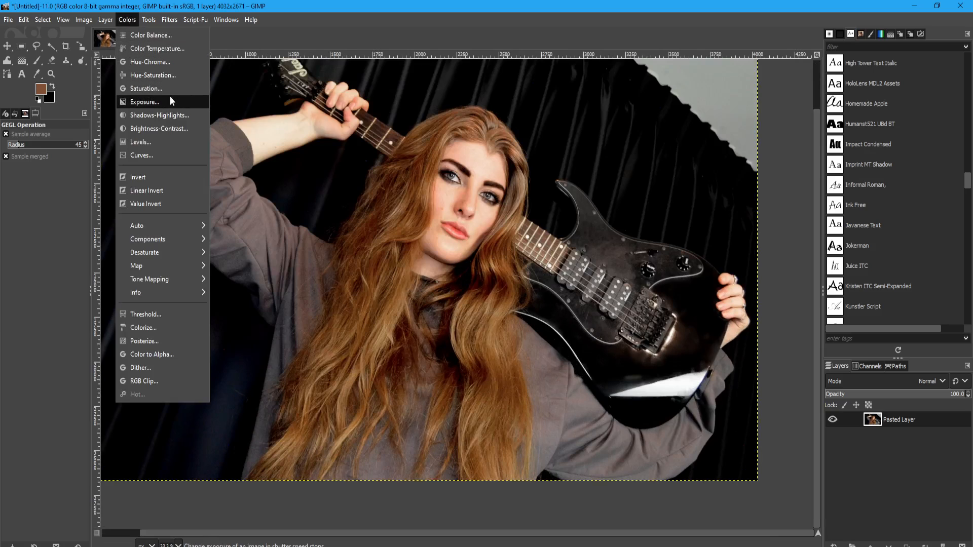
mouse_move(162, 88)
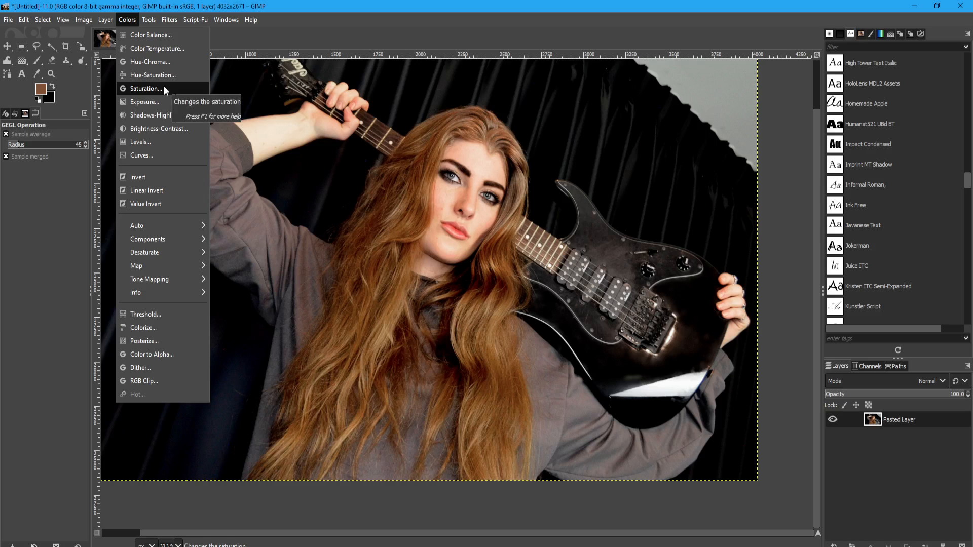
mouse_move(160, 104)
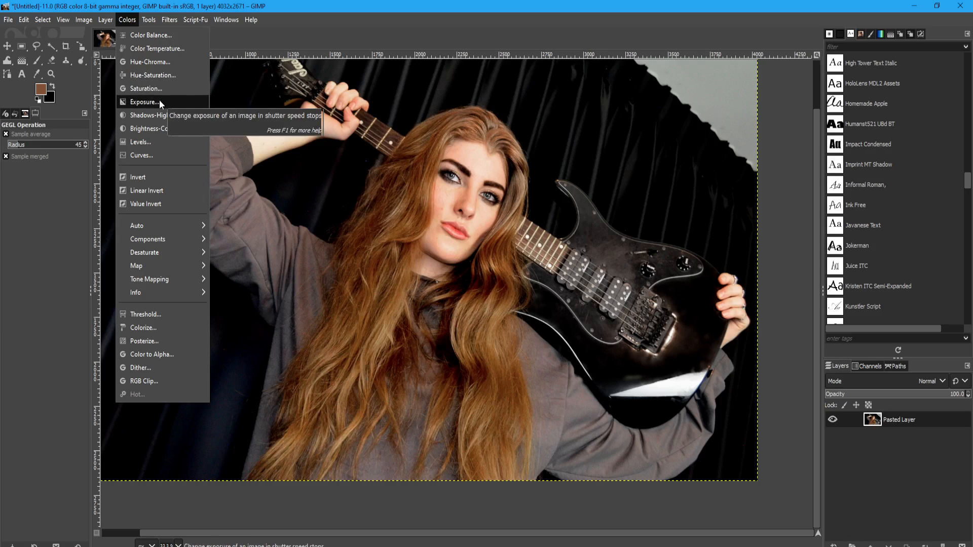
click(144, 102)
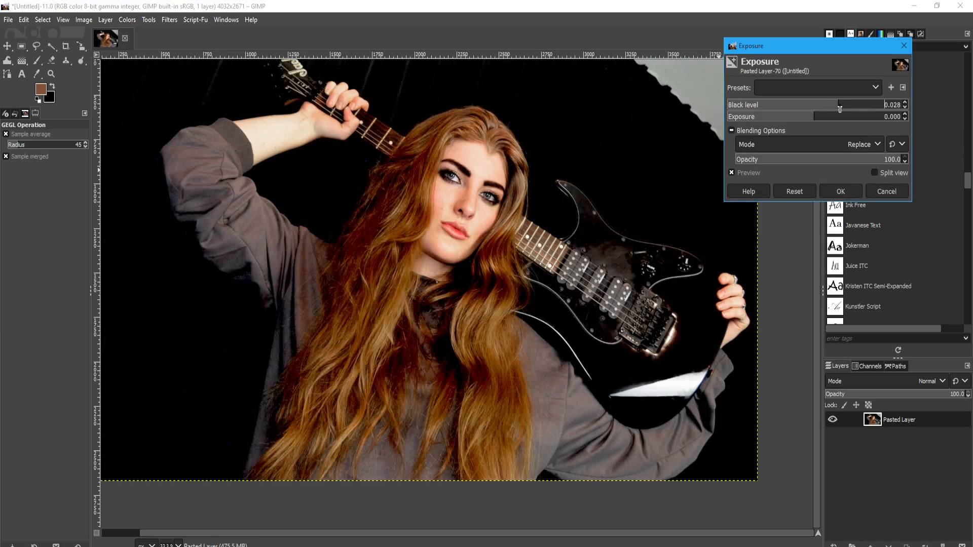
drag(841, 108, 834, 116)
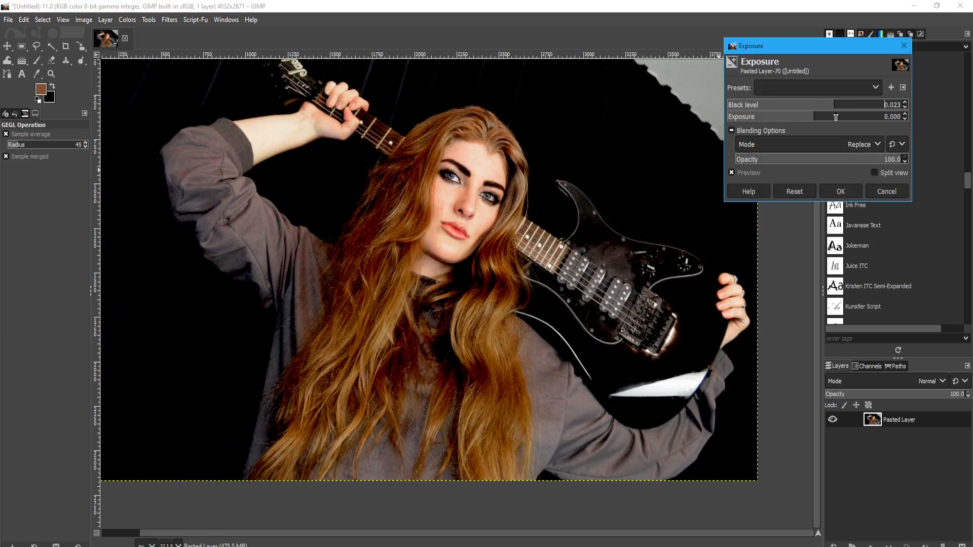
drag(819, 104, 801, 104)
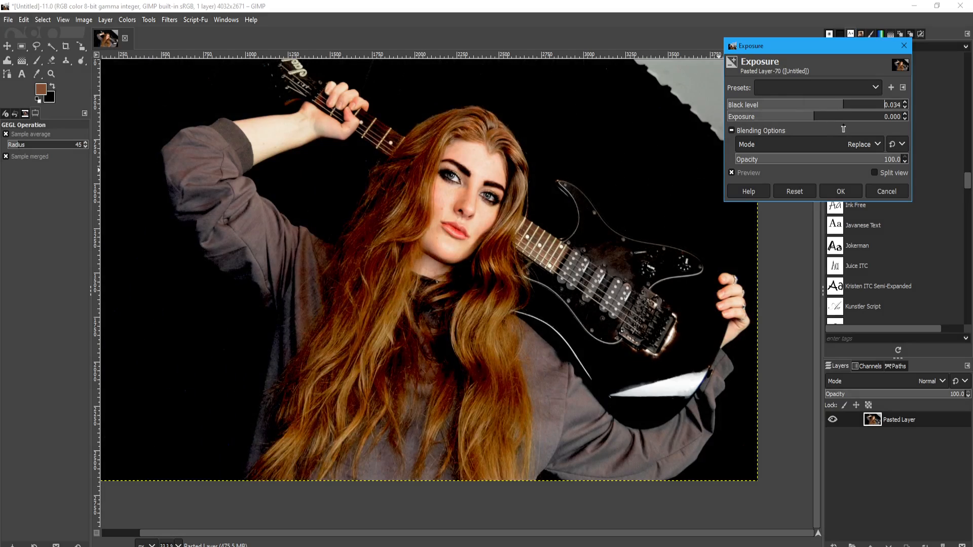
Step: Open Levels and cancel it unchanged, then return to the Colors menu
click(127, 19)
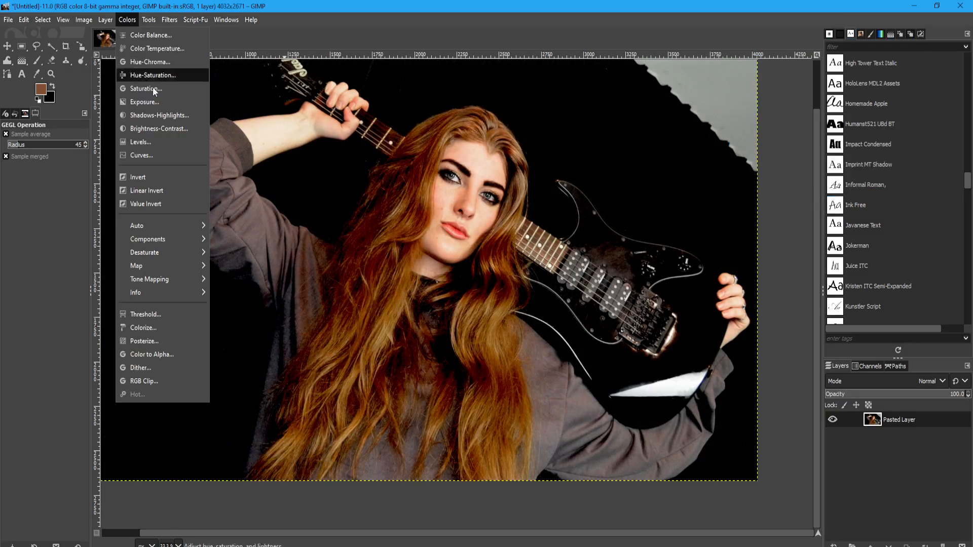
click(141, 142)
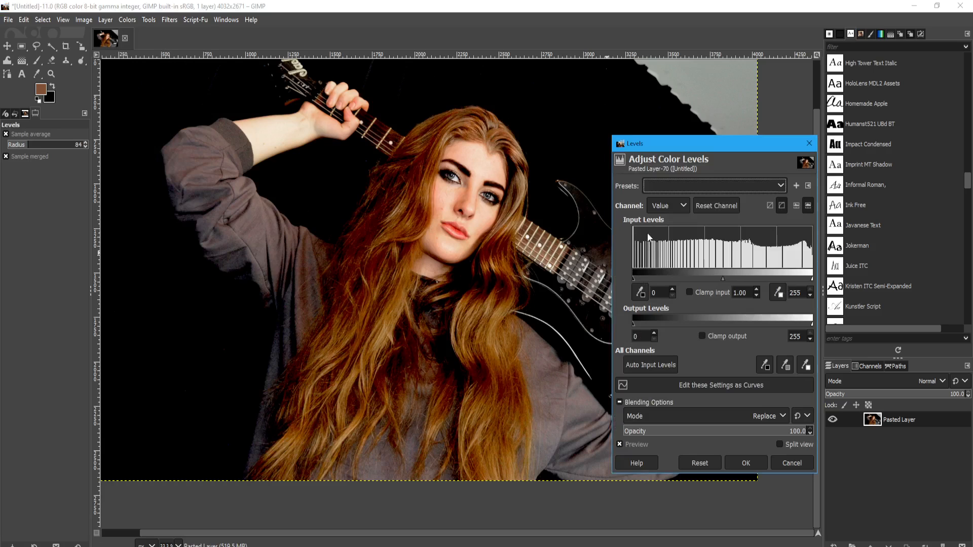
click(746, 462)
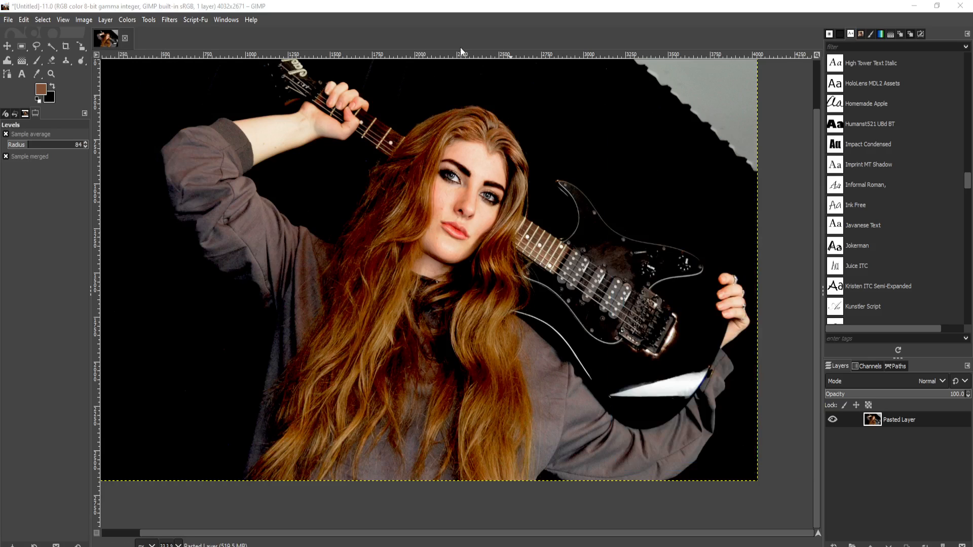
mouse_move(170, 79)
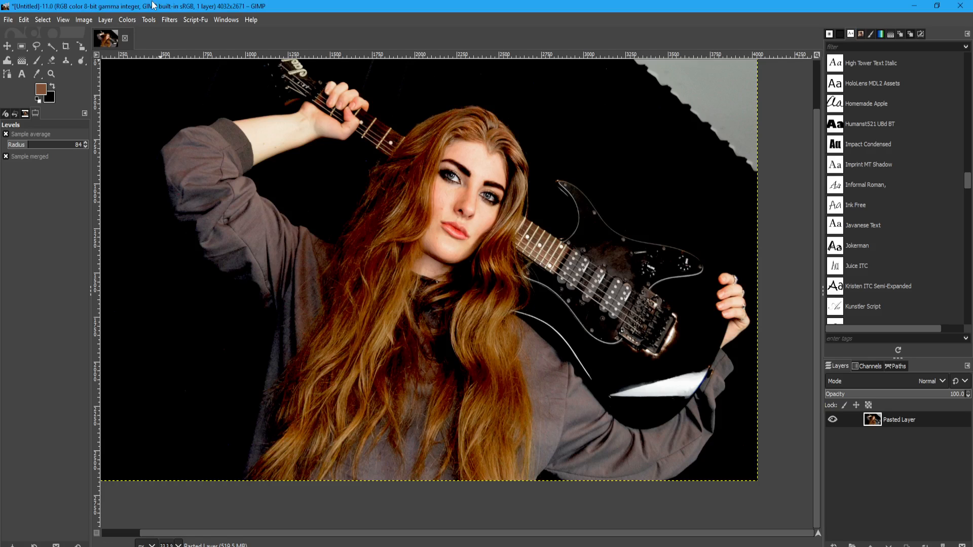
click(126, 20)
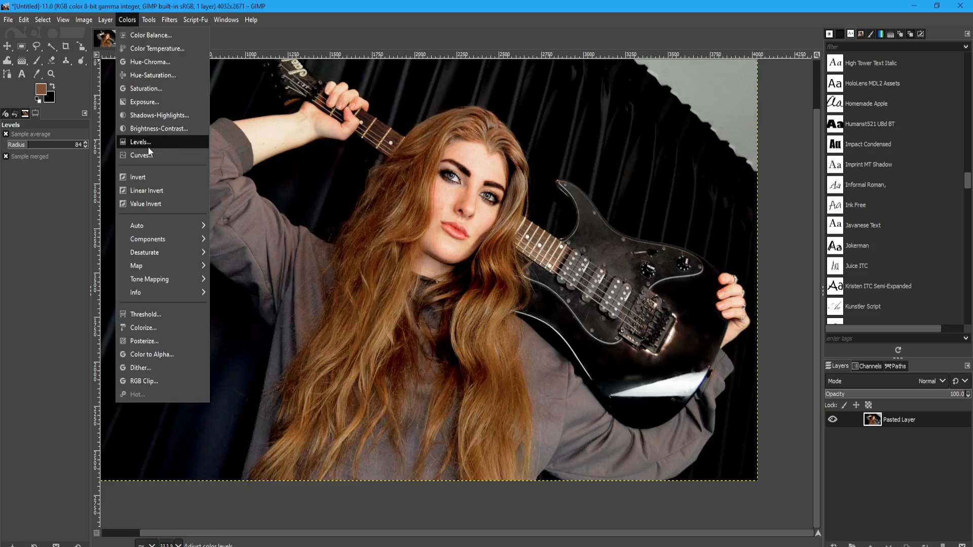
click(140, 155)
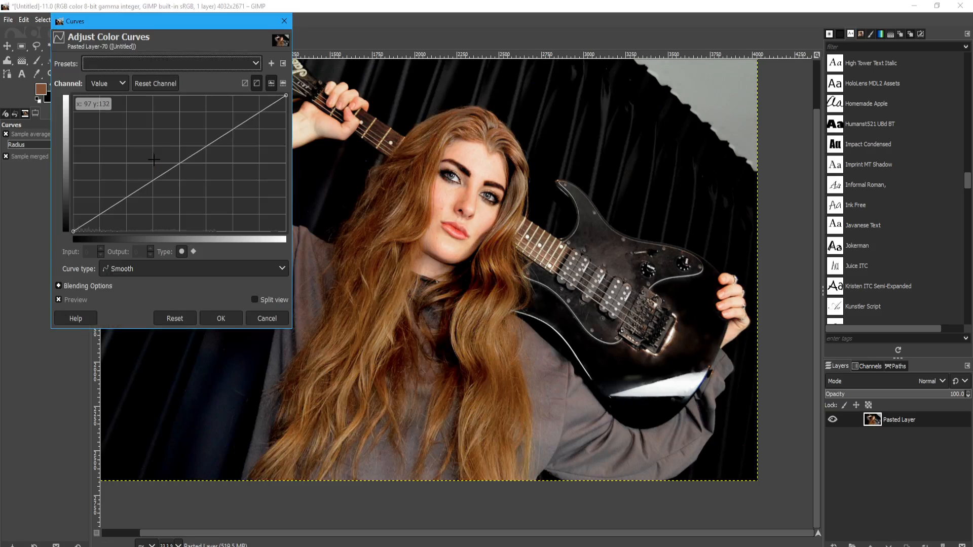
mouse_move(121, 205)
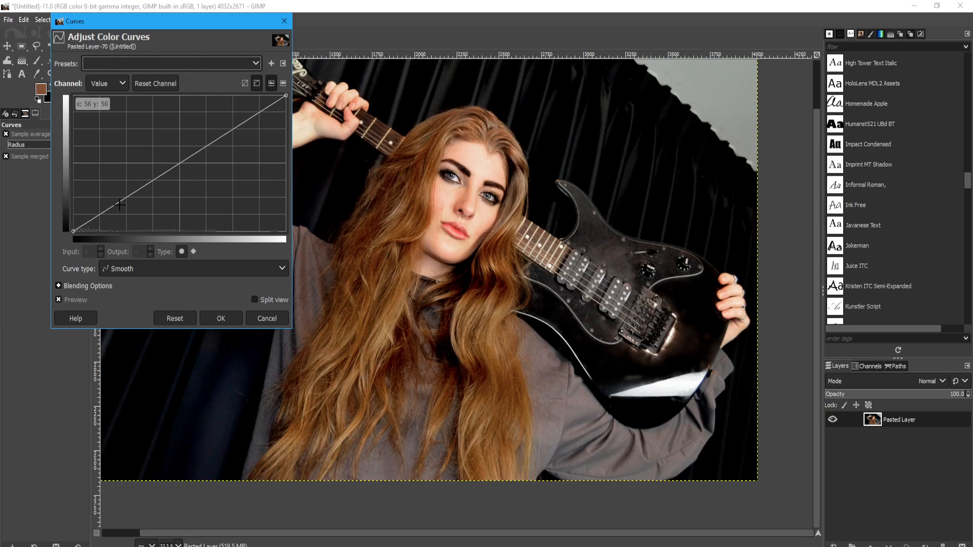
mouse_move(147, 198)
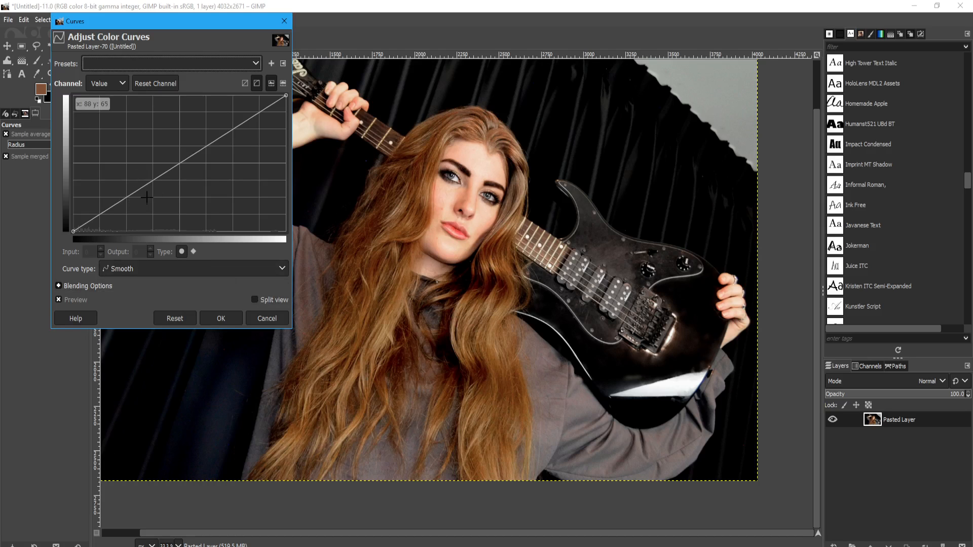
drag(147, 197, 135, 177)
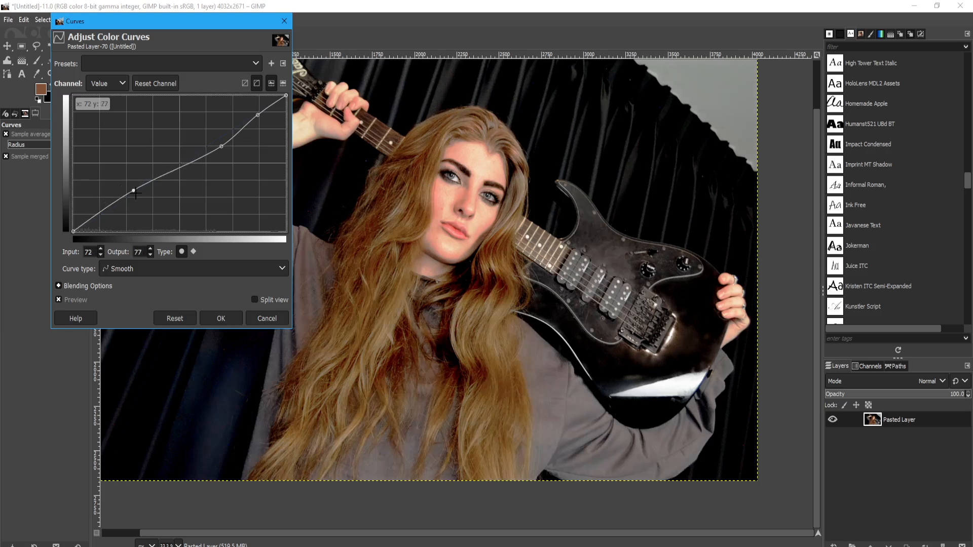
drag(136, 191, 95, 214)
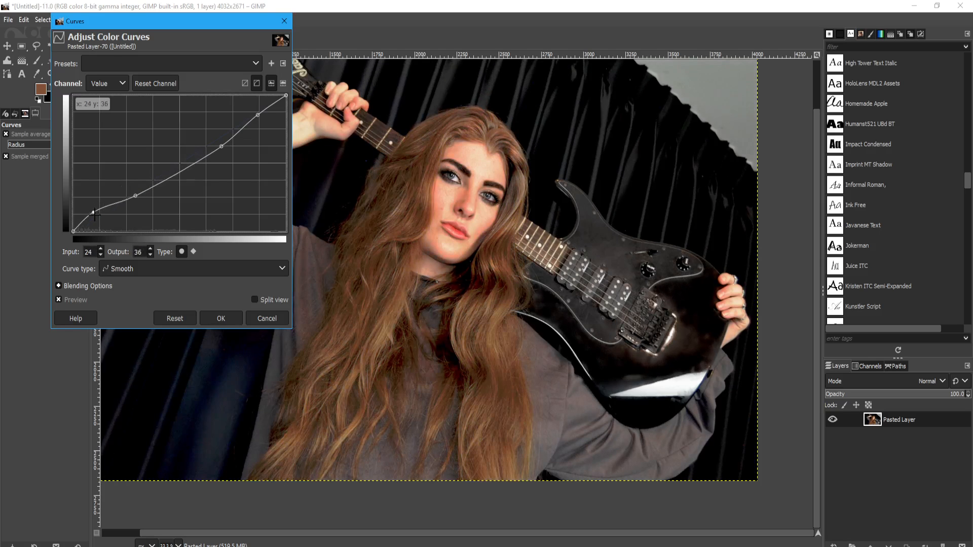
drag(94, 214, 100, 210)
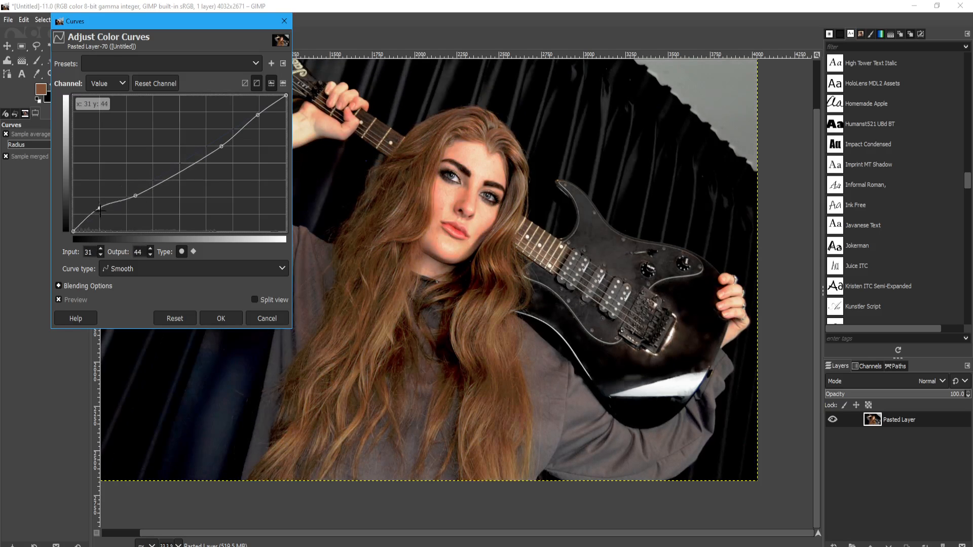
drag(101, 209, 101, 215)
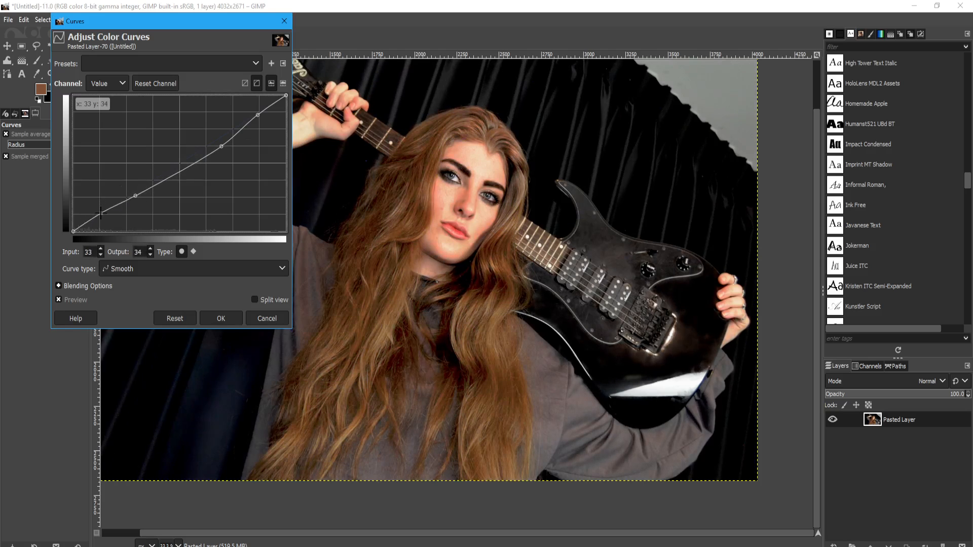
drag(101, 211, 100, 207)
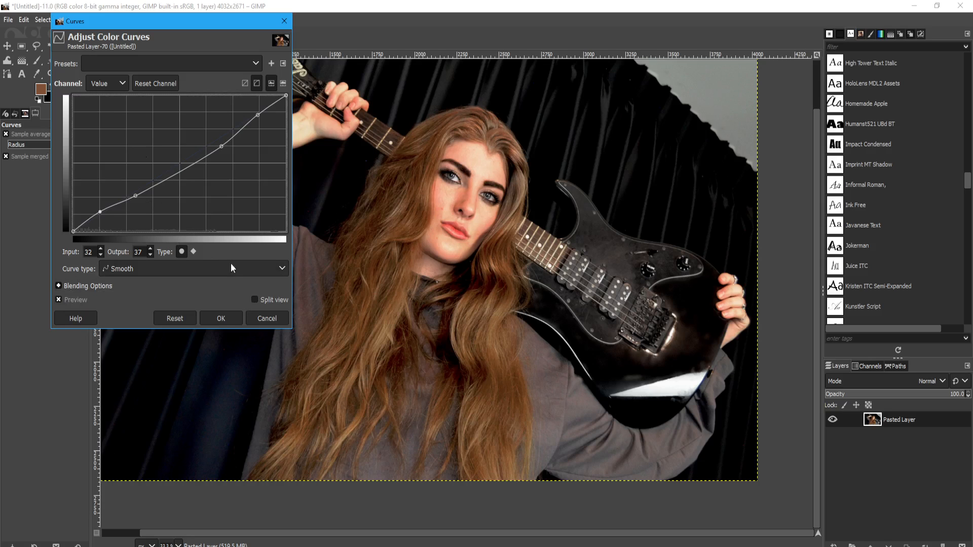
click(221, 318)
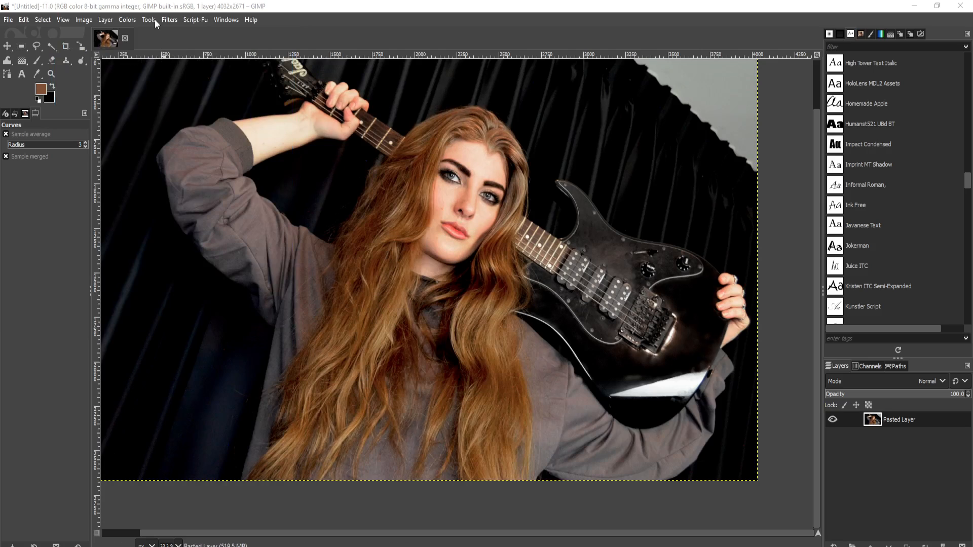
mouse_move(115, 31)
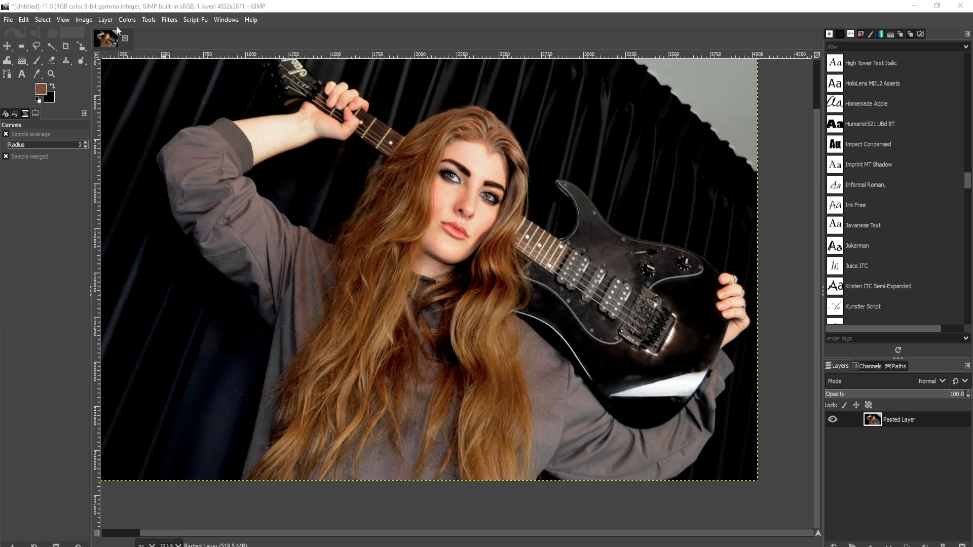
click(127, 19)
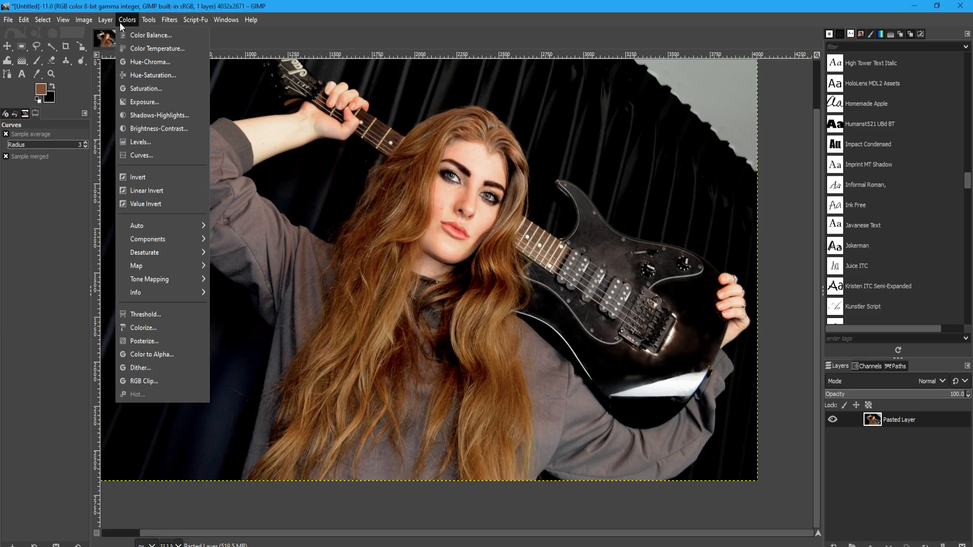
mouse_move(161, 320)
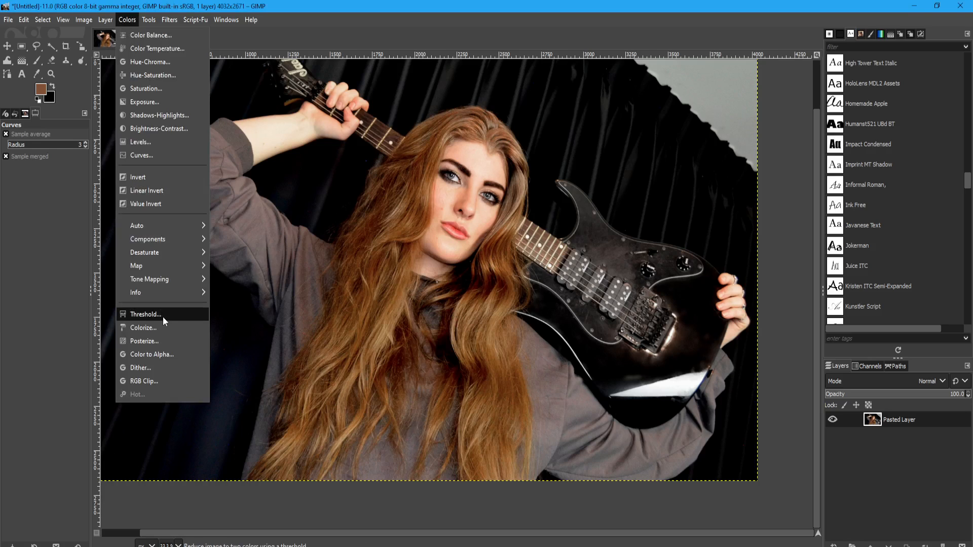
mouse_move(165, 341)
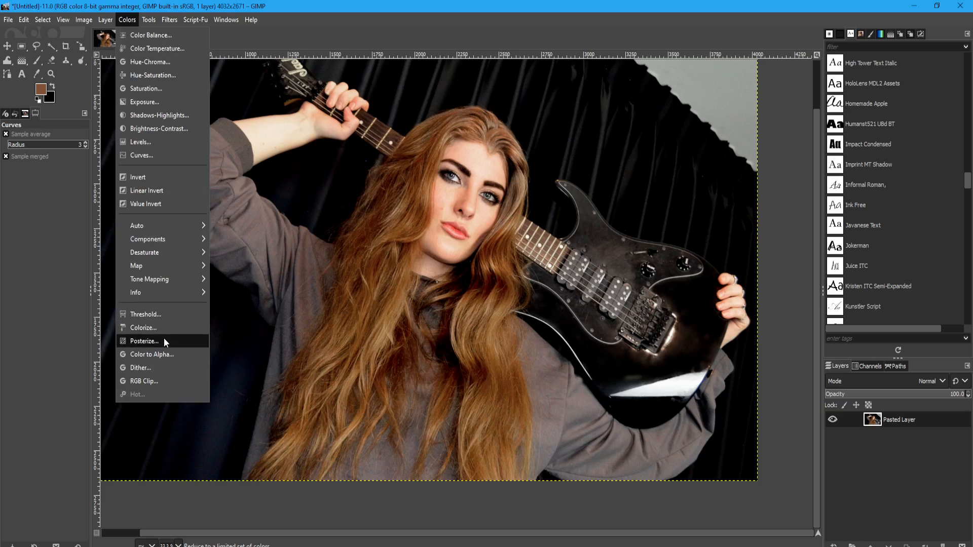
click(144, 341)
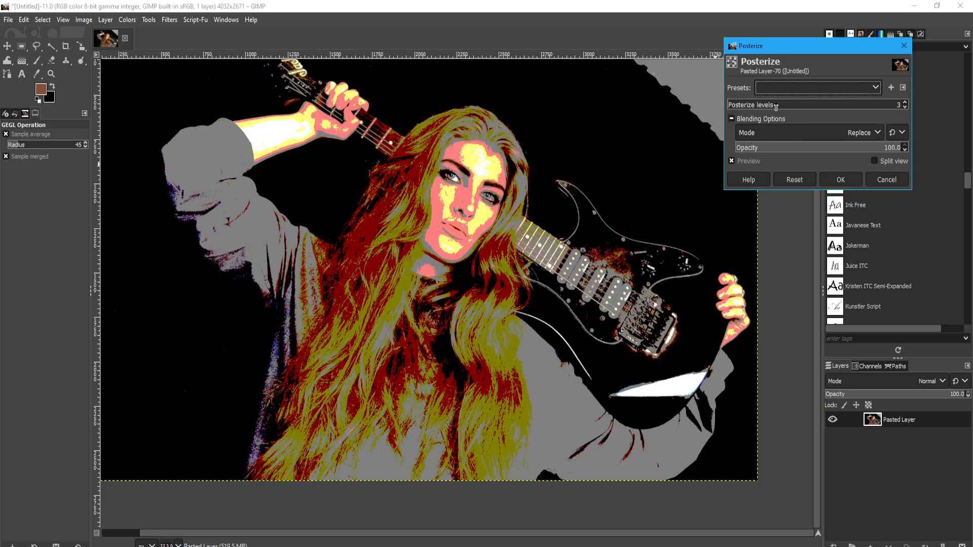
click(905, 106)
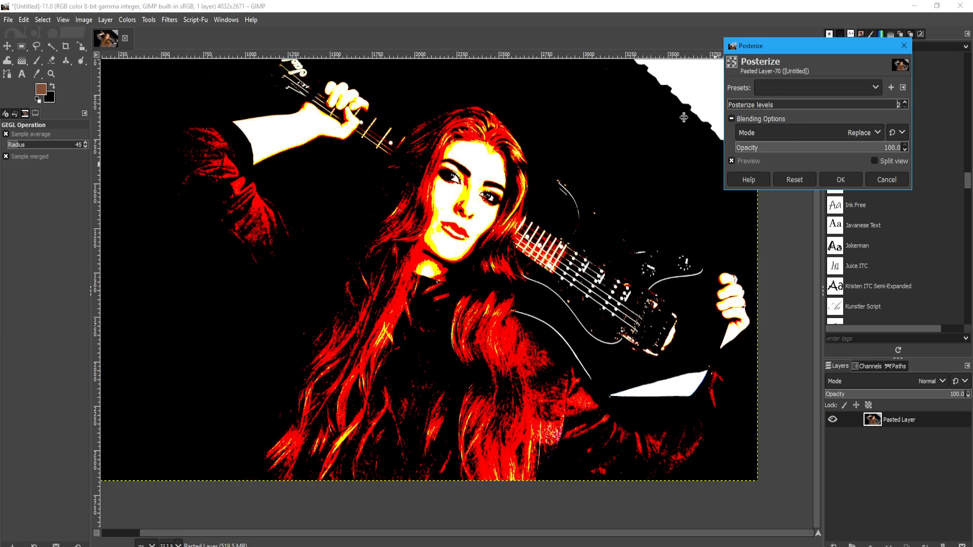
click(905, 102)
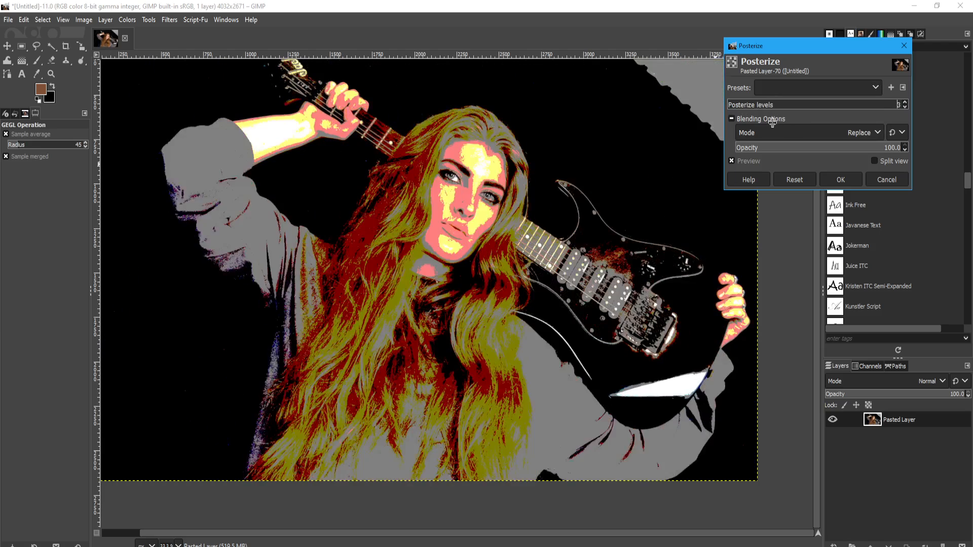
click(904, 107)
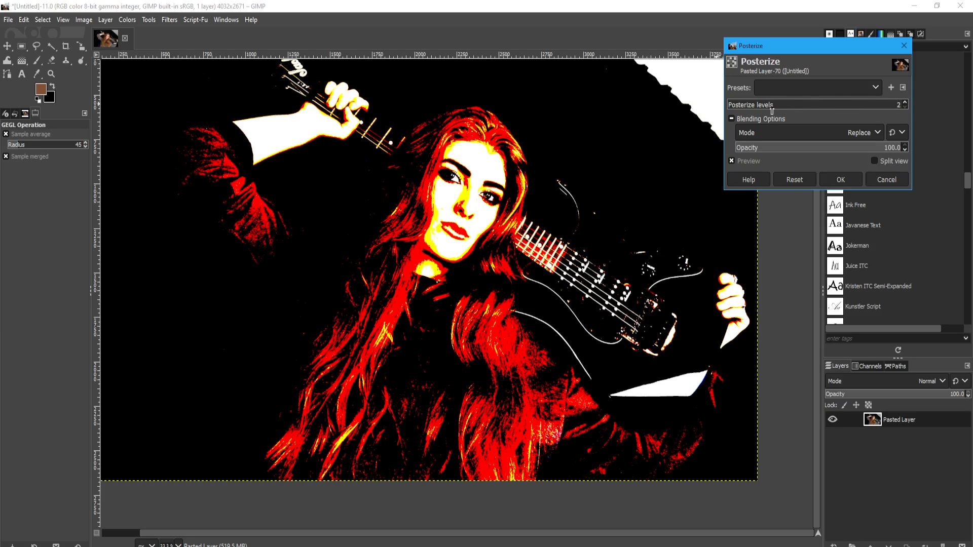
click(901, 105)
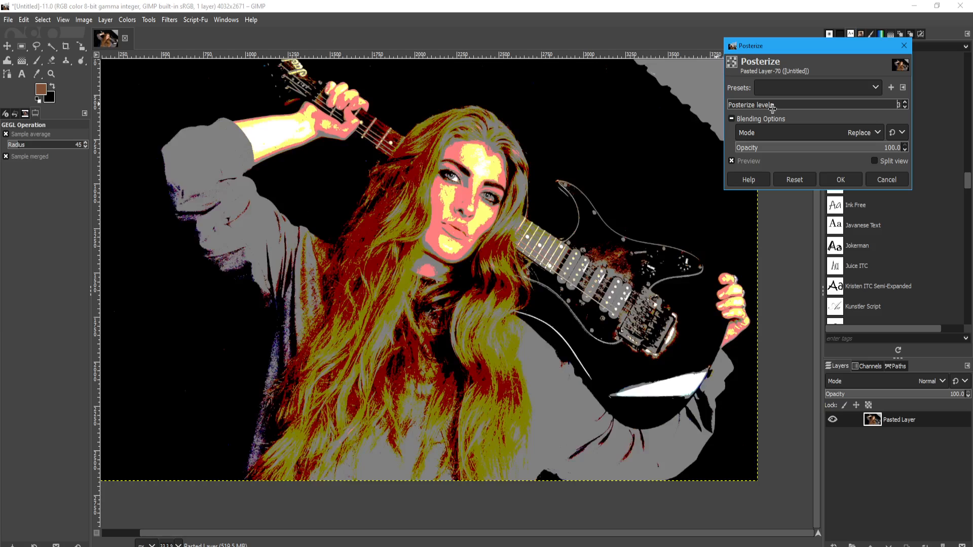
click(886, 180)
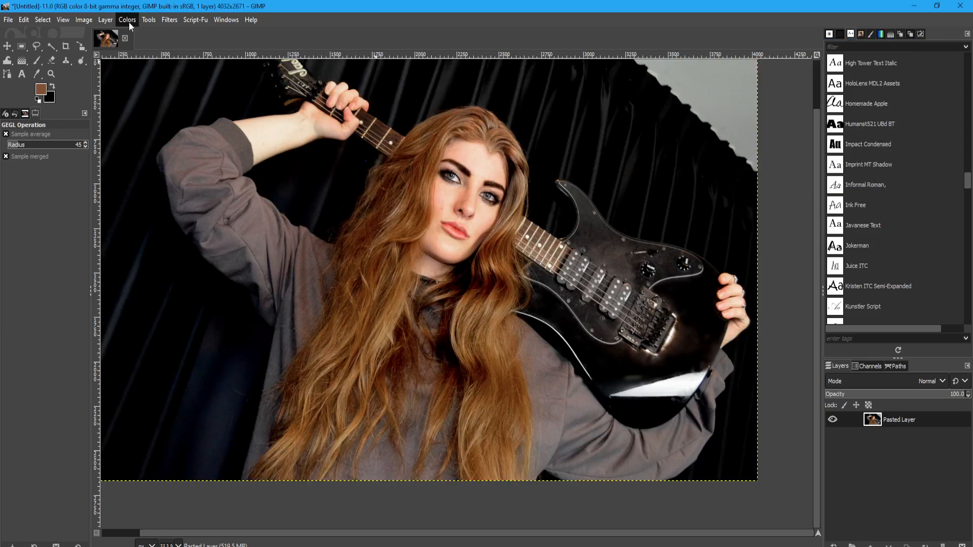
Step: Close the Colors menu and activate the Free Select tool for the jacket sleeve
click(127, 20)
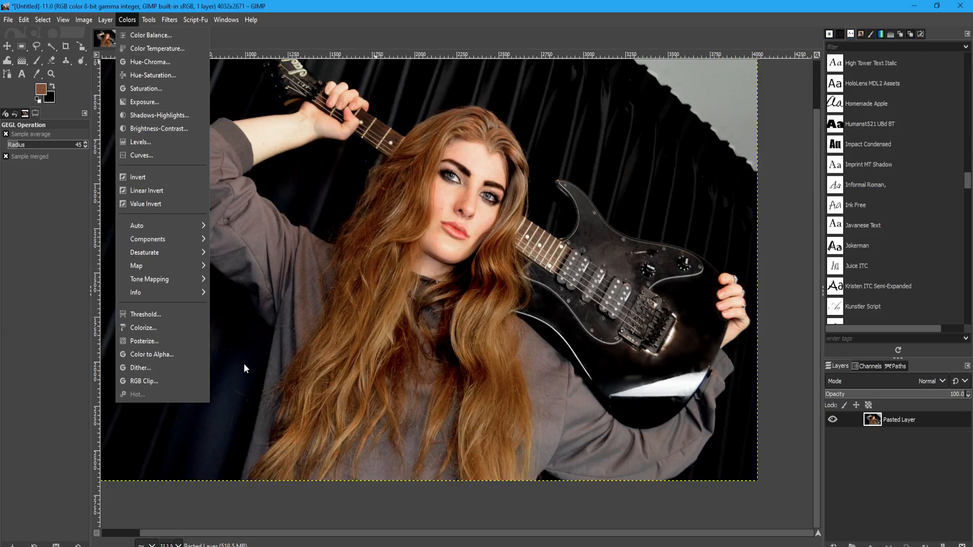
mouse_move(394, 5)
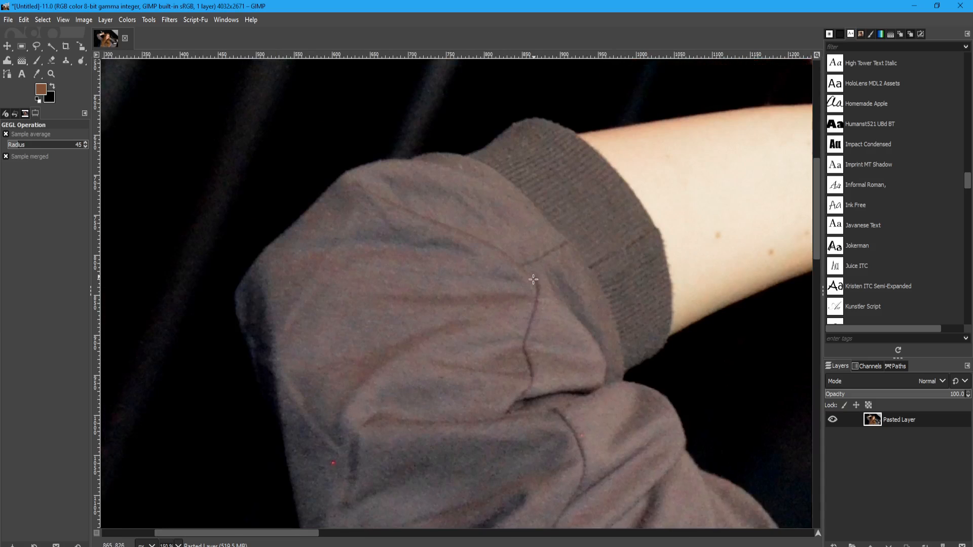
mouse_move(9, 42)
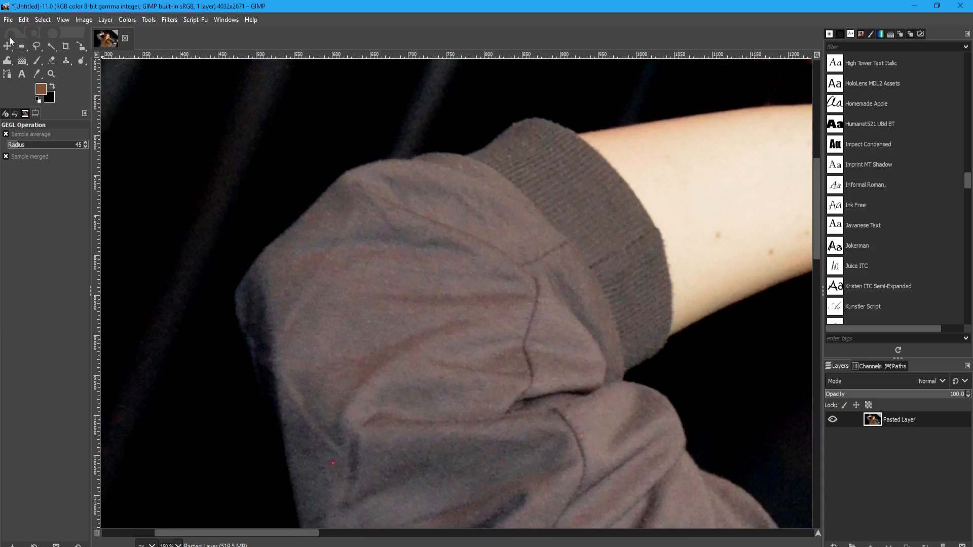
click(35, 45)
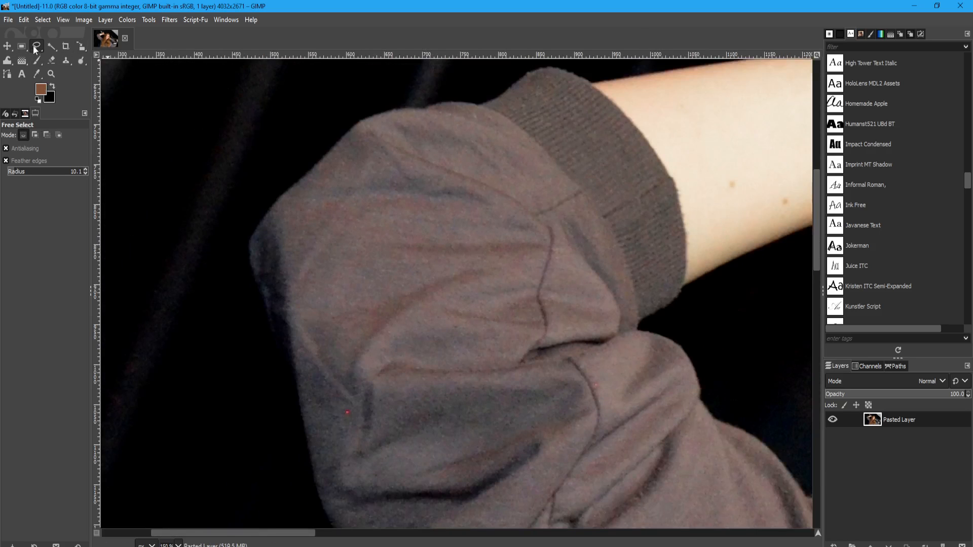
Step: Trace a freehand outline around the raised jacket sleeve, from the cuff up over the shoulder
drag(670, 292, 642, 152)
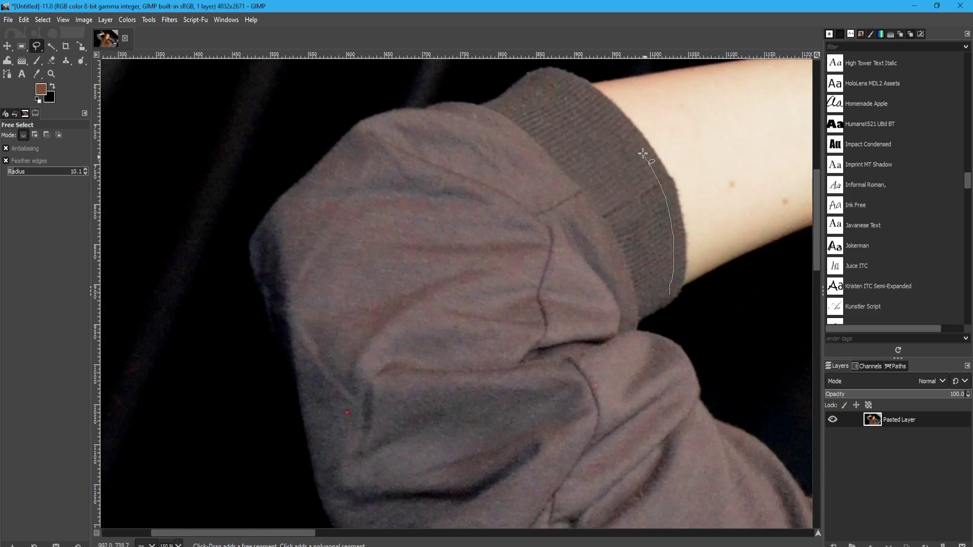
click(474, 109)
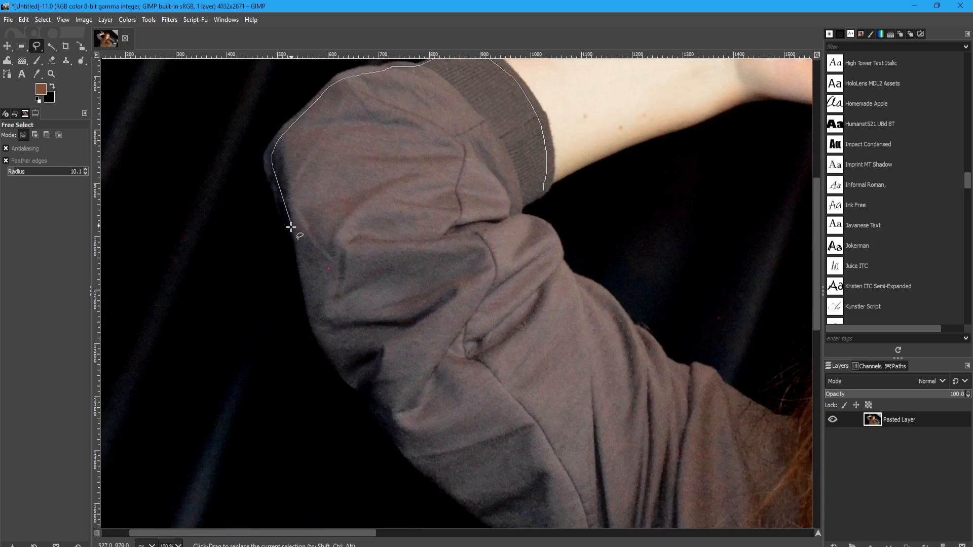
drag(290, 227, 411, 415)
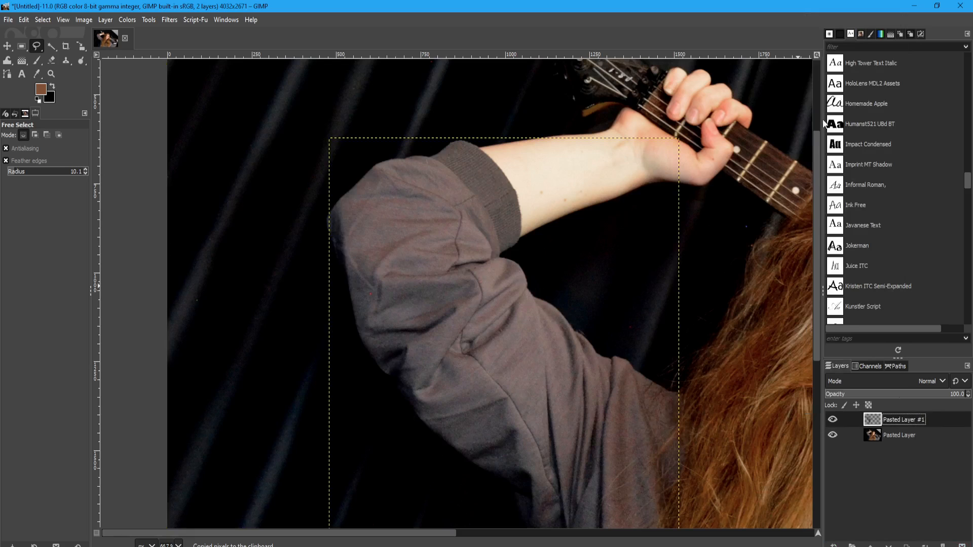
Step: Adjust the new sleeve layer from its options and bring up the Colors menu for it
right_click(903, 419)
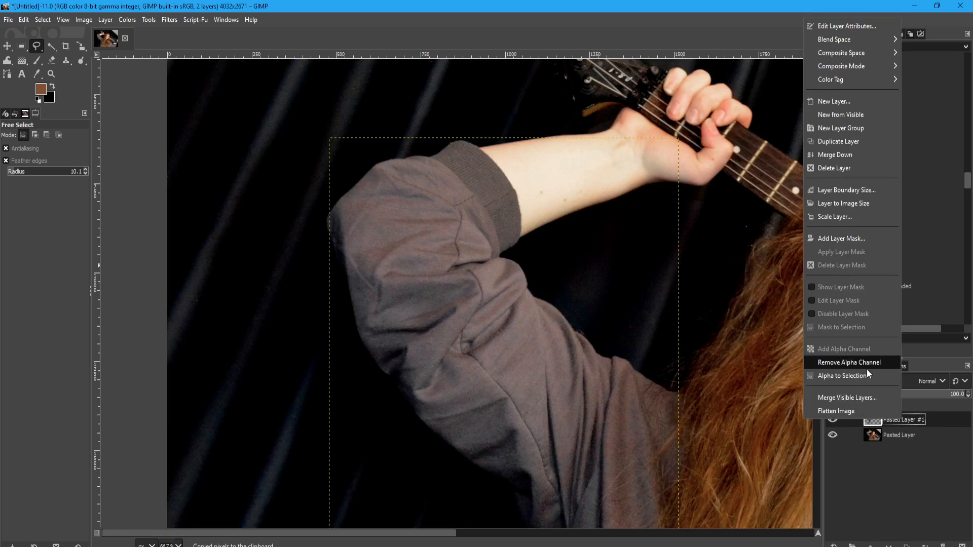
click(840, 375)
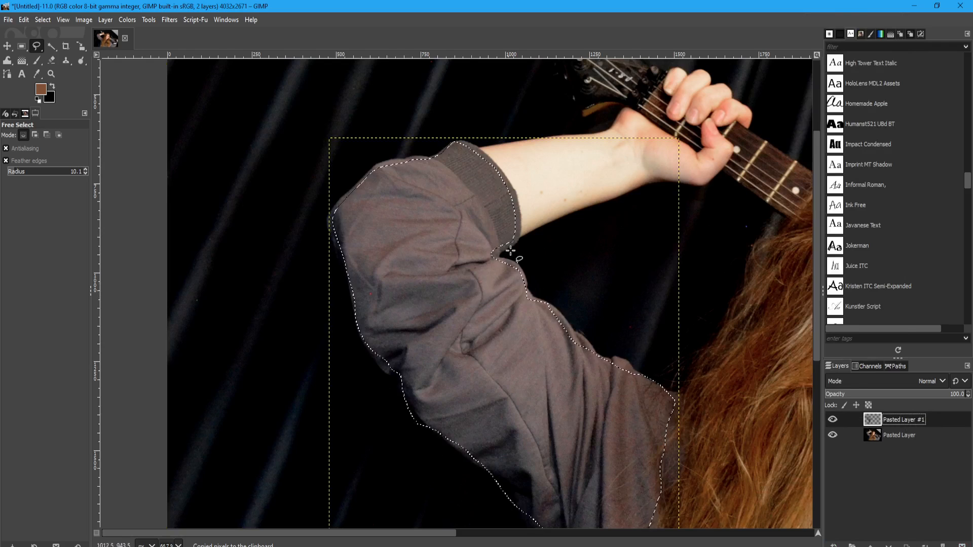
mouse_move(393, 145)
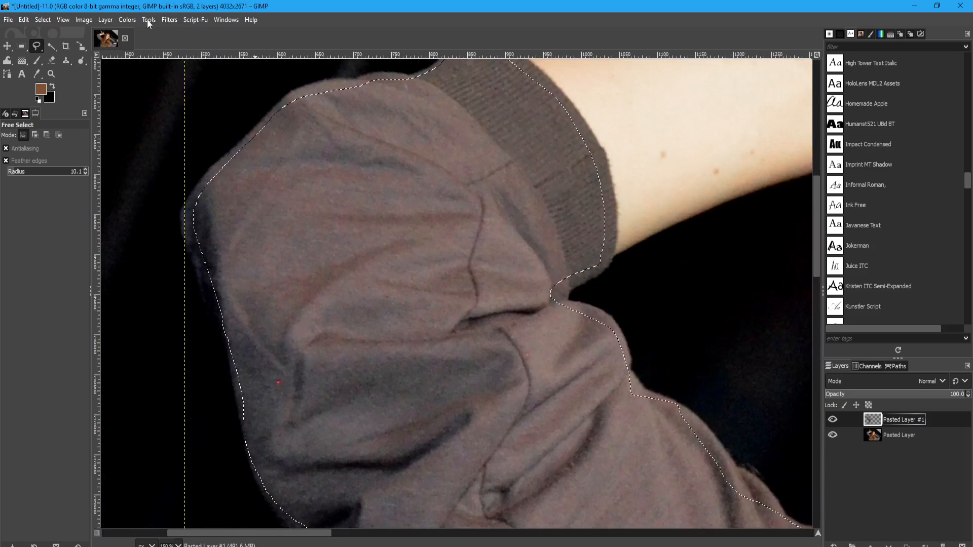
click(127, 20)
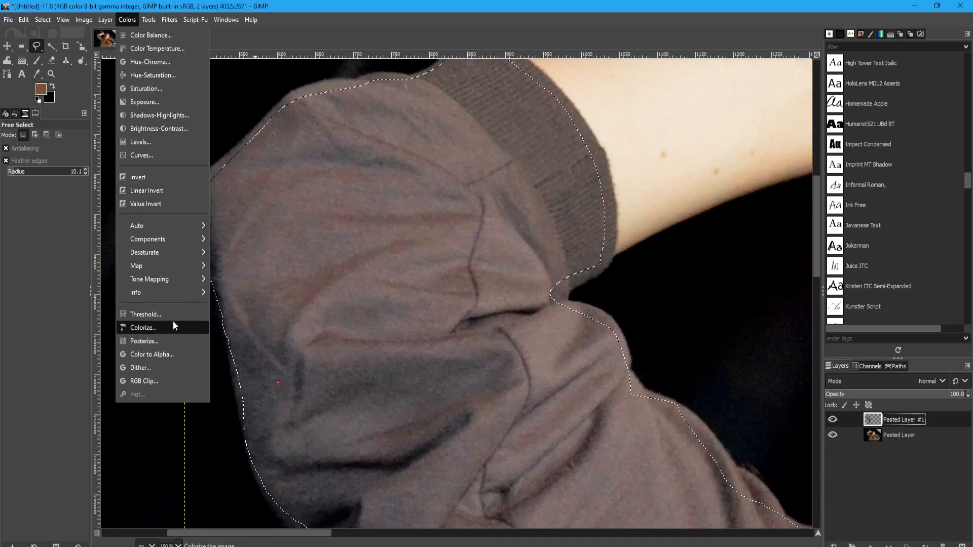
Step: Try Colorize on the sleeve layer, then cancel it without applying
click(143, 327)
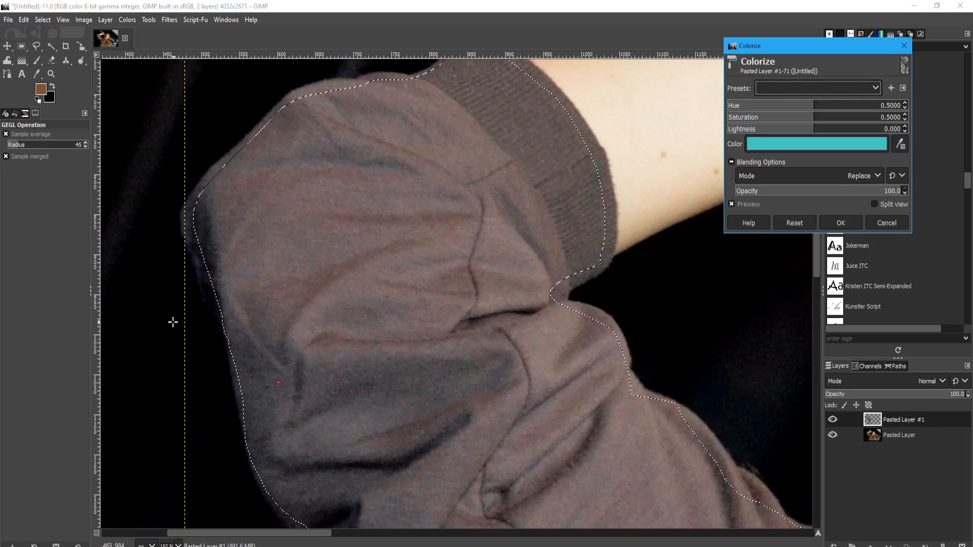
click(816, 143)
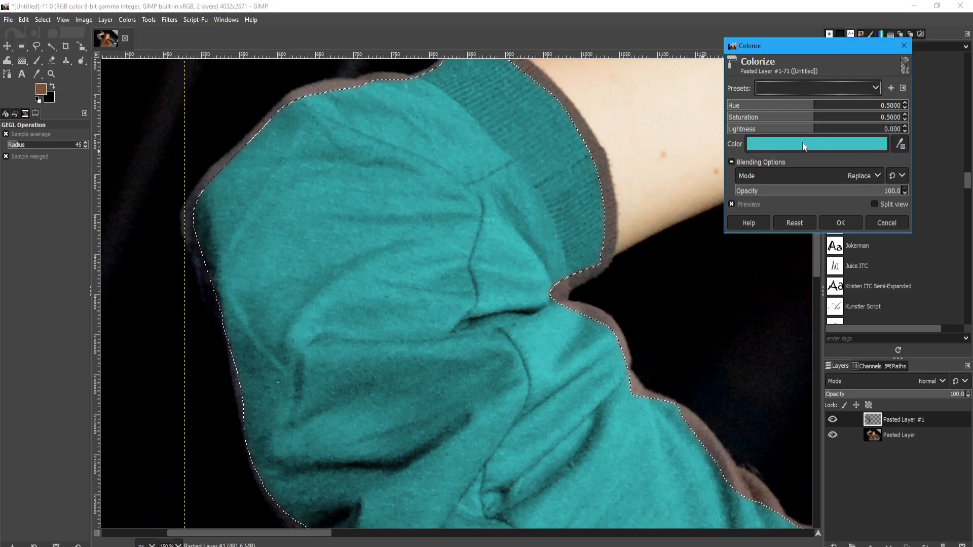
click(886, 223)
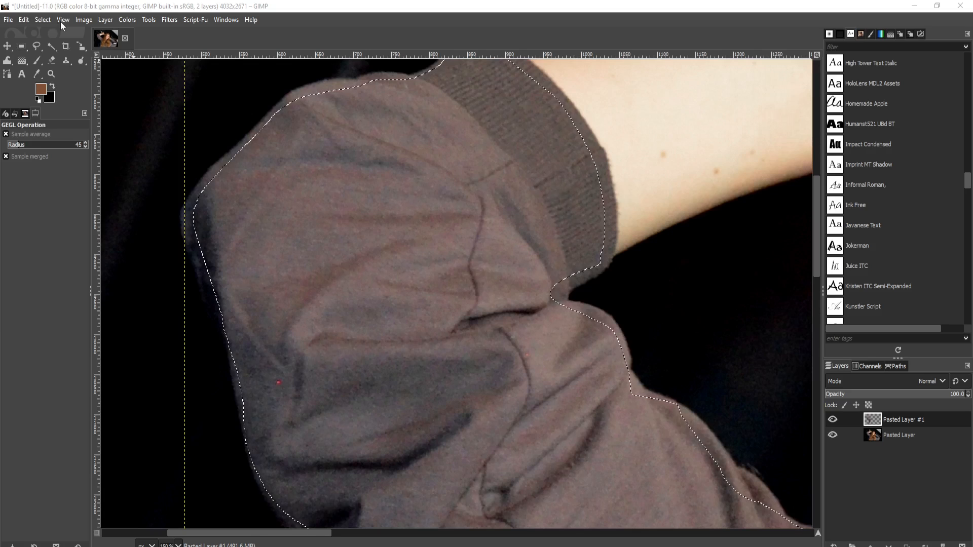
mouse_move(365, 253)
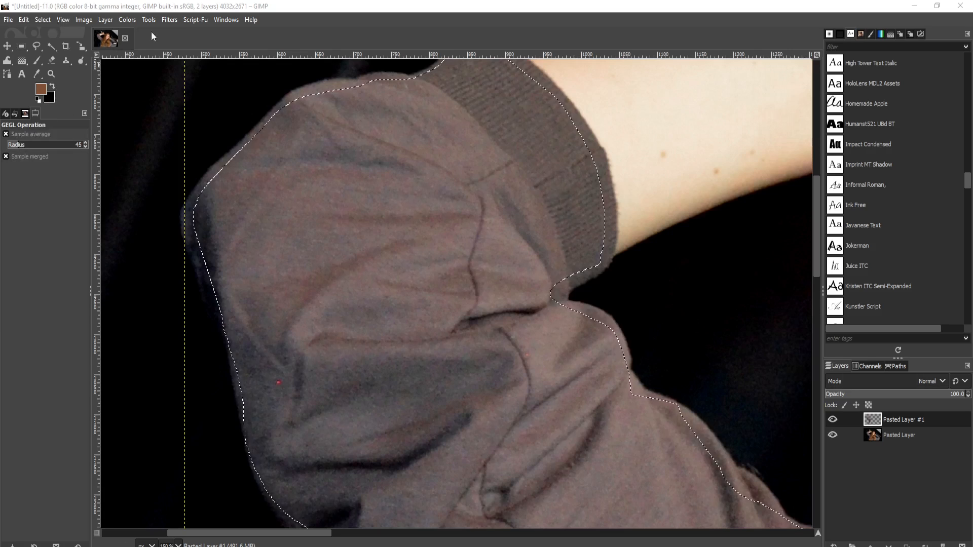
Step: Colorize the sleeve to hue 0.0144, saturation 0.0922, lightness 0, toggling preview to compare
click(169, 20)
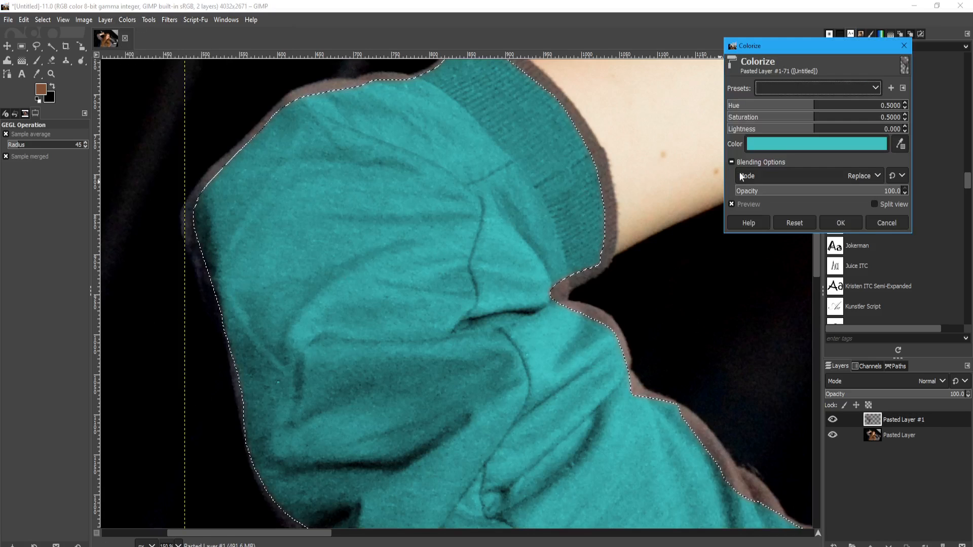
click(731, 204)
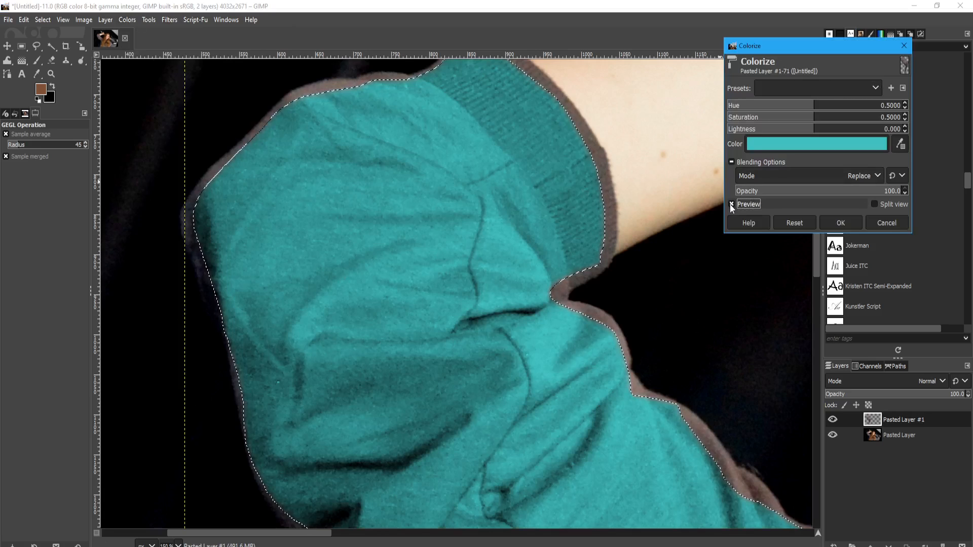
click(732, 204)
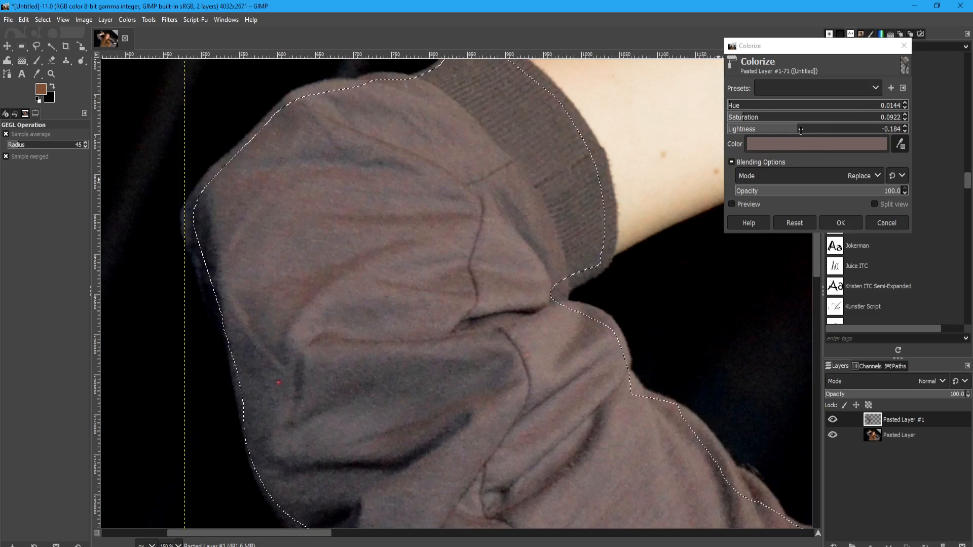
drag(799, 129, 823, 129)
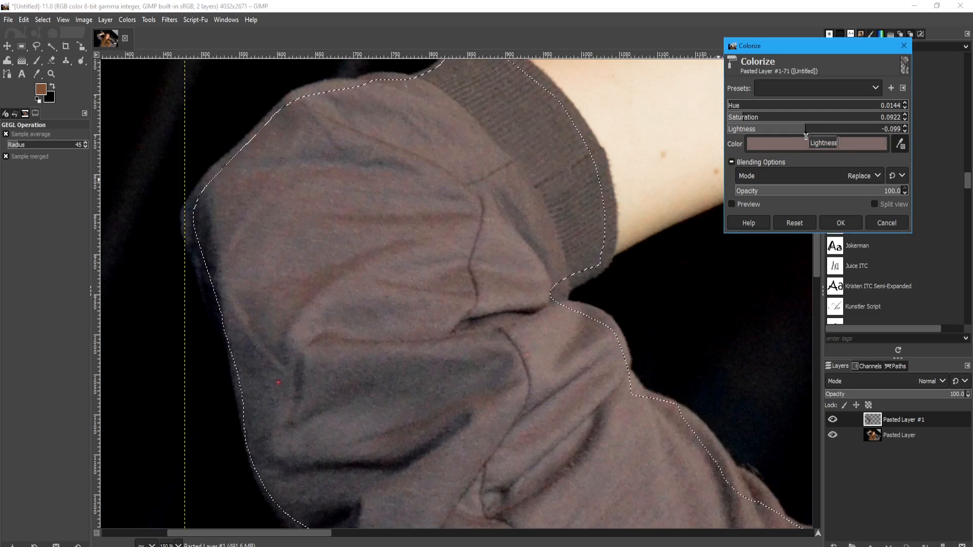
drag(807, 137, 815, 140)
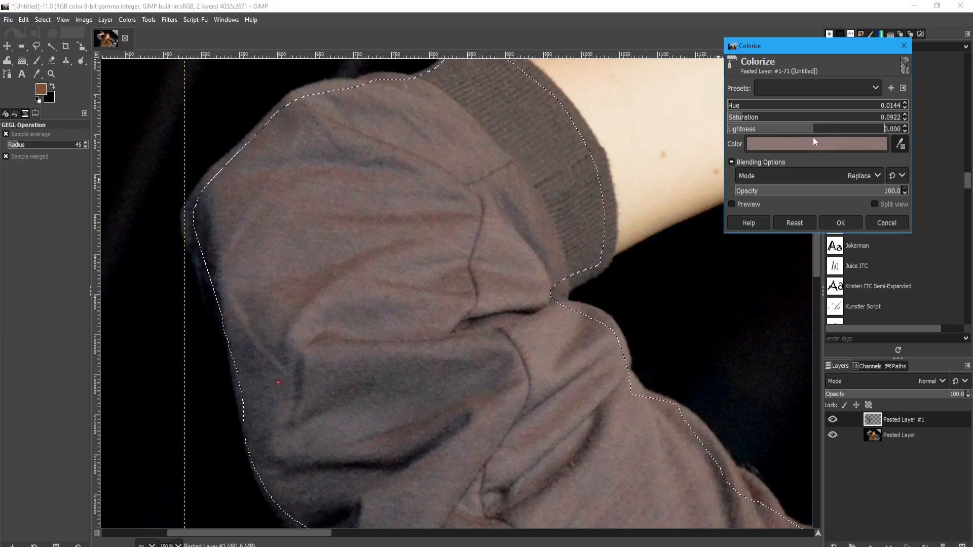
mouse_move(841, 149)
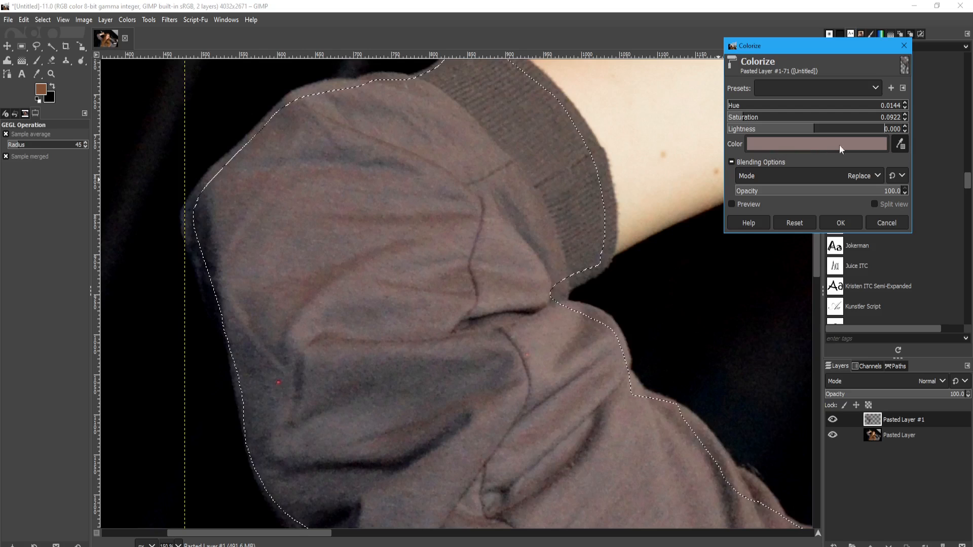
click(731, 204)
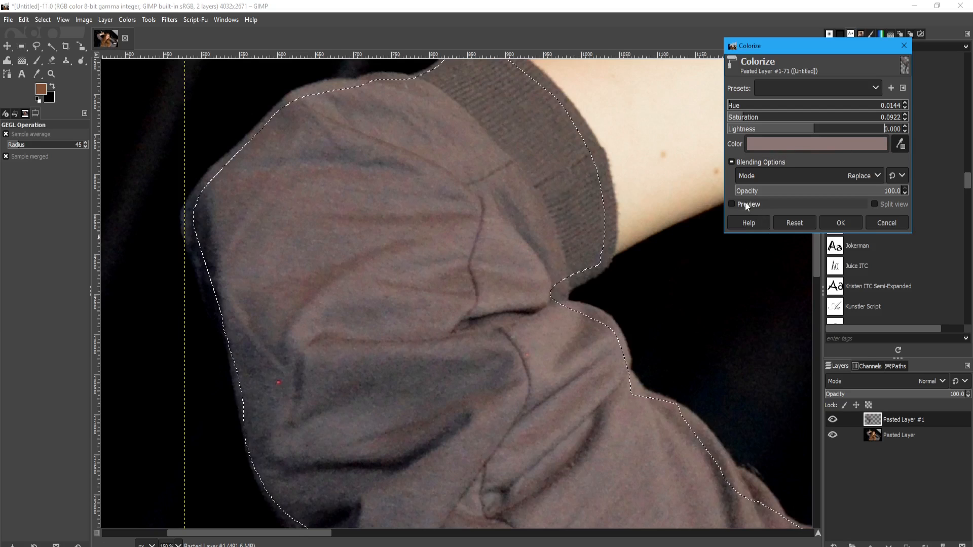
click(731, 204)
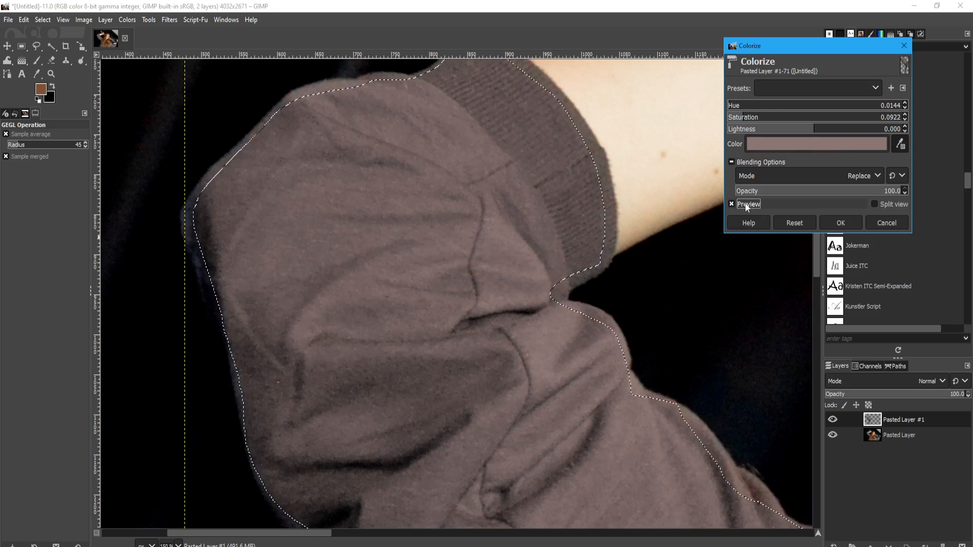
click(886, 223)
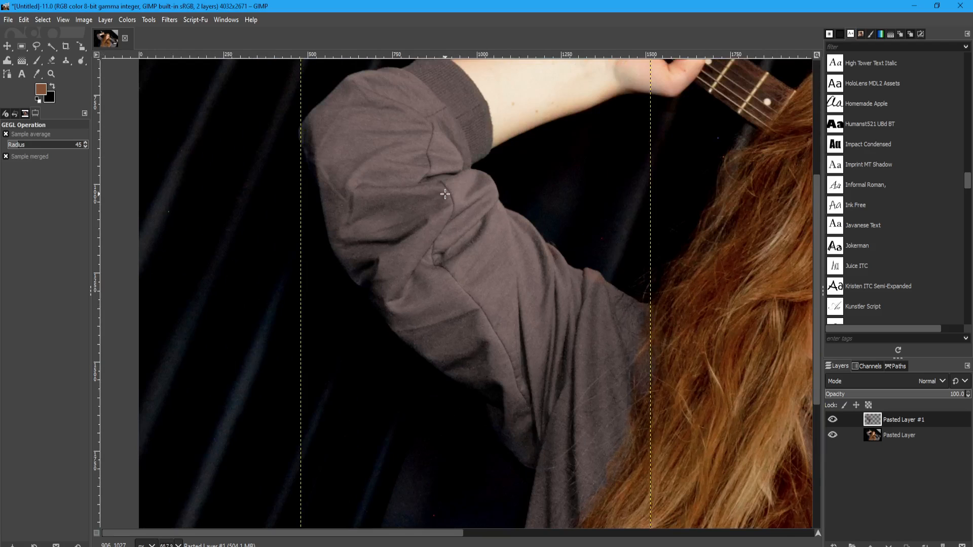
Step: Zoom around the image to inspect the recoloured sleeve edges
scroll(down, 3)
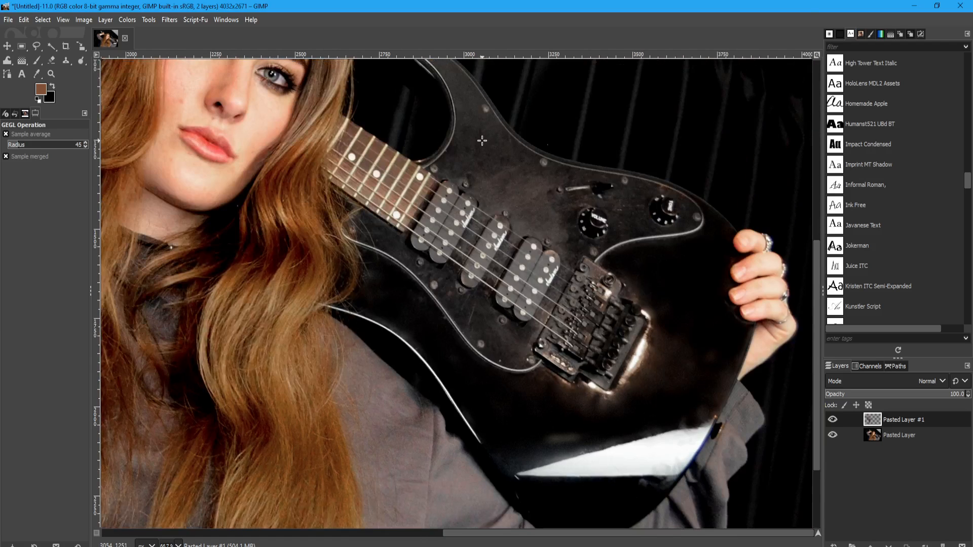
mouse_move(660, 371)
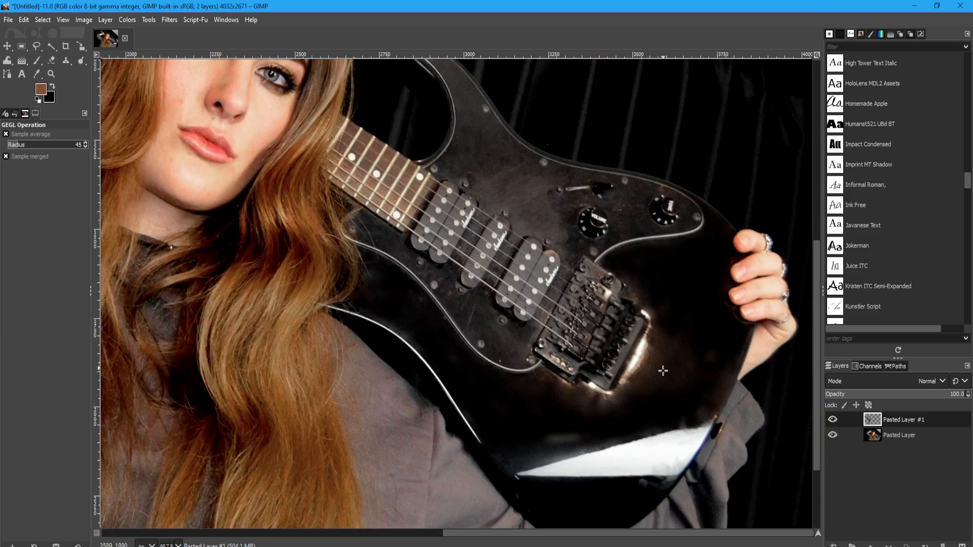
mouse_move(617, 431)
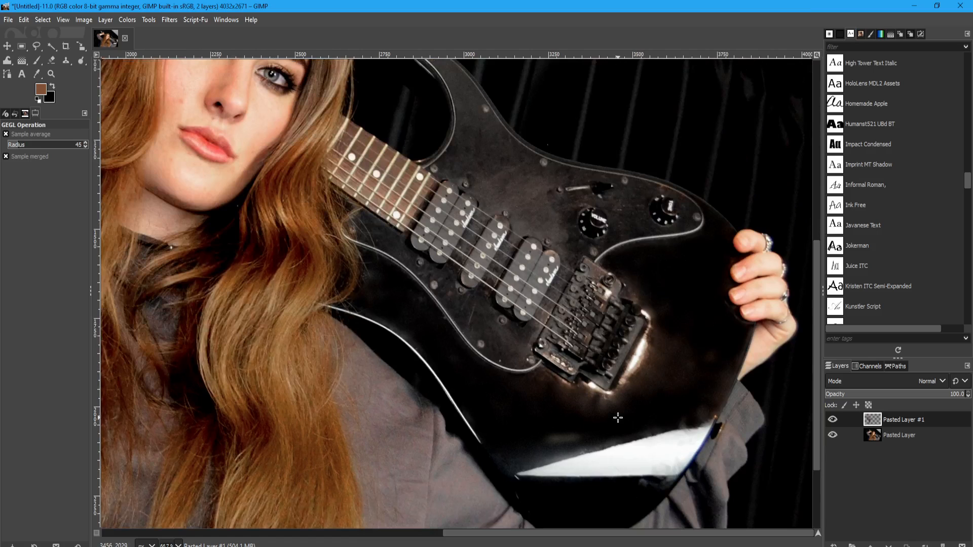
mouse_move(626, 406)
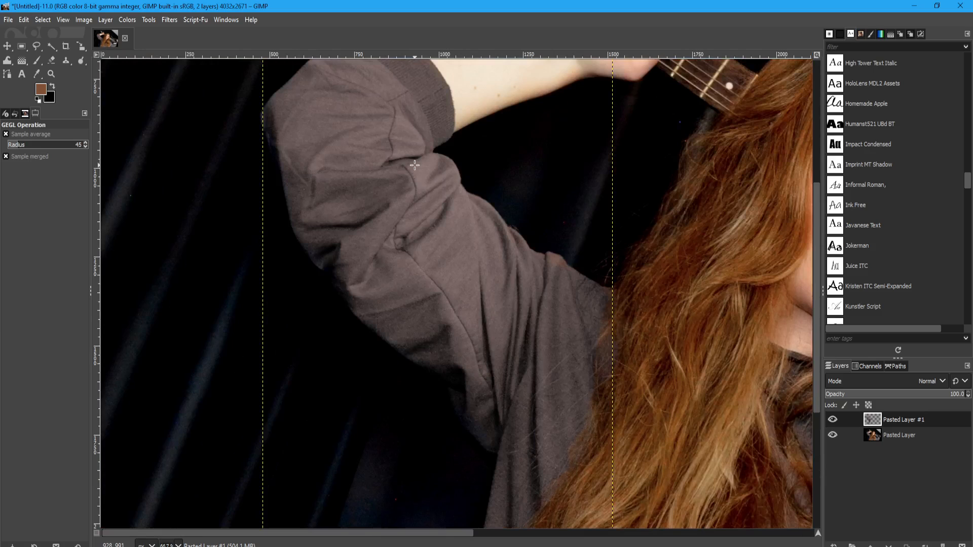
mouse_move(396, 117)
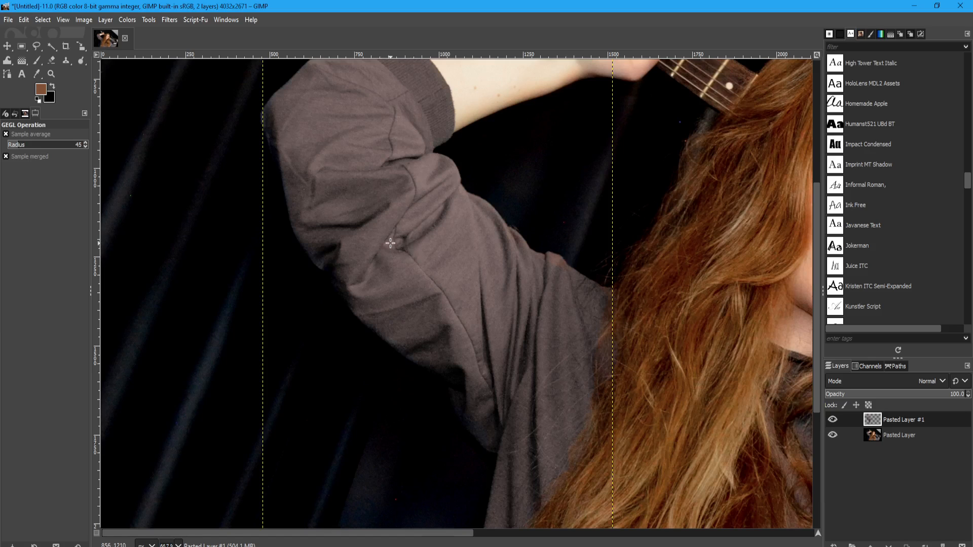
mouse_move(355, 121)
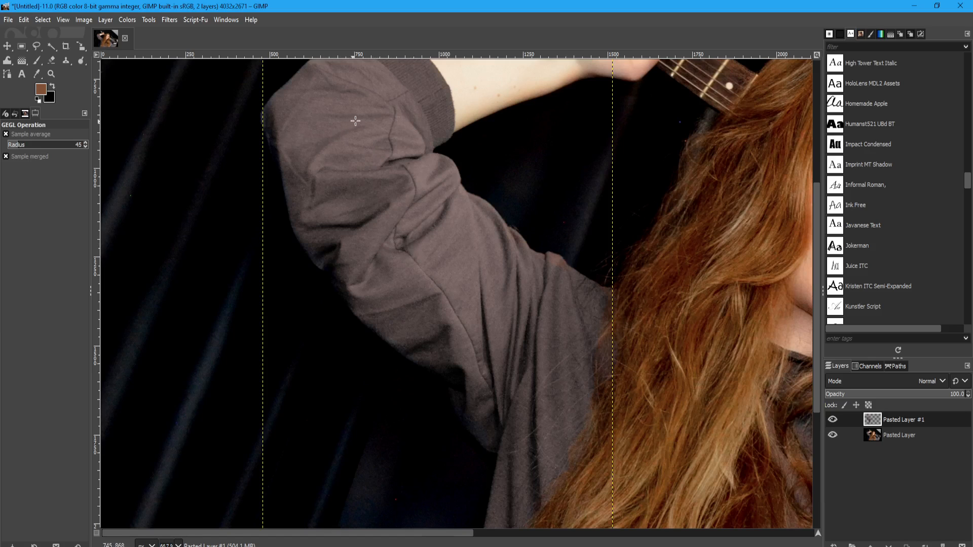
mouse_move(535, 262)
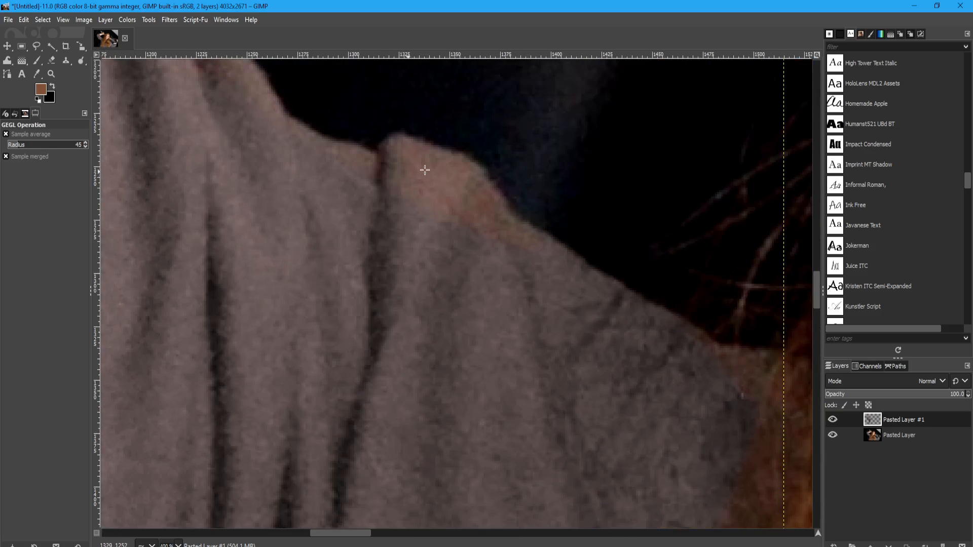
mouse_move(444, 196)
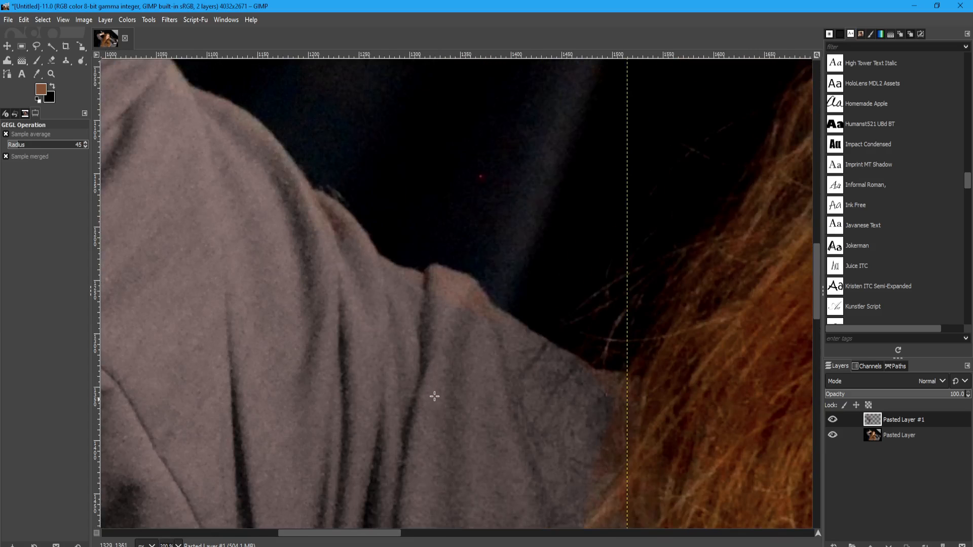
mouse_move(379, 288)
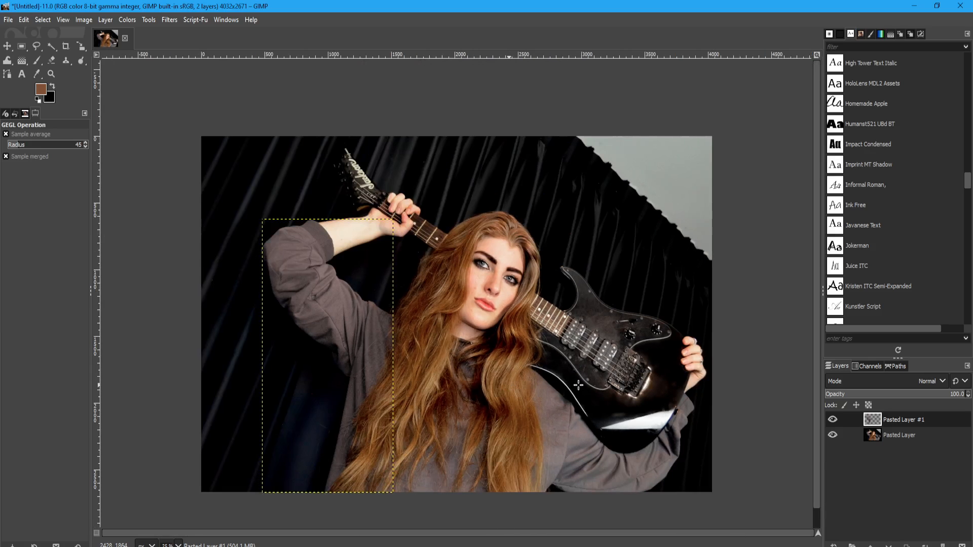
mouse_move(572, 360)
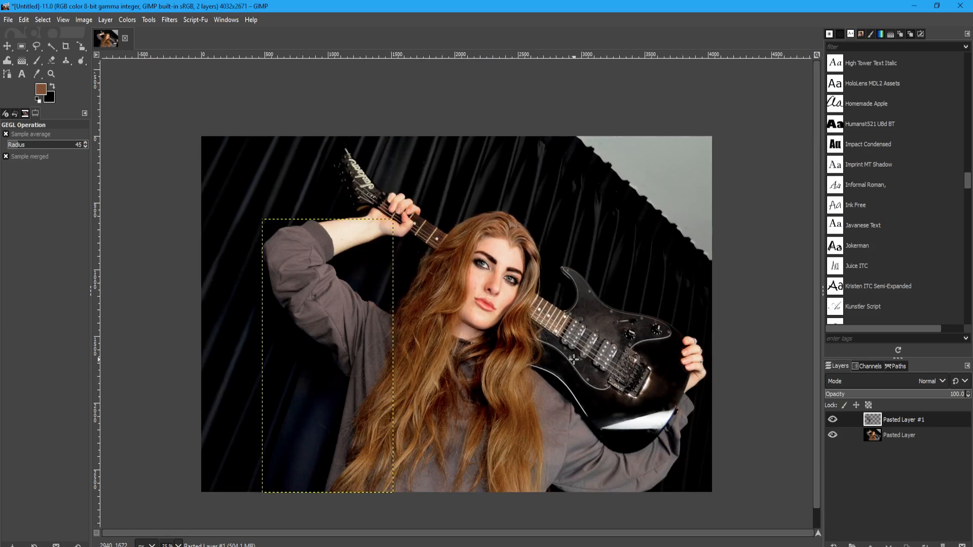
mouse_move(571, 348)
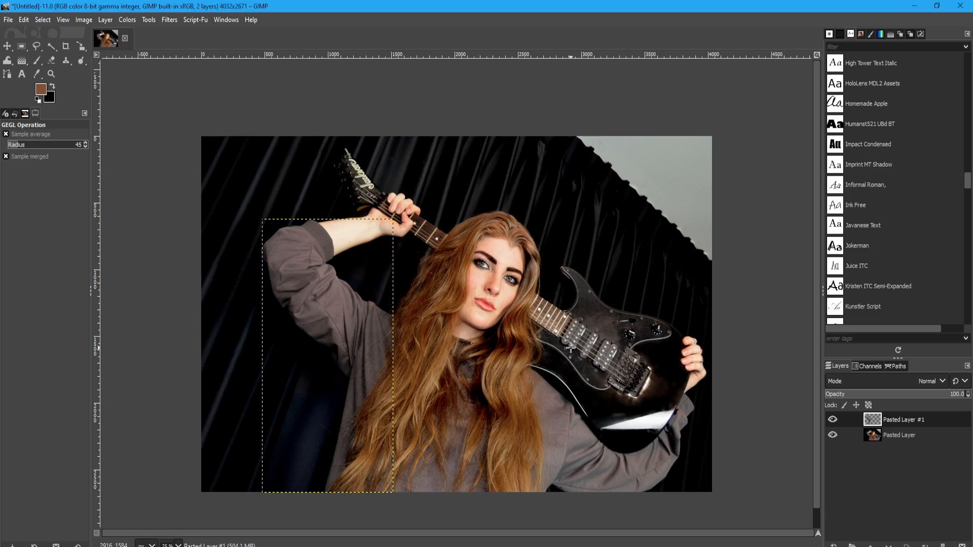
mouse_move(570, 348)
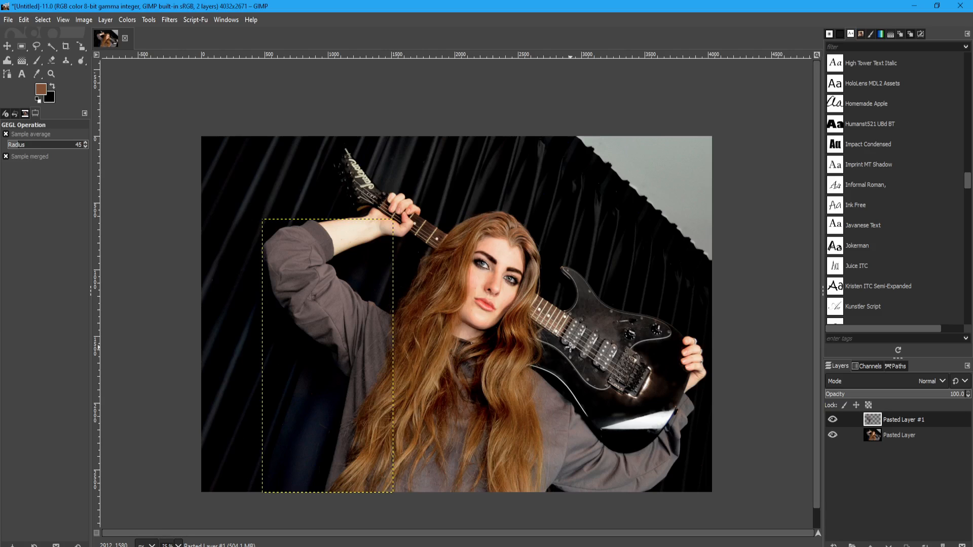
mouse_move(587, 342)
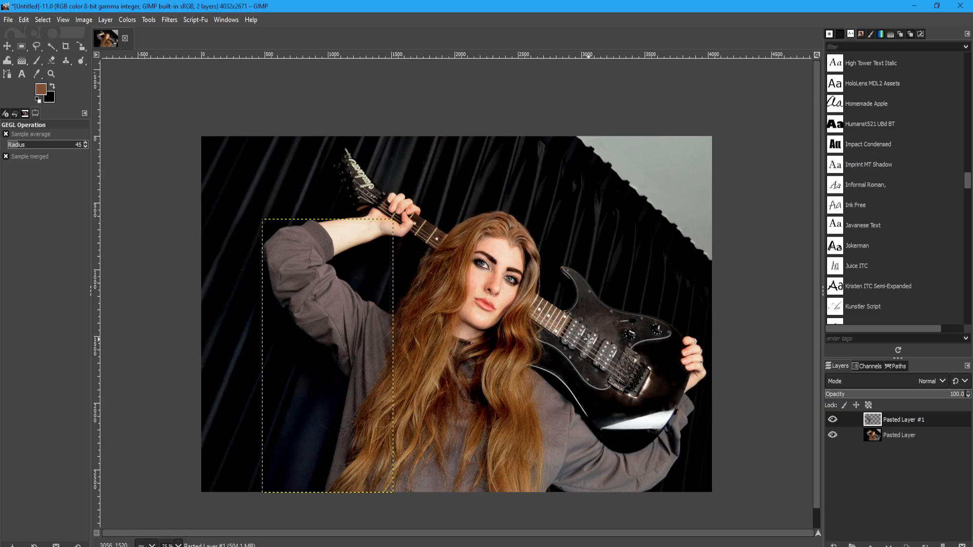
mouse_move(588, 340)
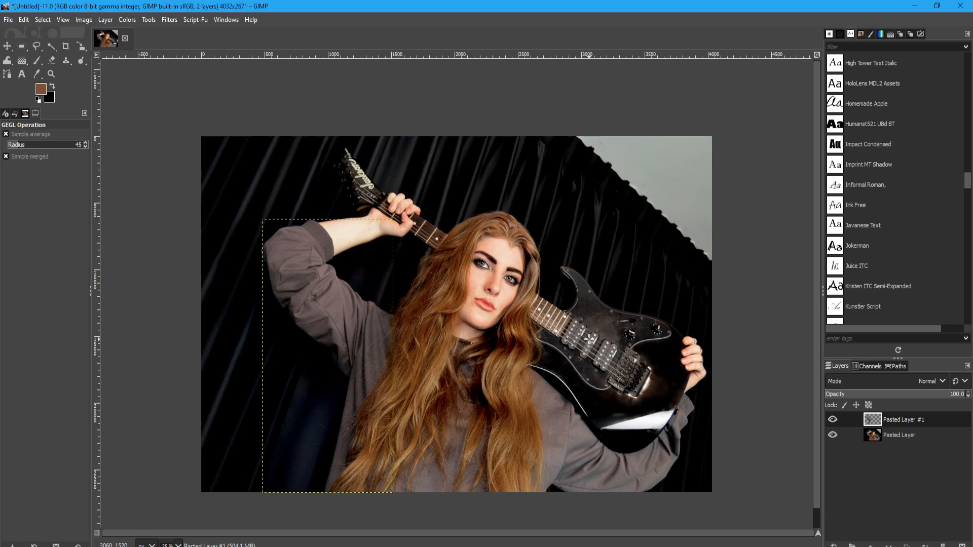